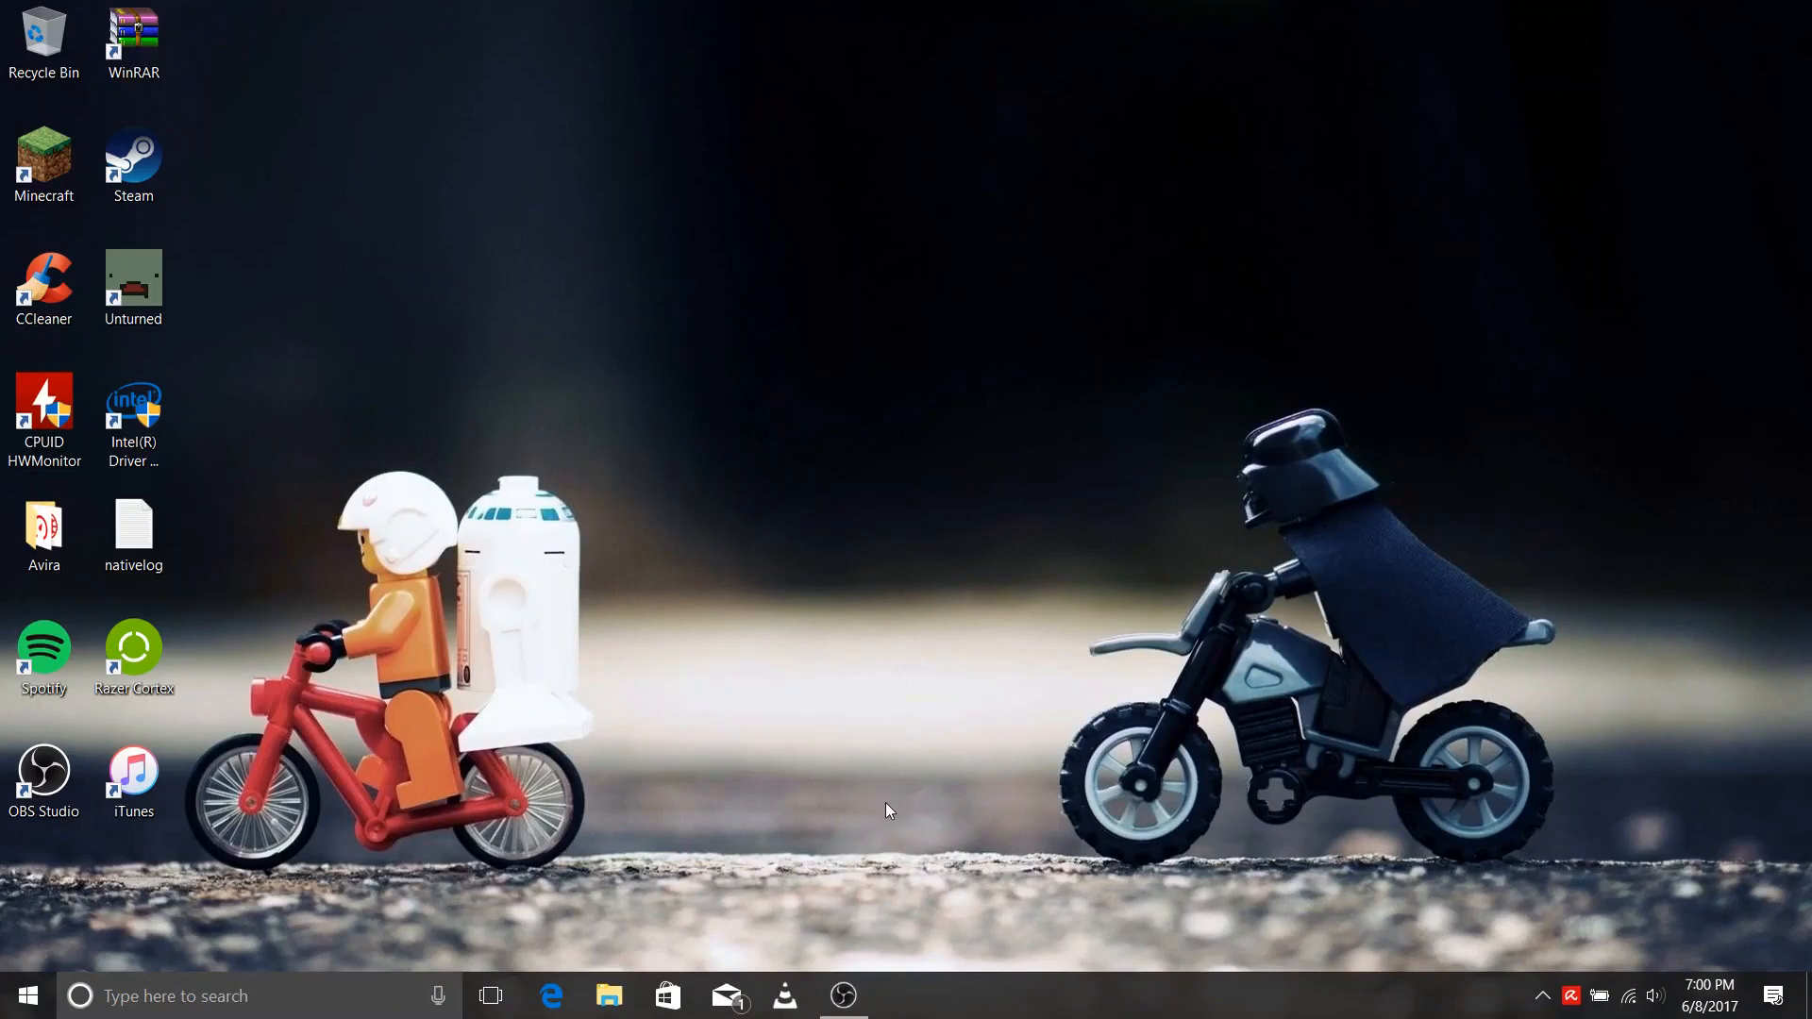
pyautogui.moveTo(838, 762)
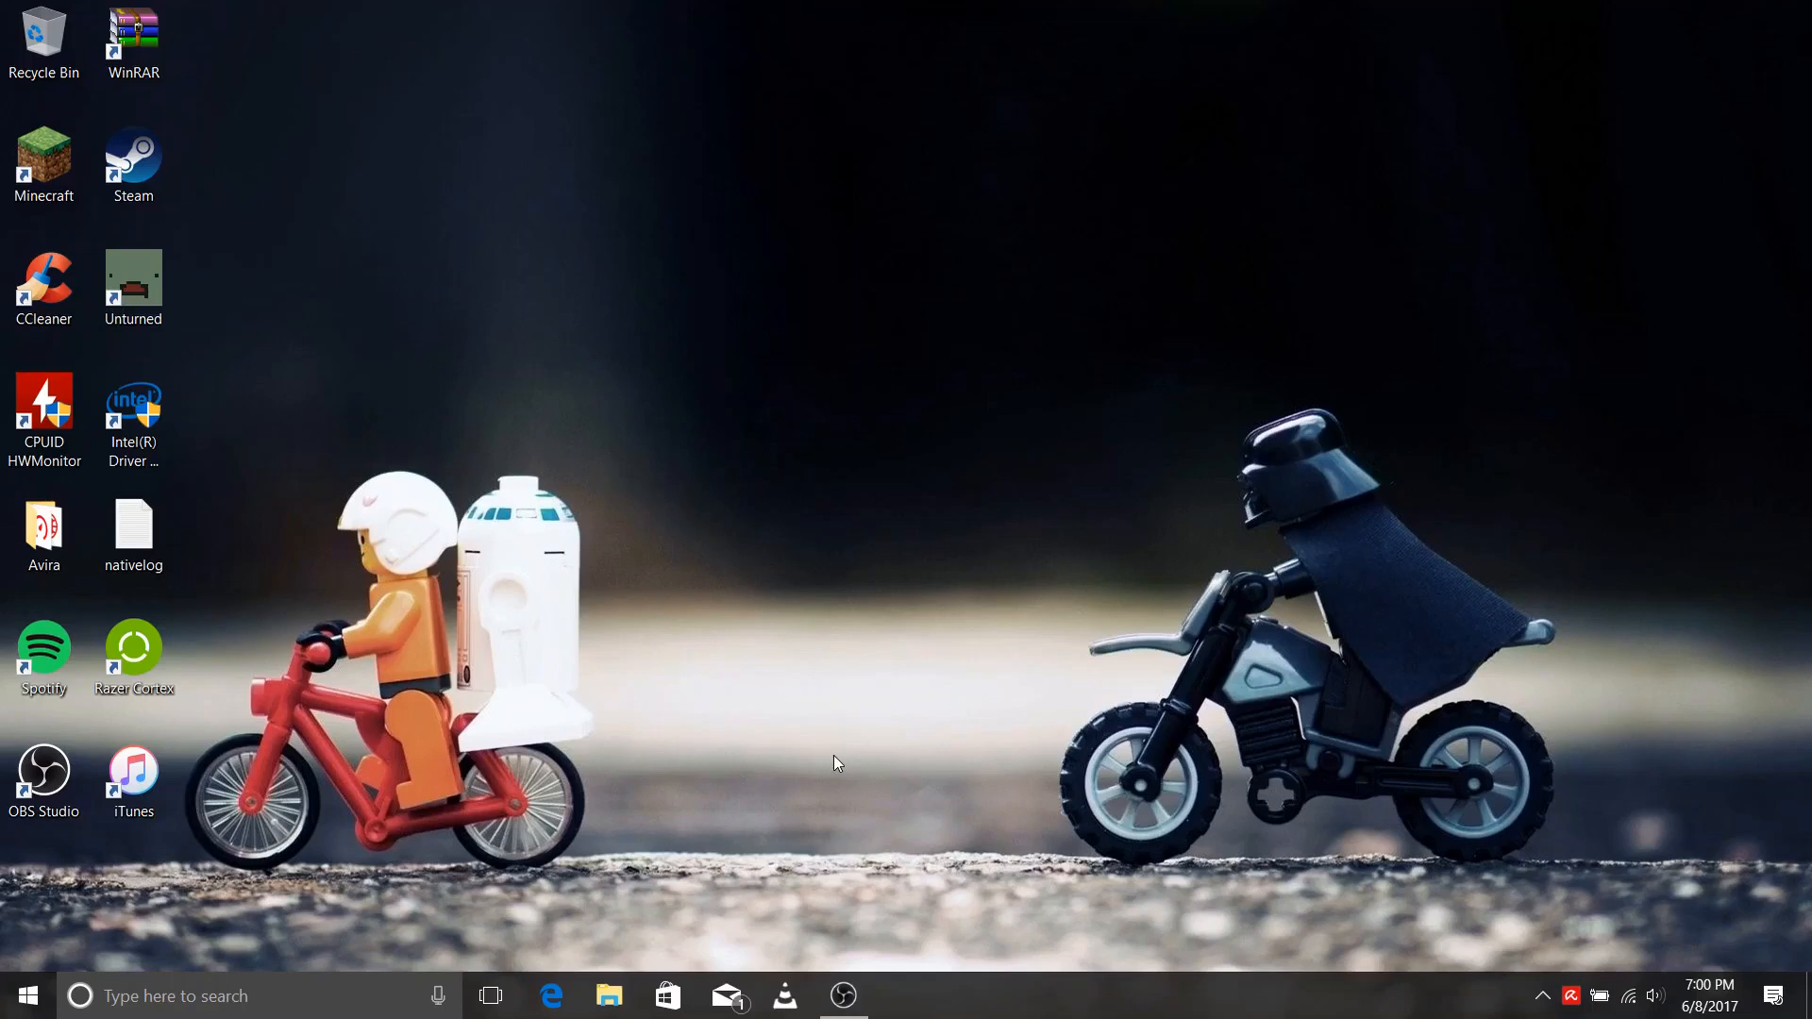
# Reach the Performance Options Advanced page from Start search via System and Advanced system settings.
pyautogui.click(30, 993)
pyautogui.write('system')
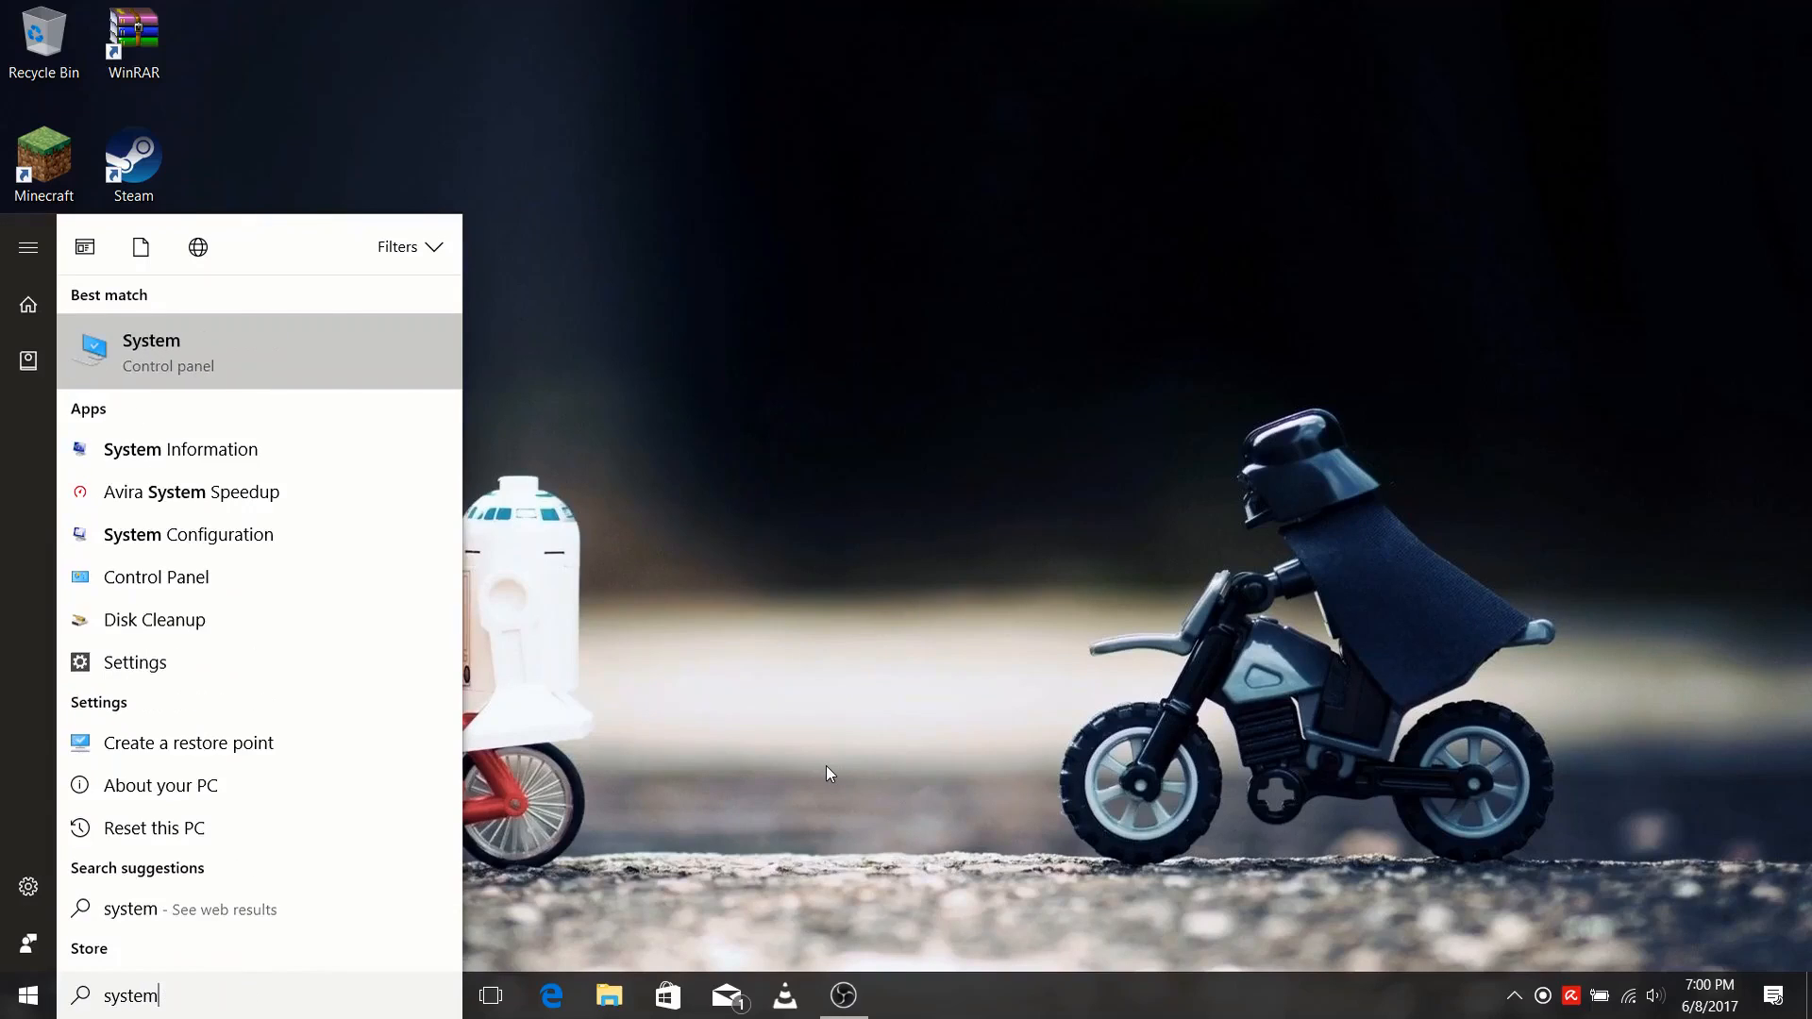
pyautogui.click(151, 353)
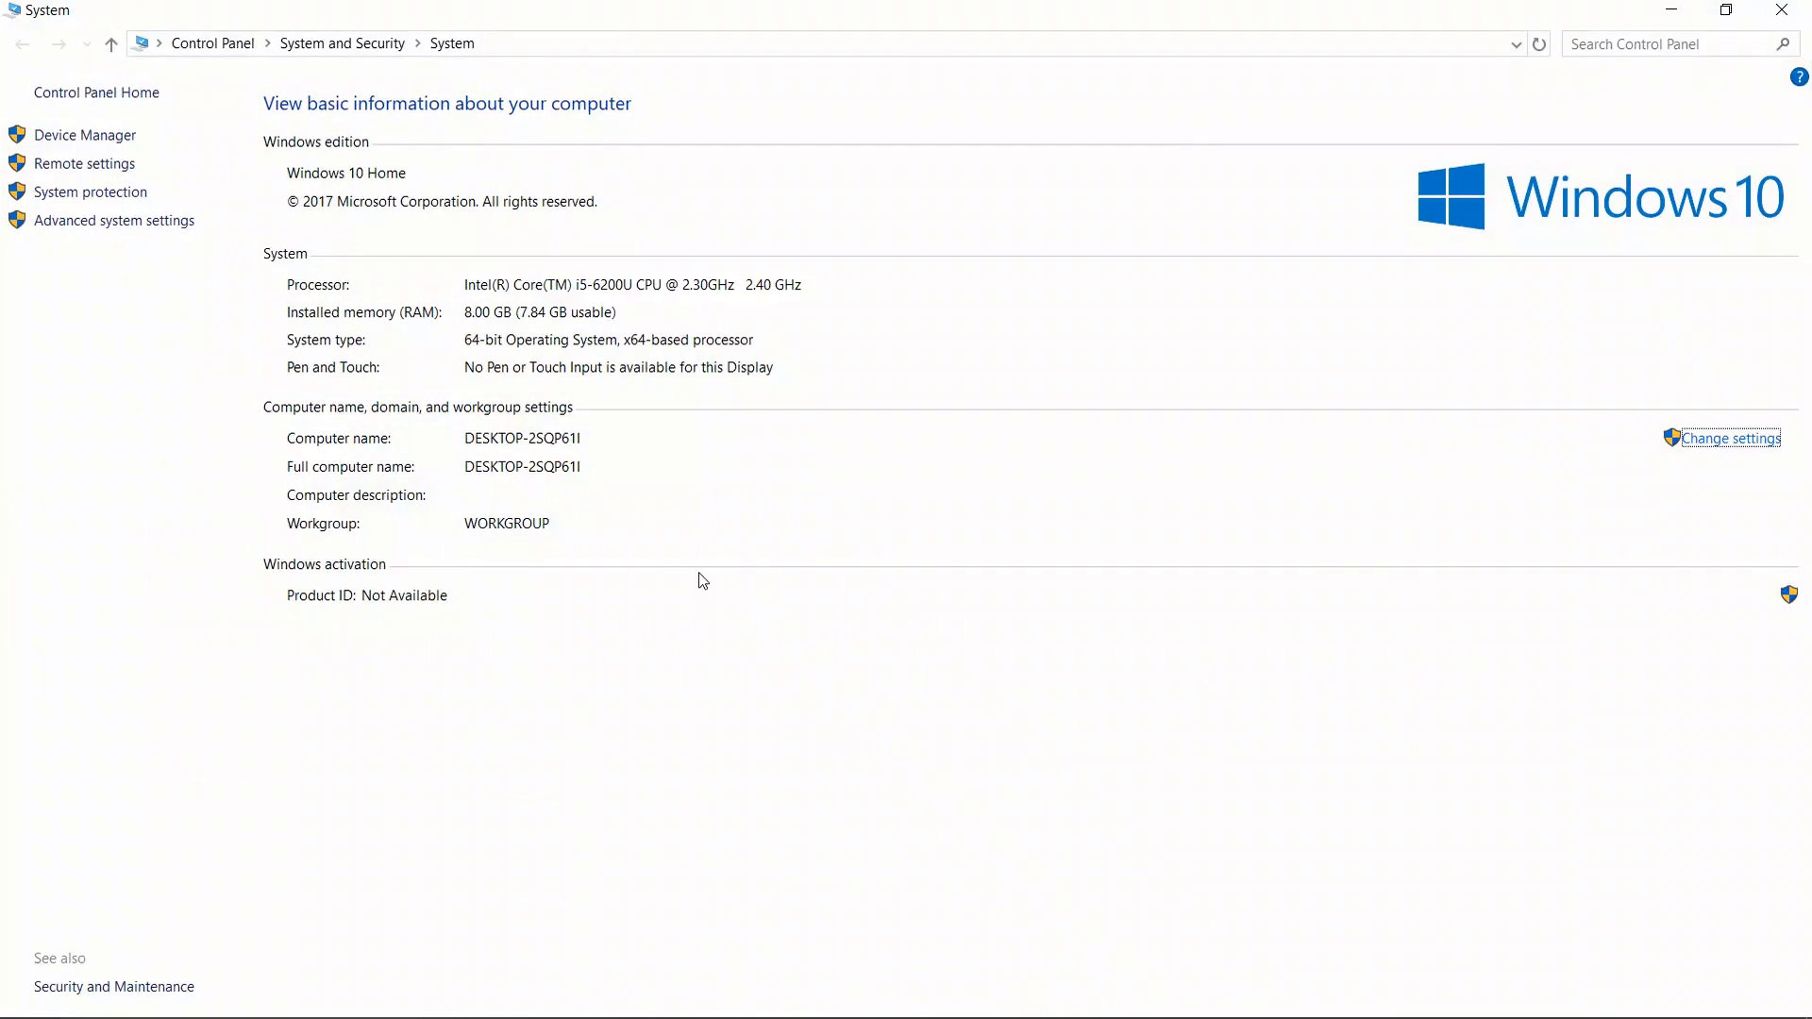
pyautogui.click(113, 220)
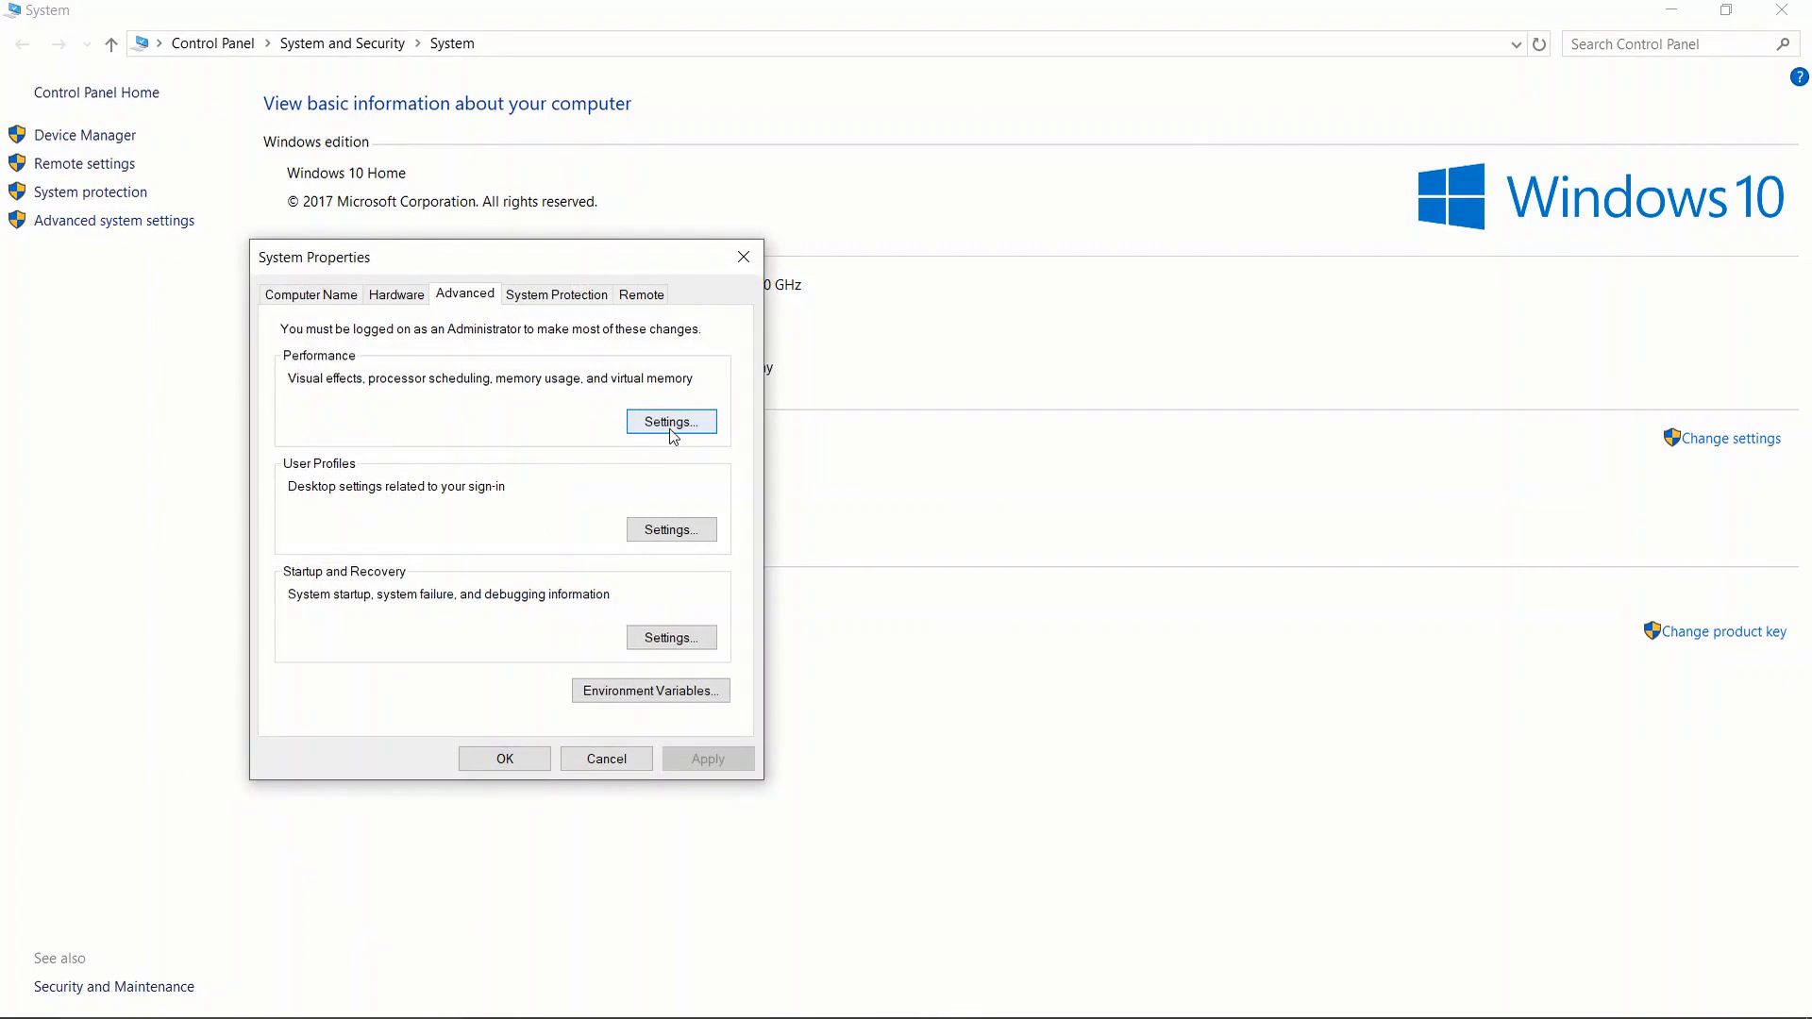
pyautogui.click(672, 421)
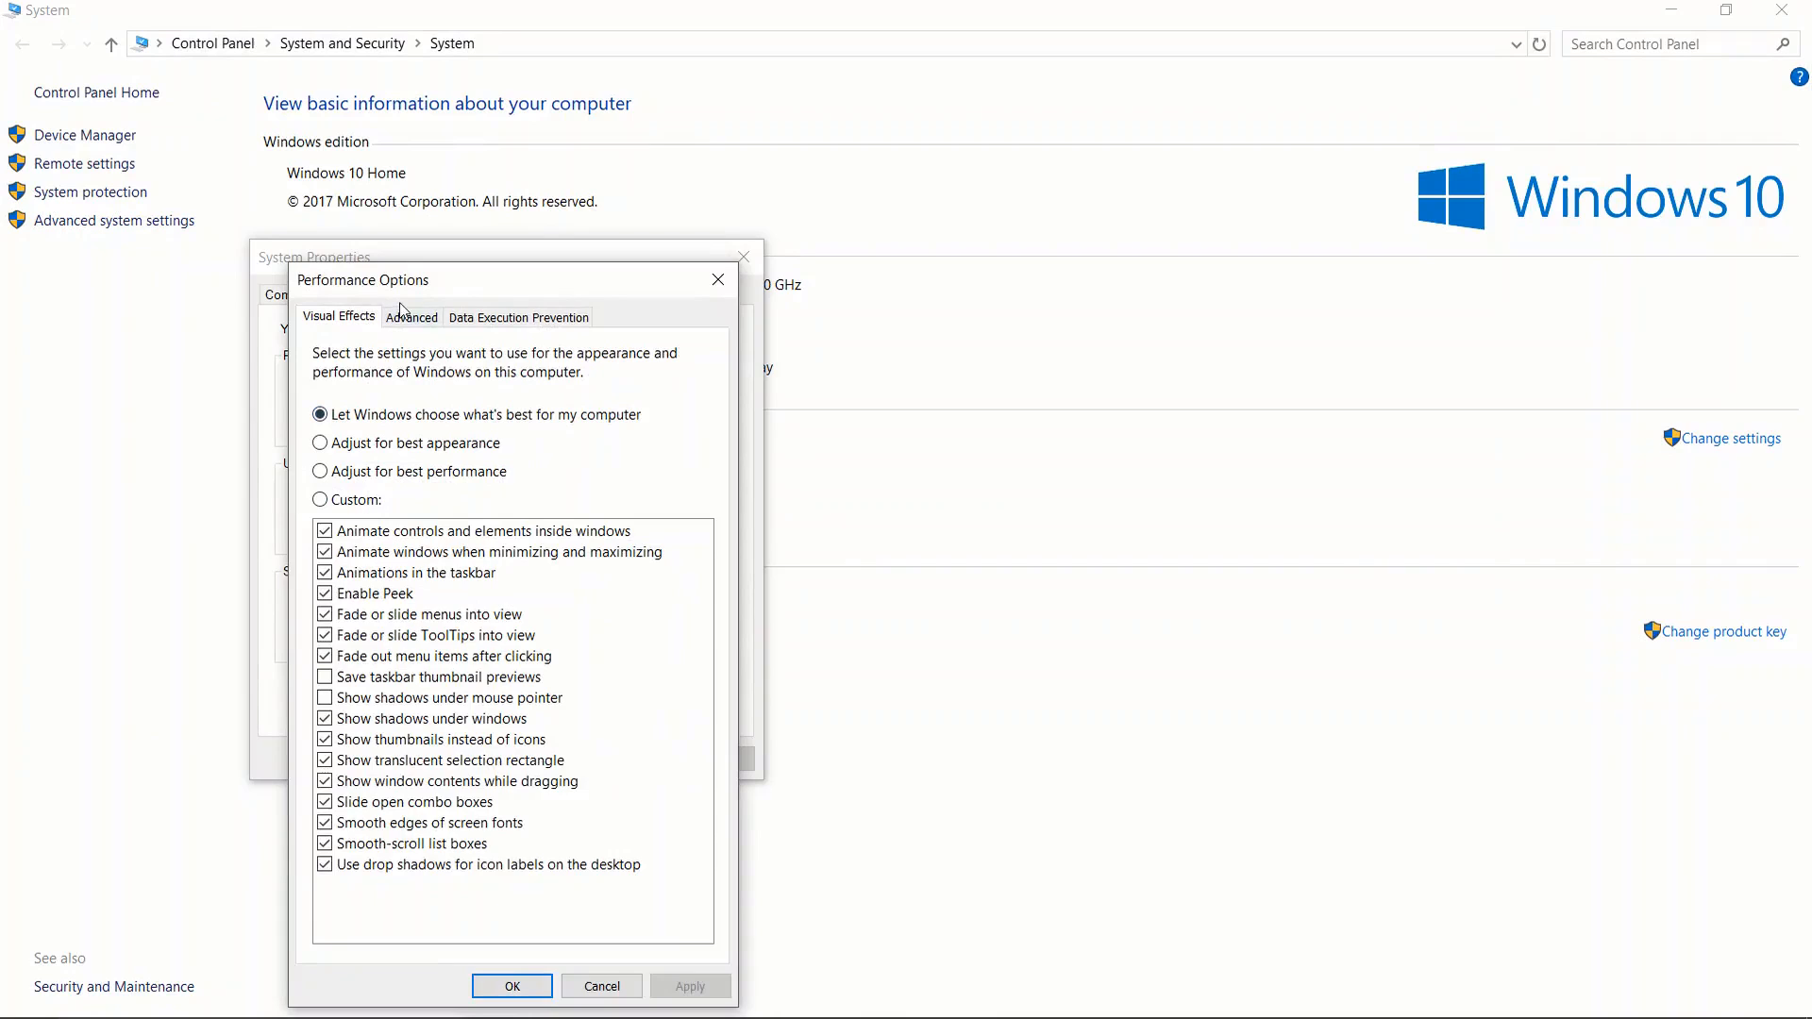
pyautogui.click(411, 317)
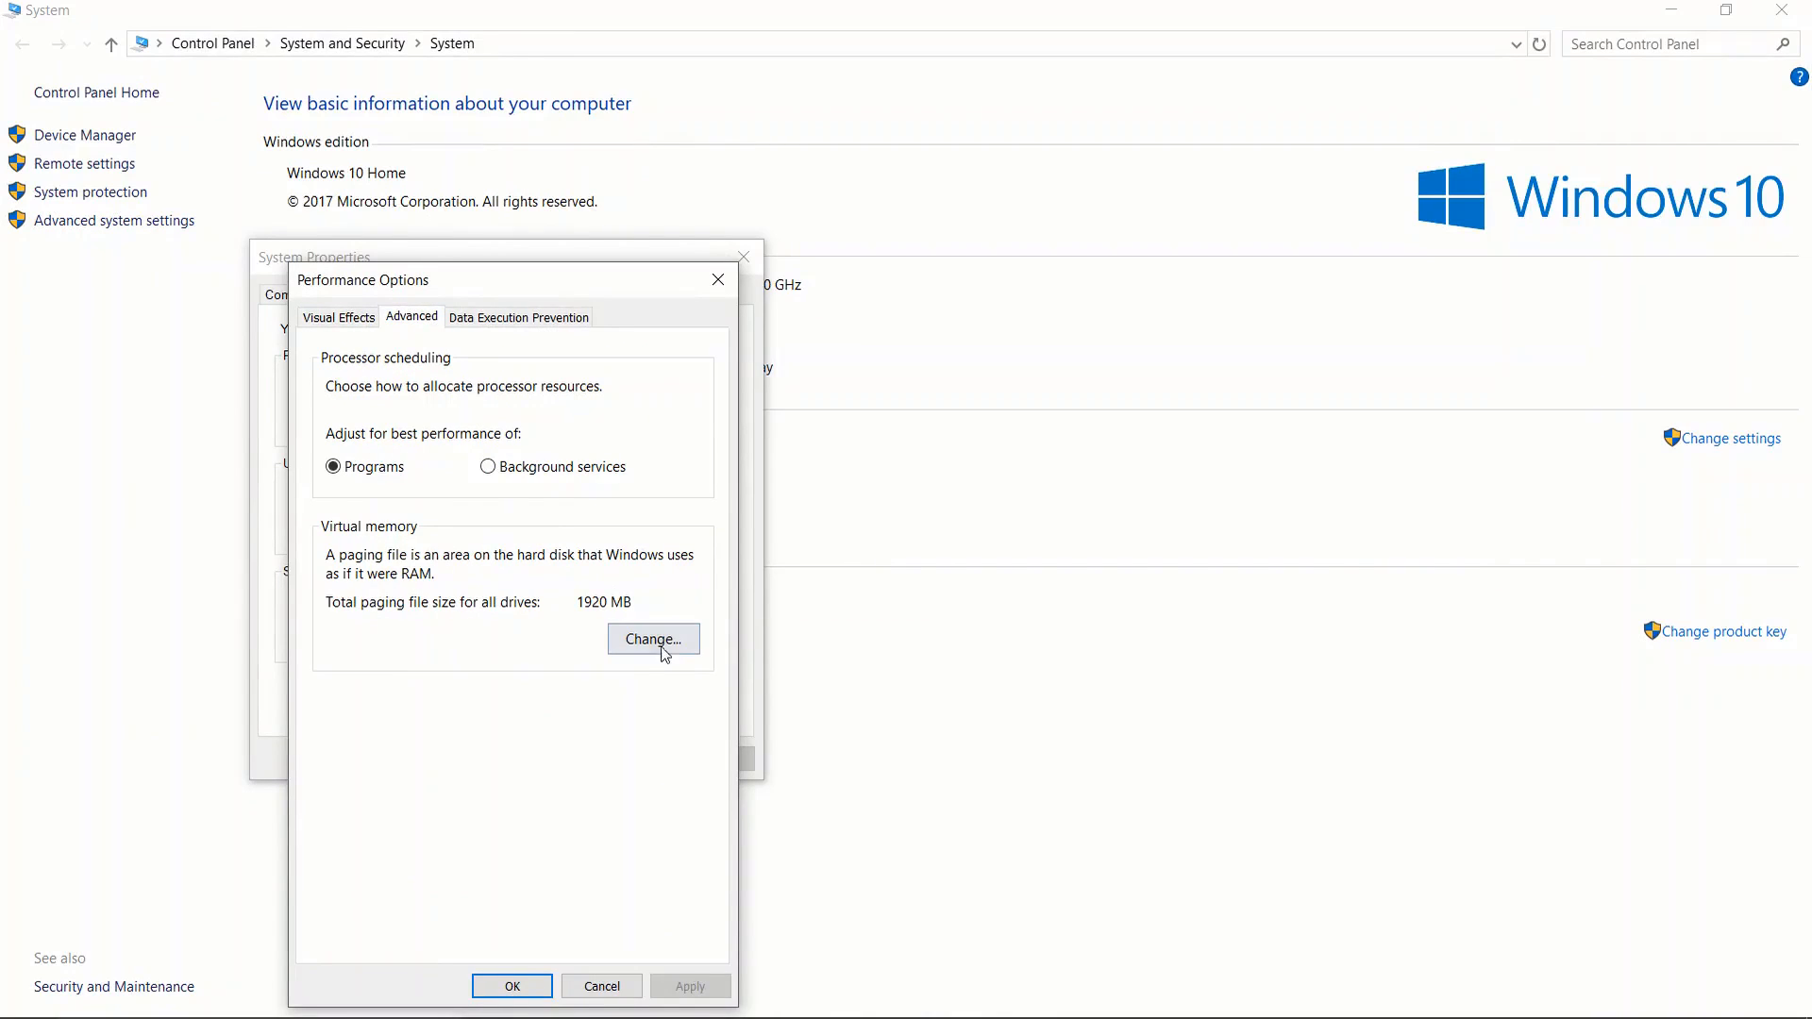
# Give drive C a custom paging file of 4000 MB initial and 6000 MB maximum and confirm it.
pyautogui.click(653, 638)
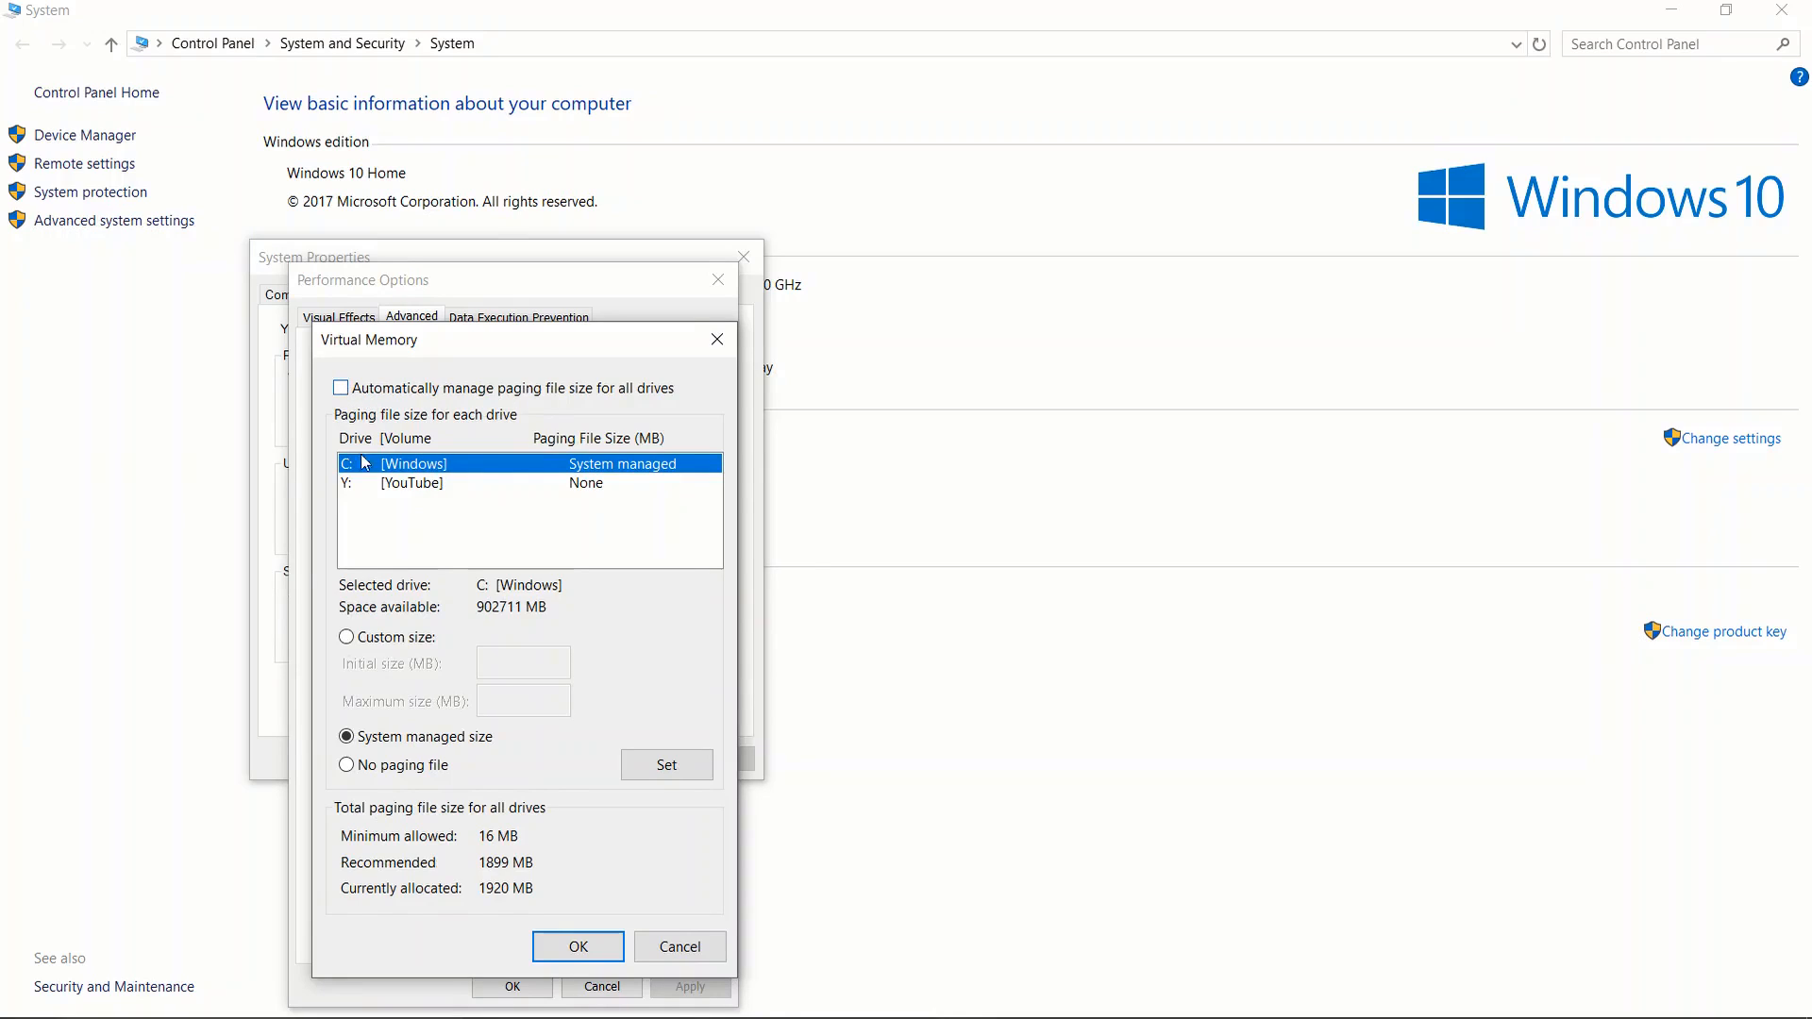
pyautogui.click(345, 638)
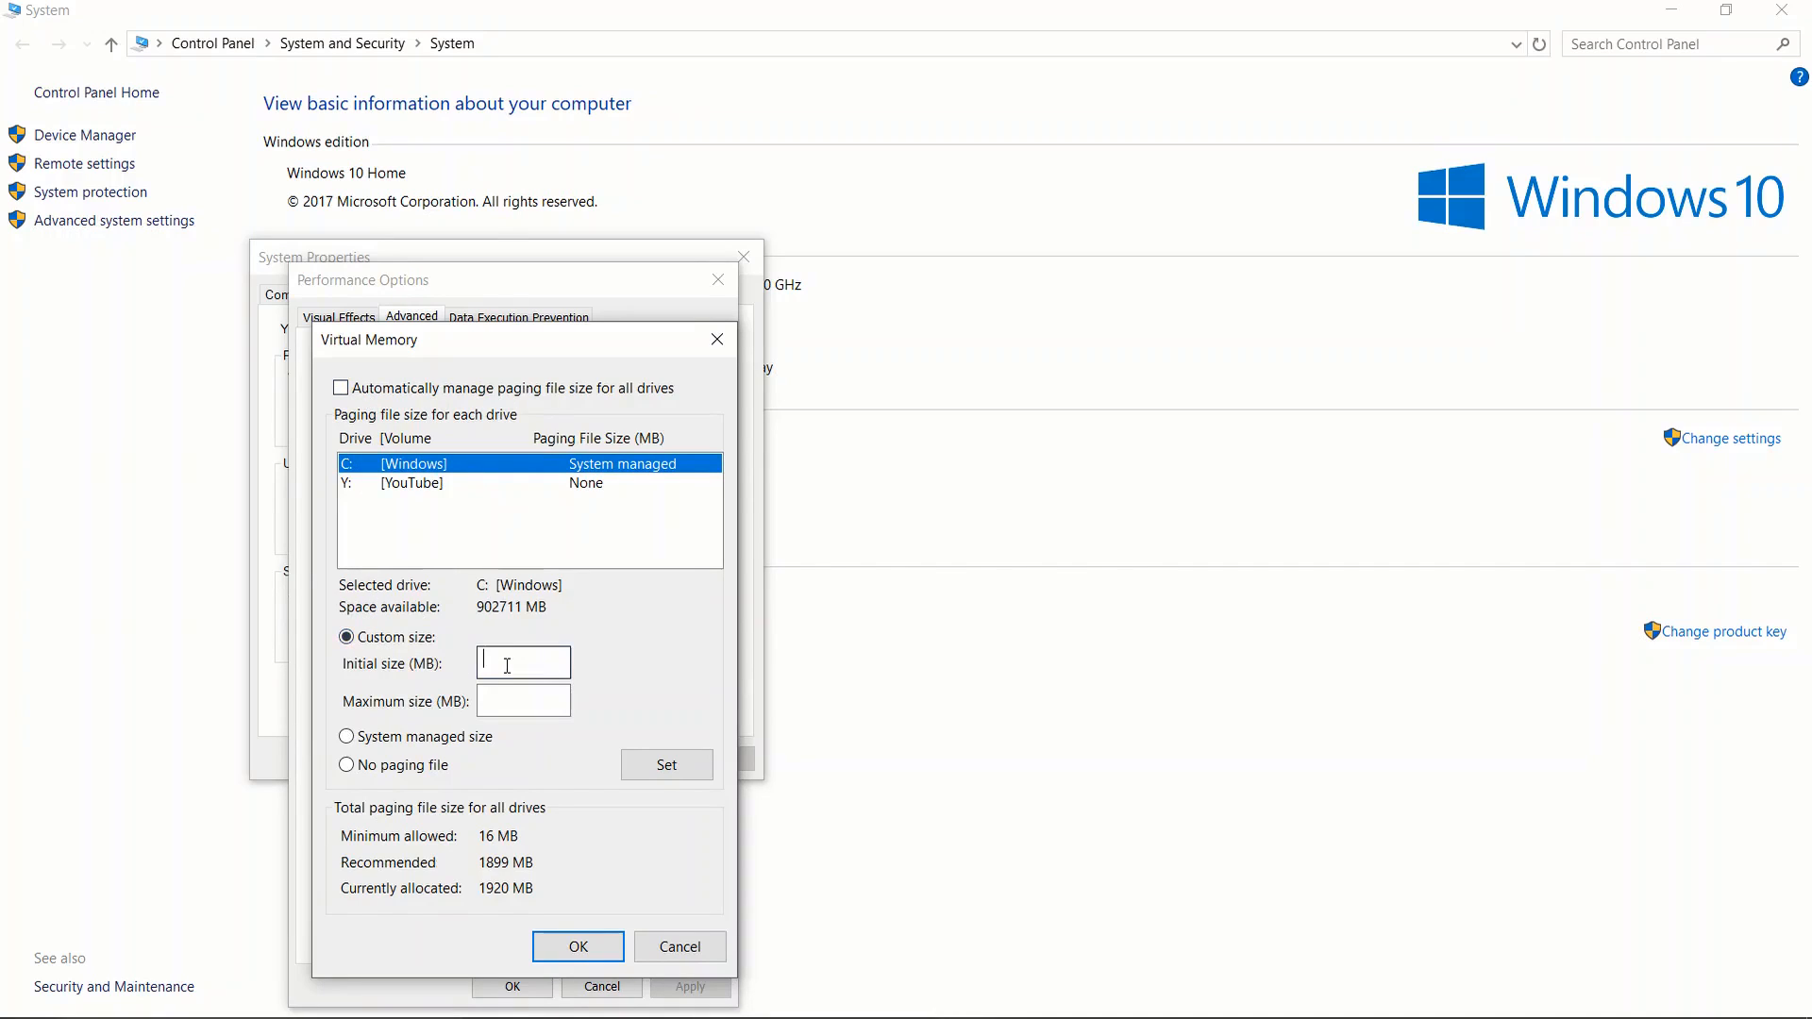
pyautogui.write('4000')
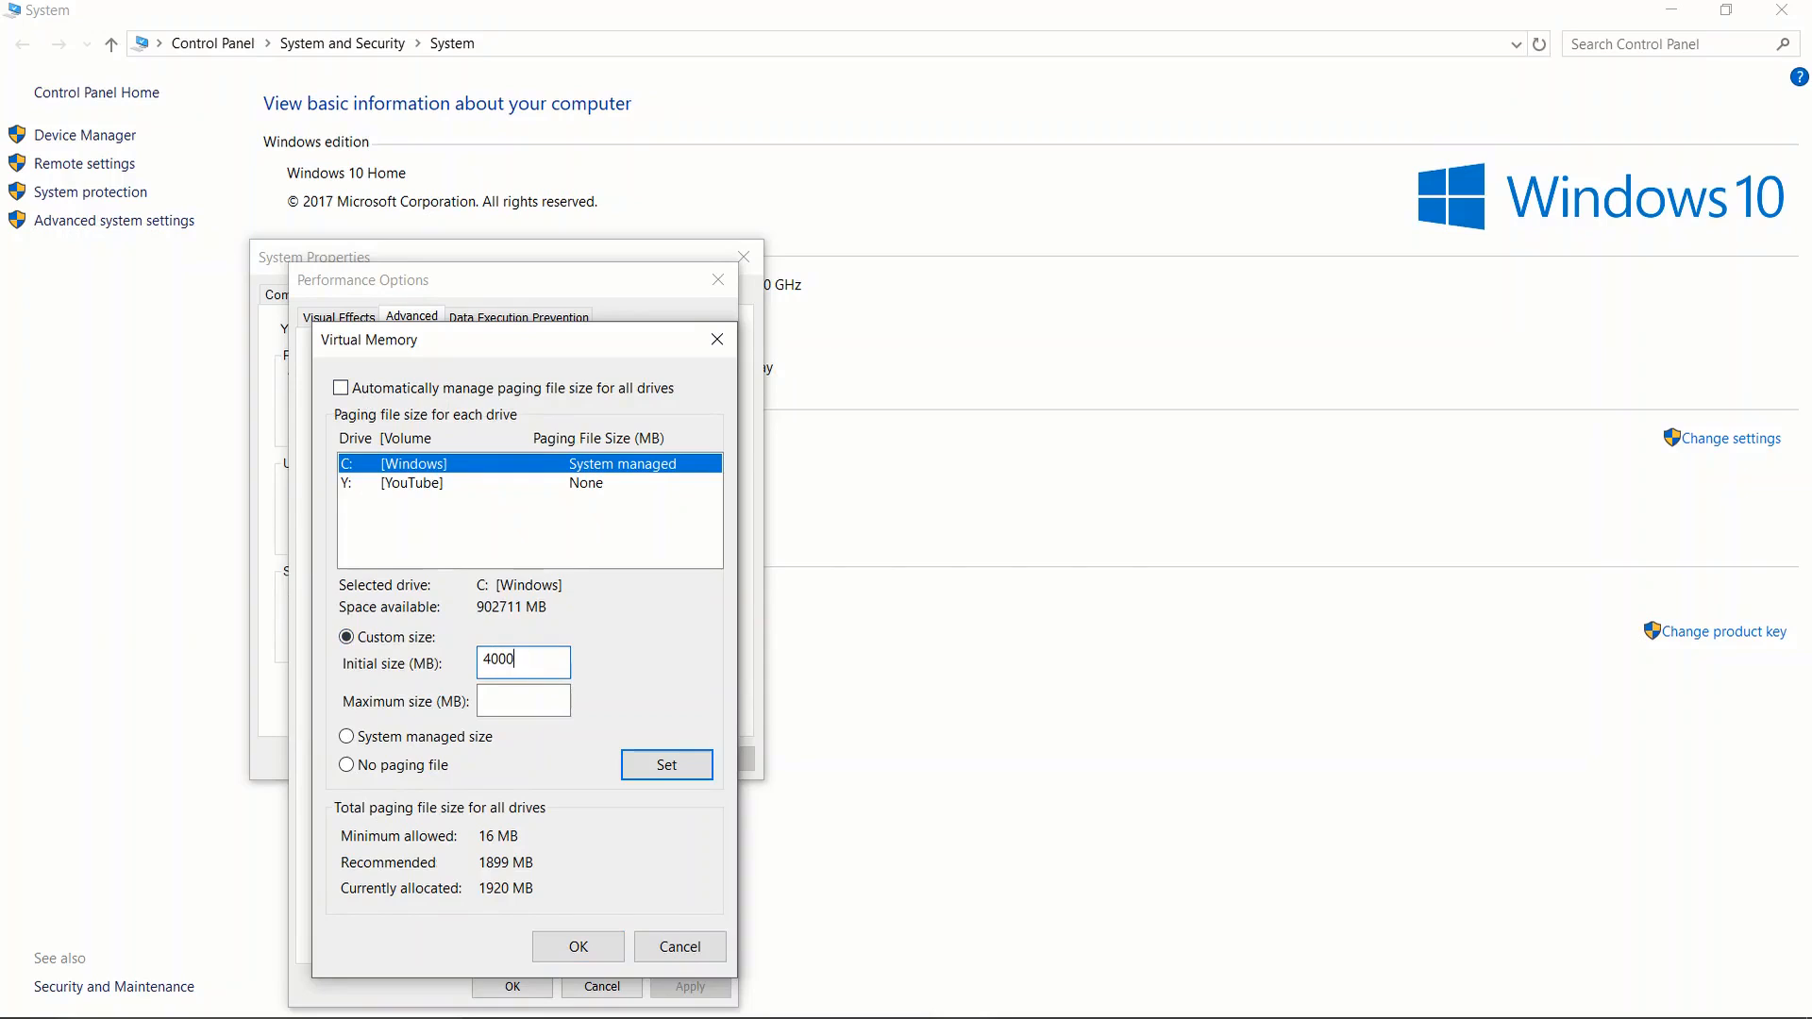
pyautogui.click(523, 701)
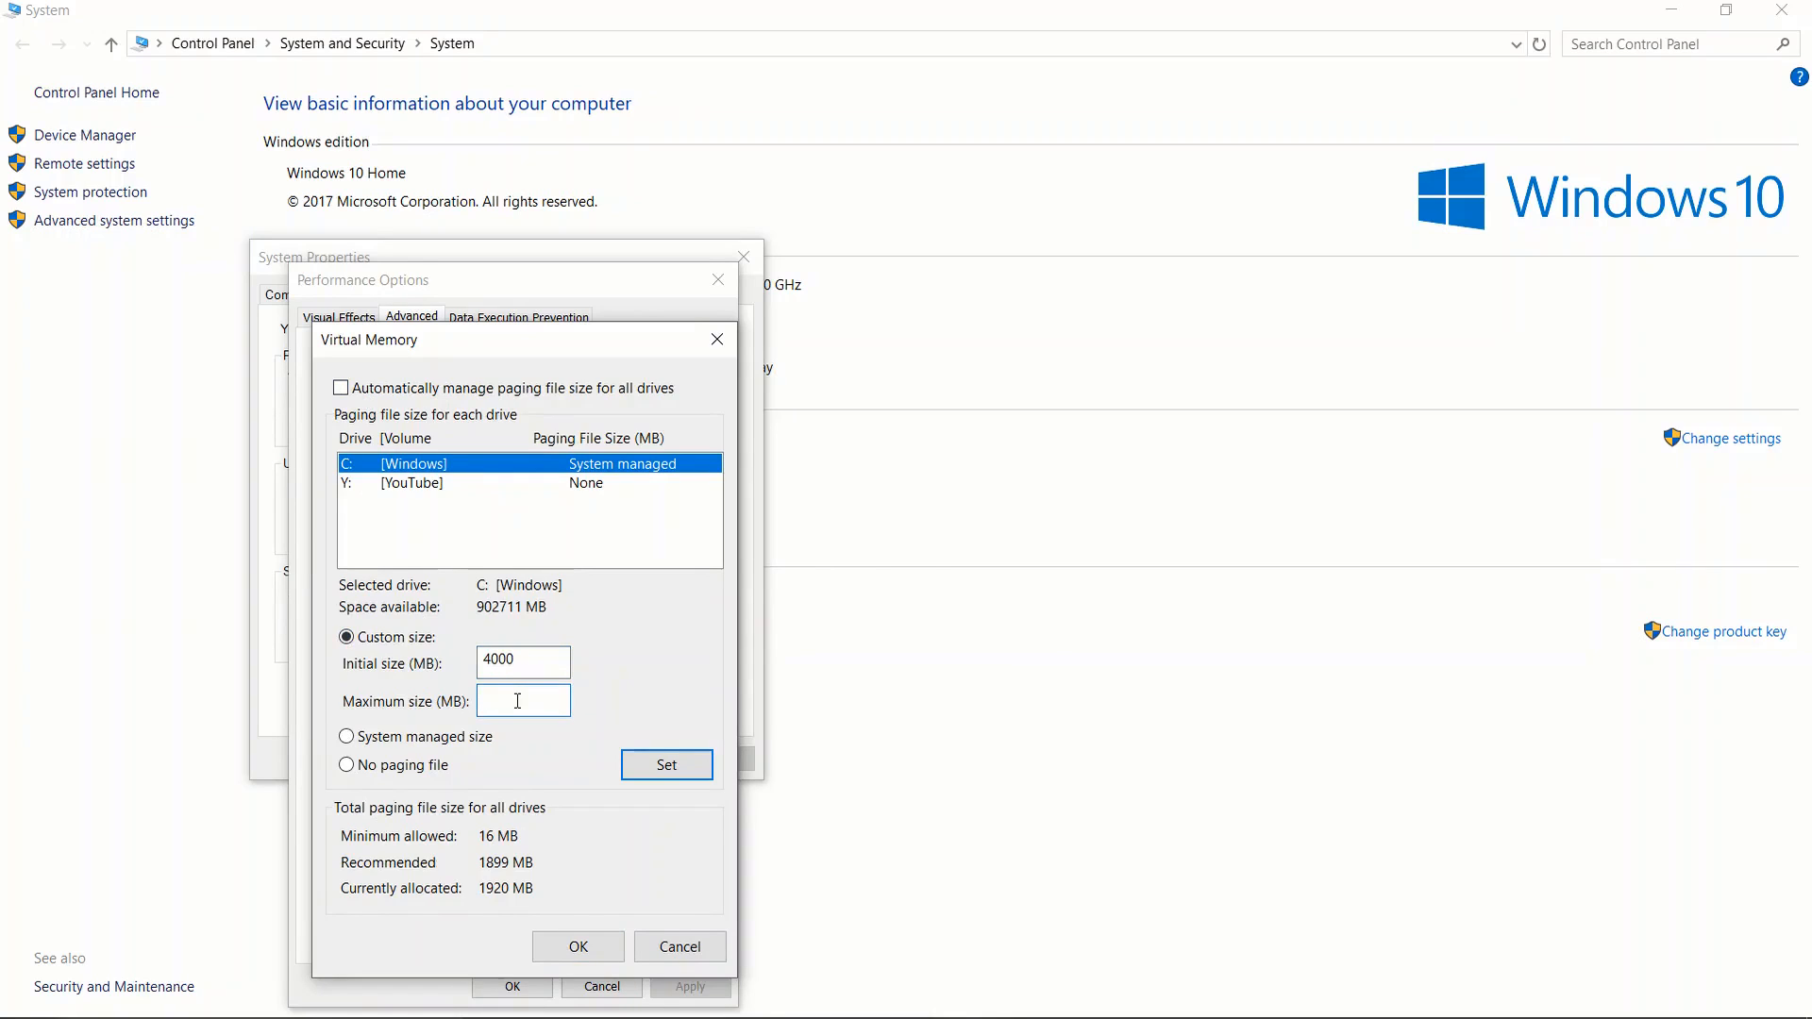
pyautogui.write('6000')
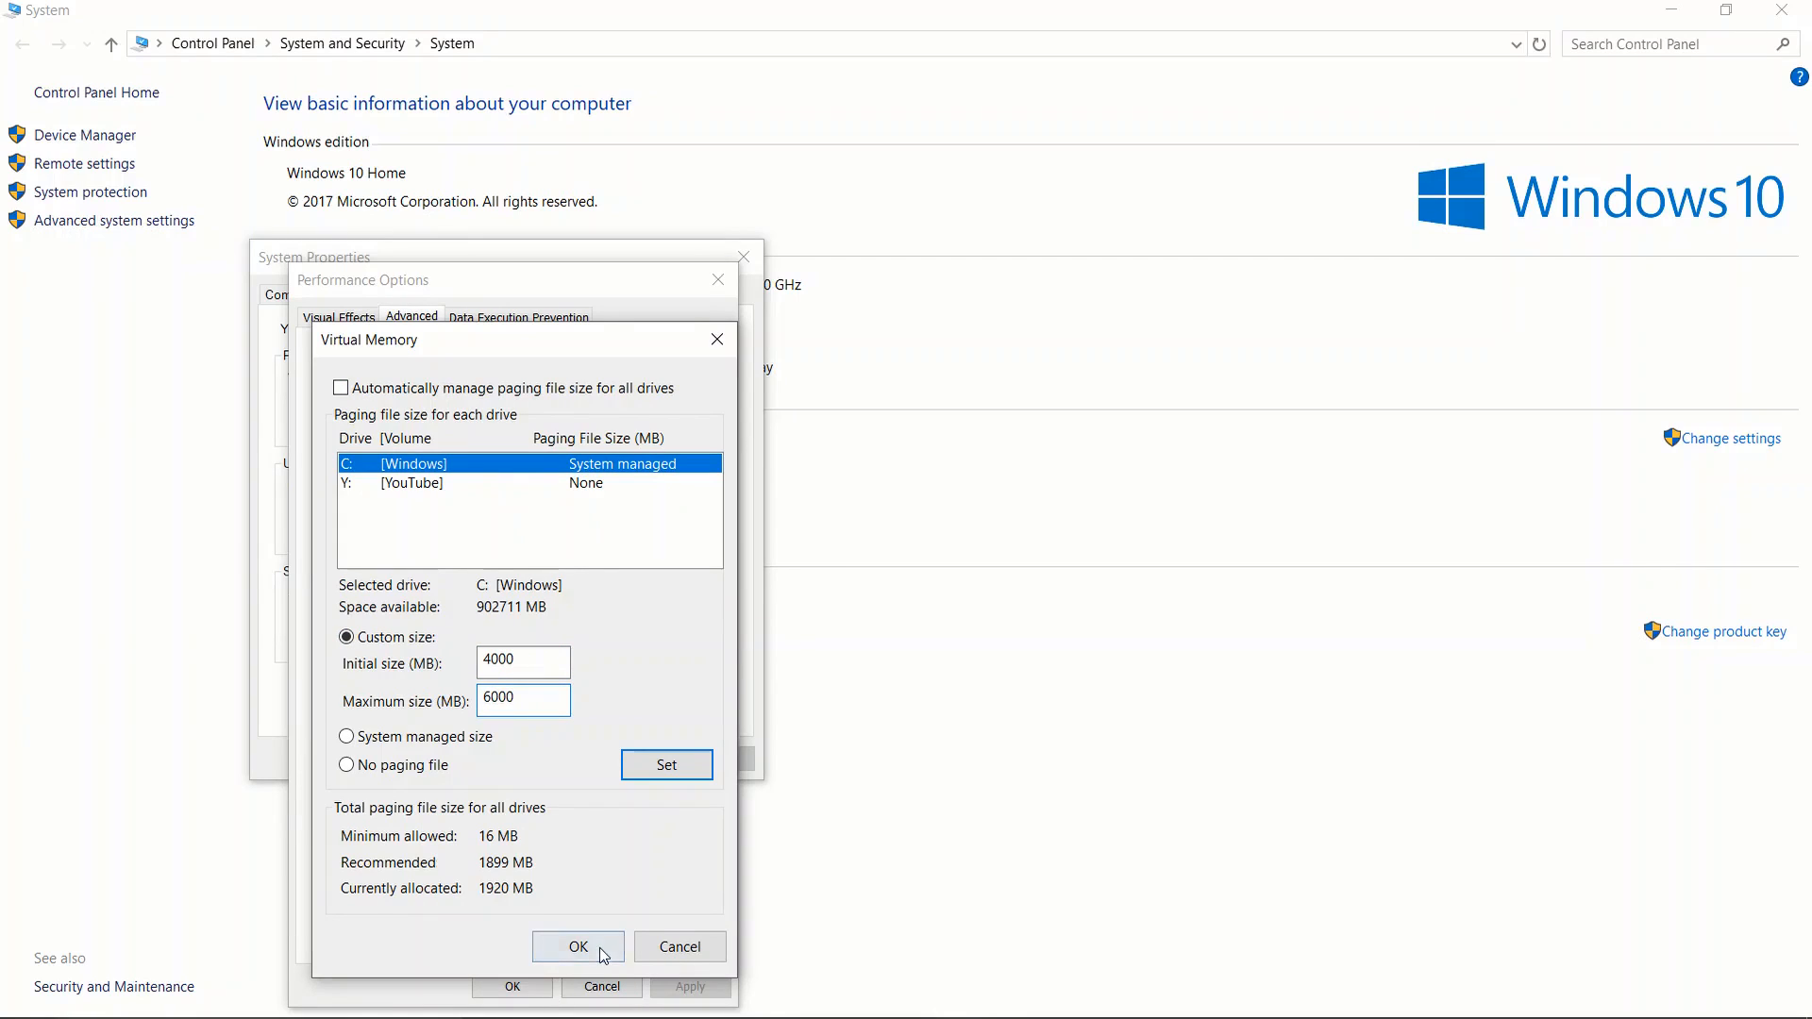
pyautogui.click(577, 947)
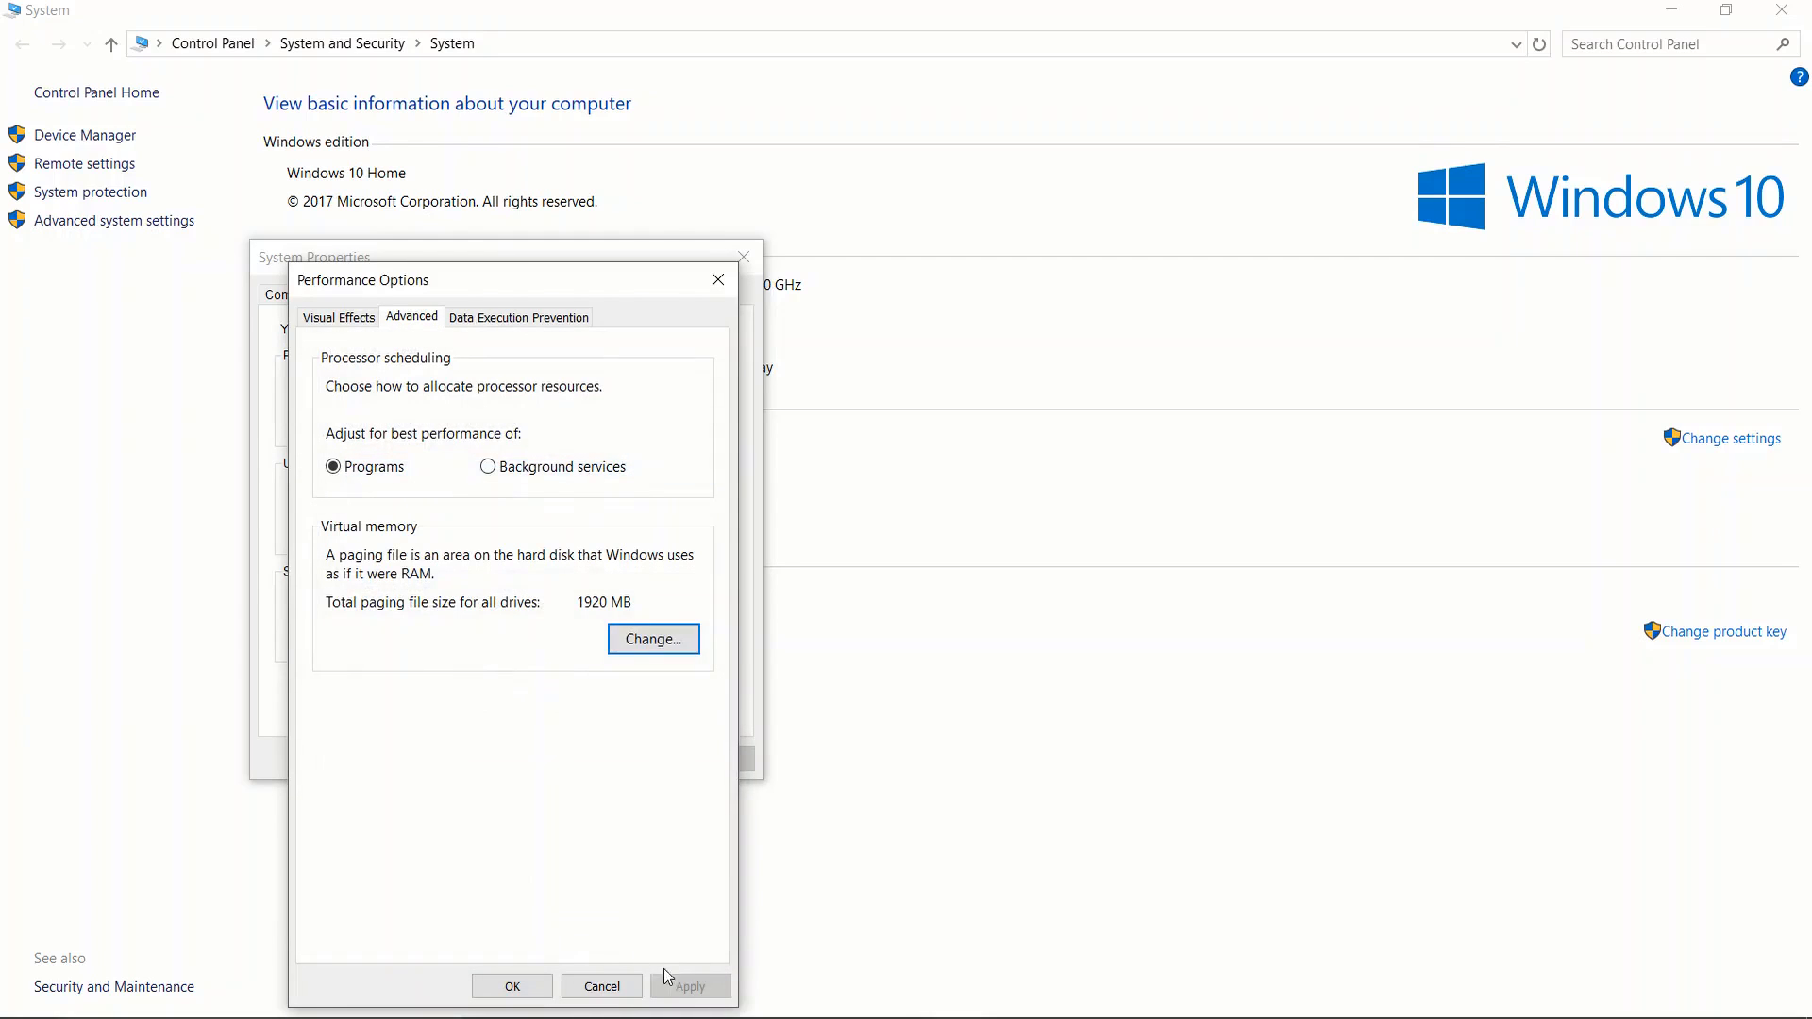
pyautogui.moveTo(668, 820)
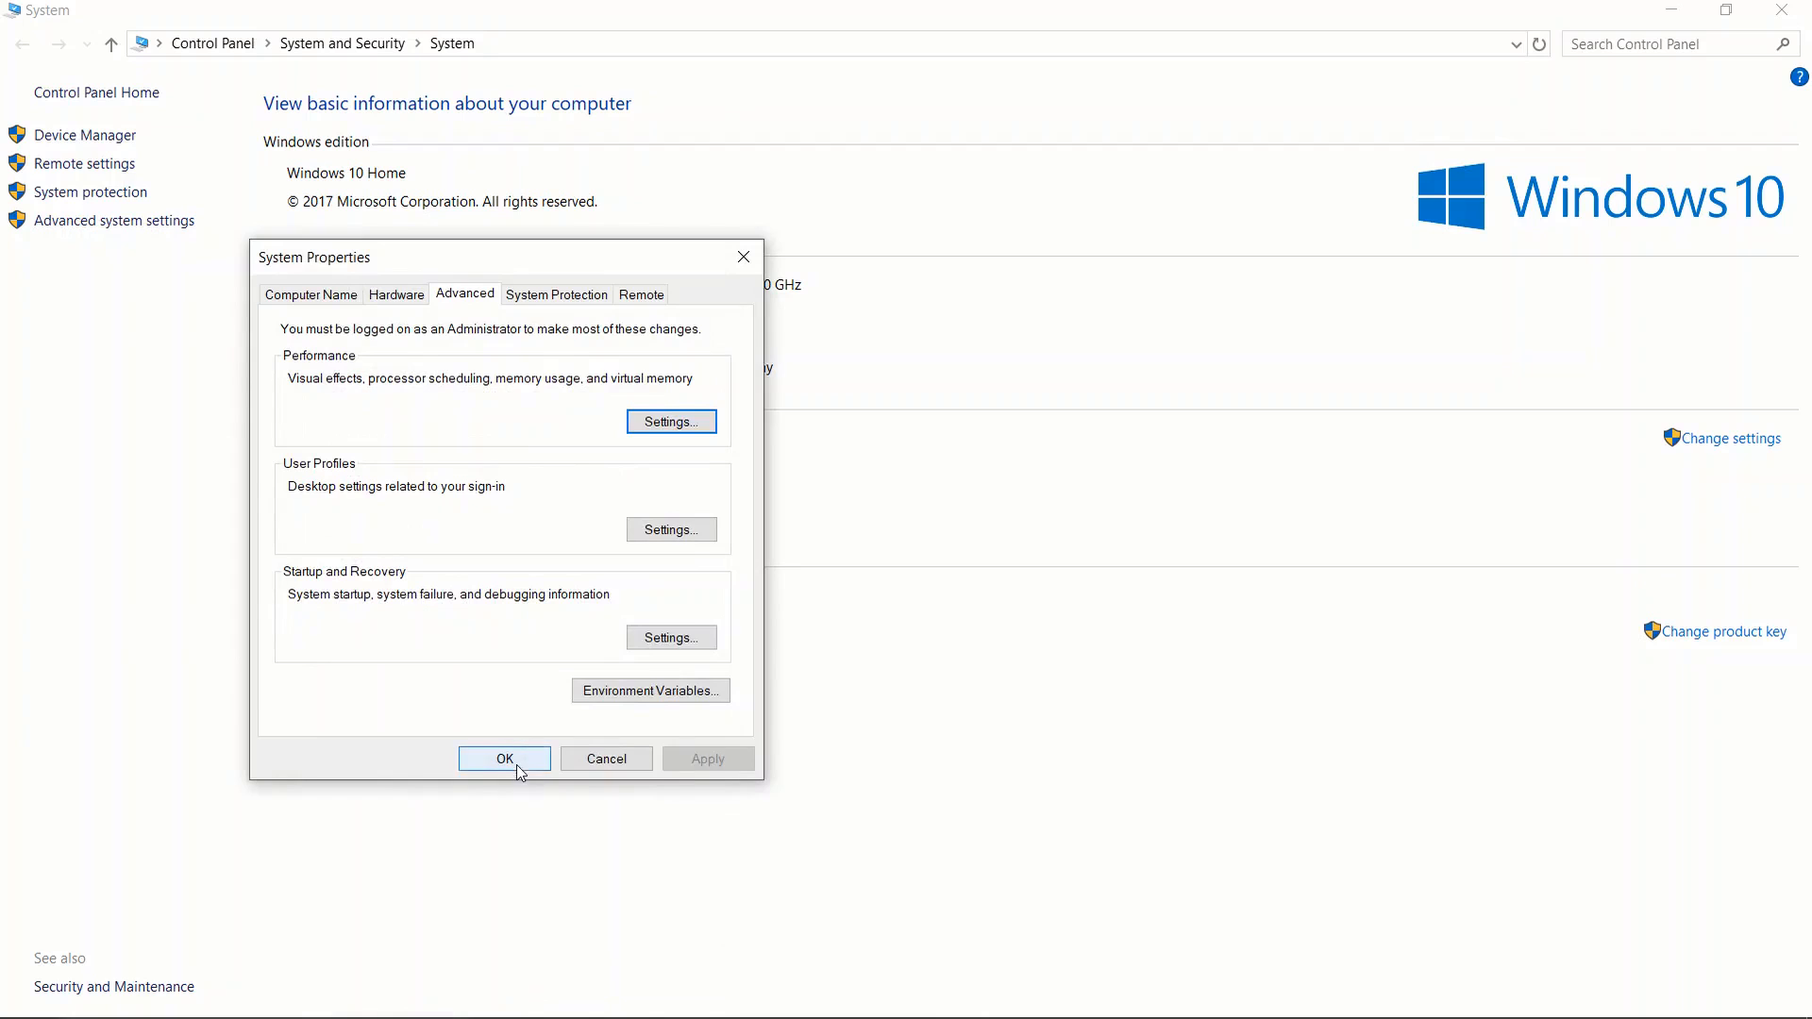
# Close System Properties and bring up Display settings from the desktop.
pyautogui.click(504, 759)
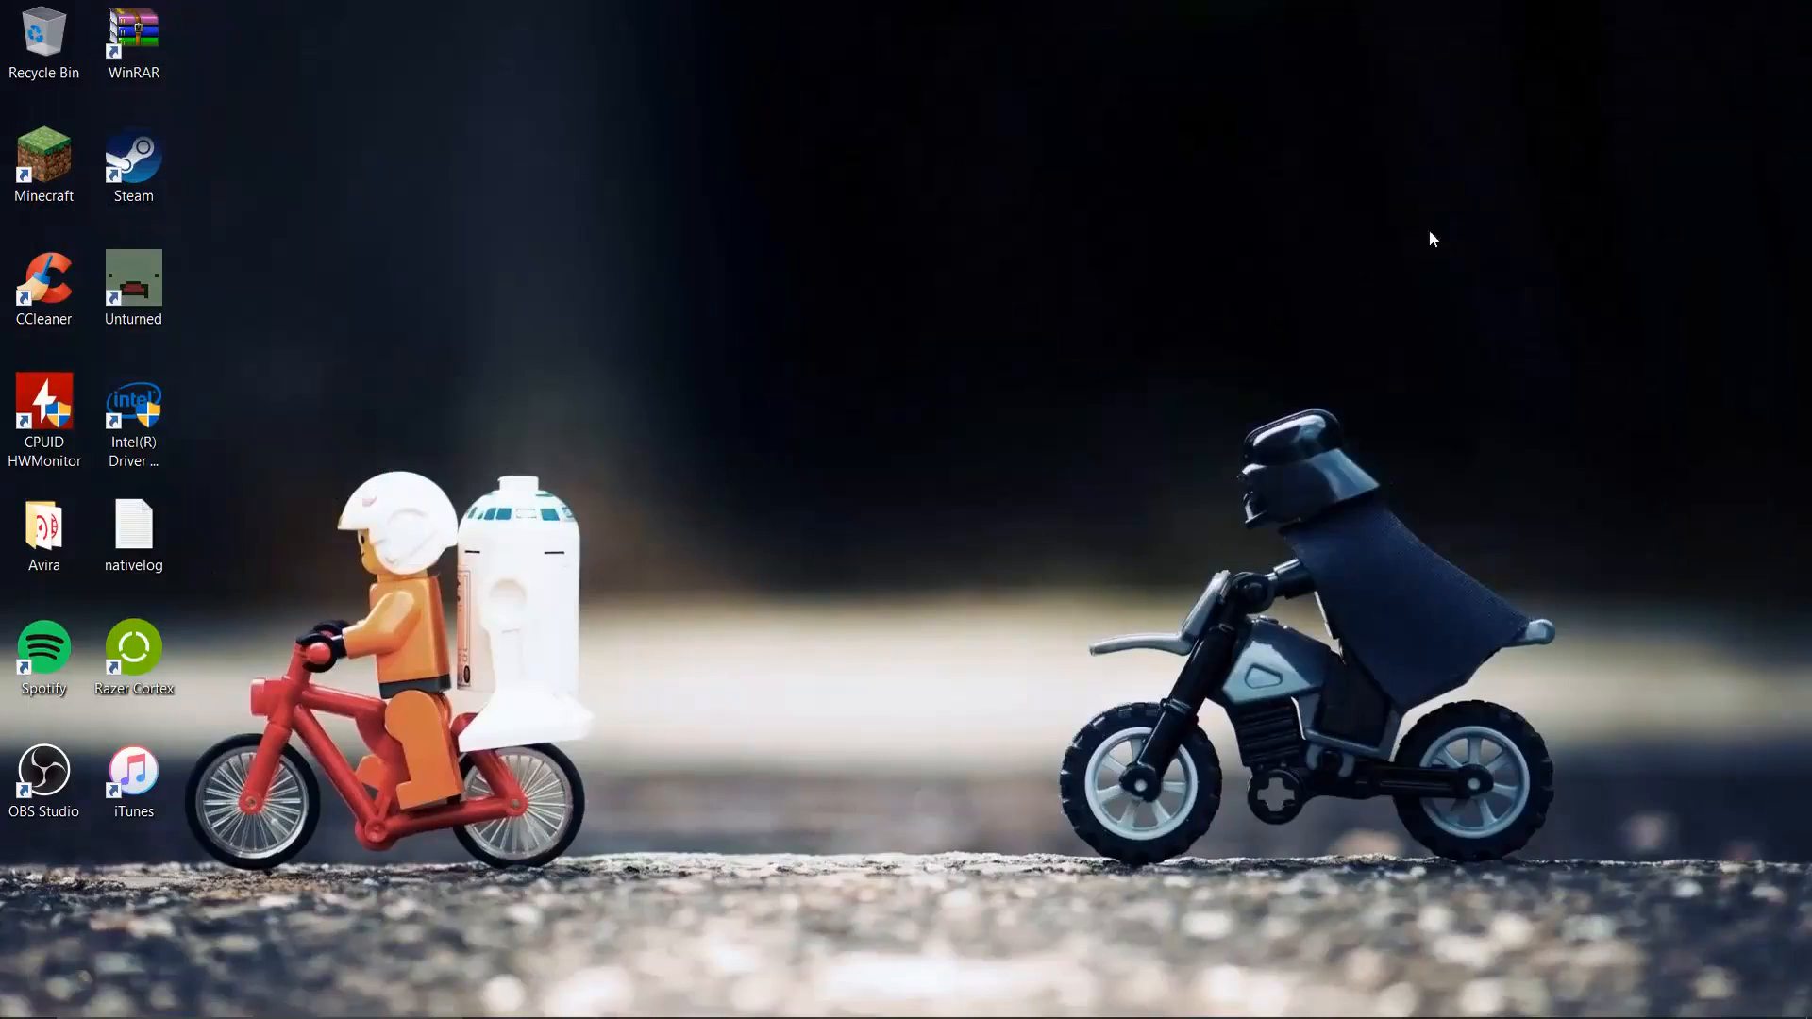
pyautogui.moveTo(1253, 247)
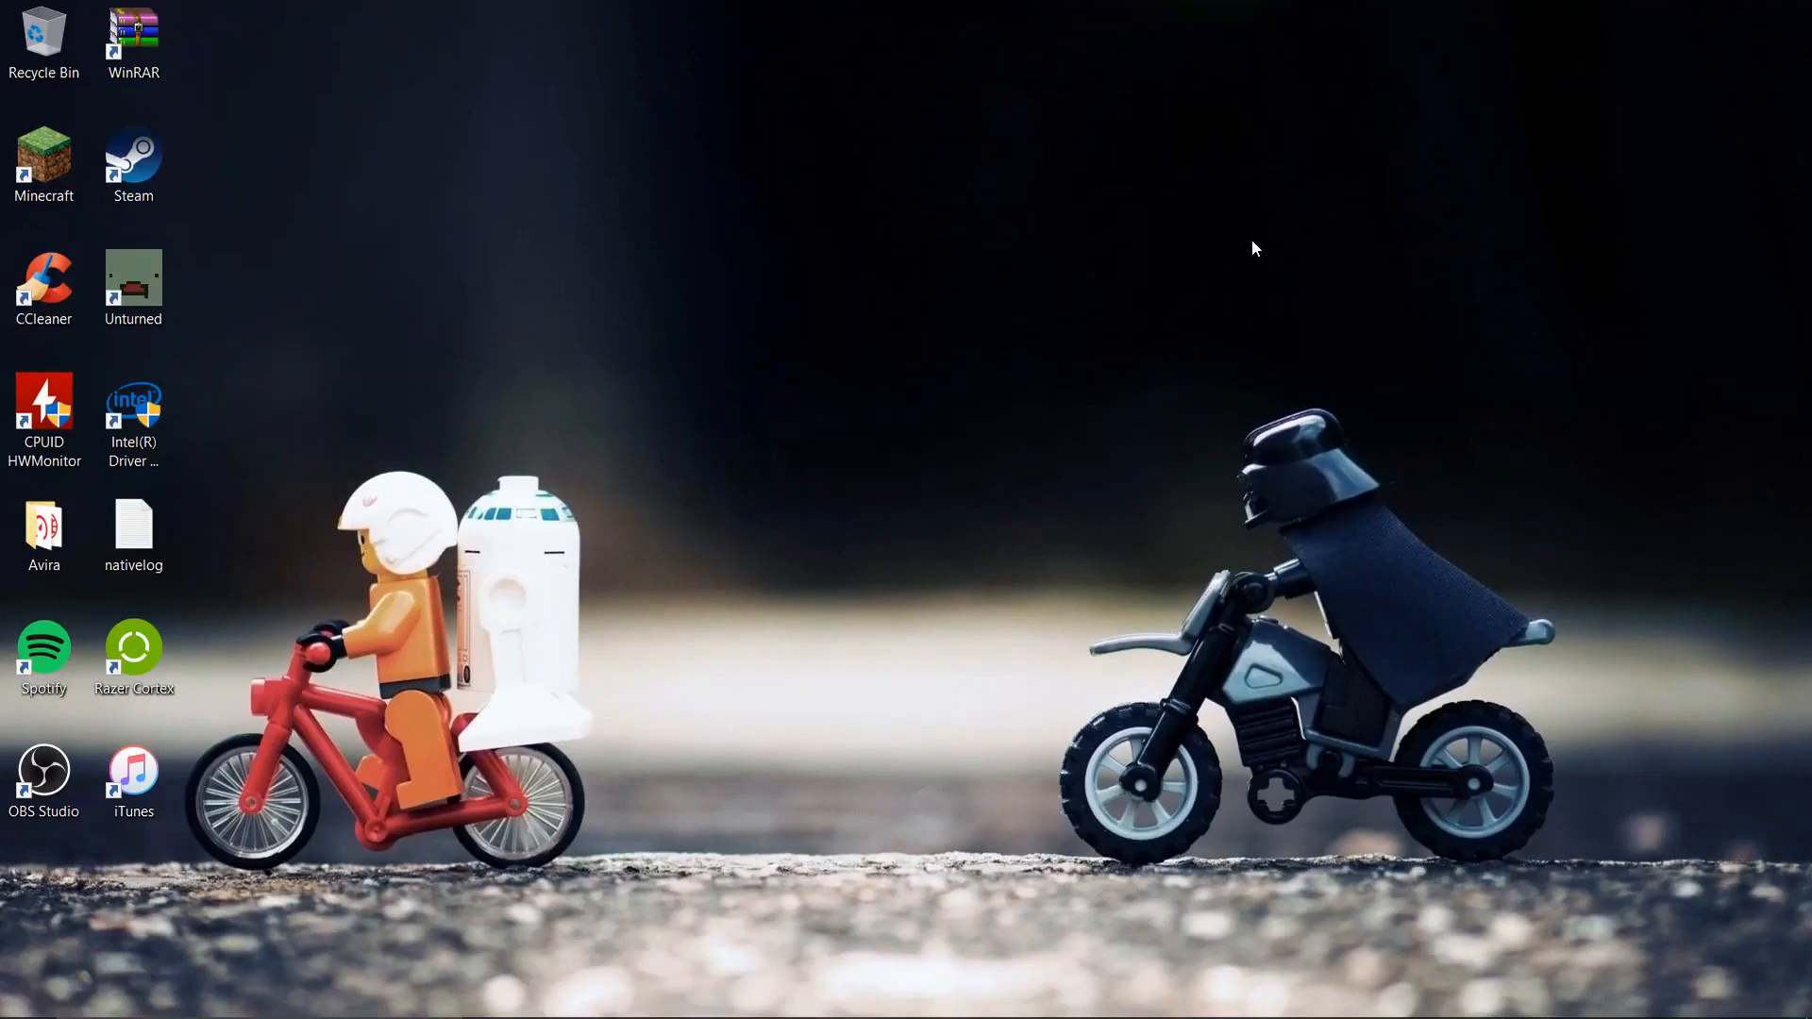
pyautogui.click(32, 993)
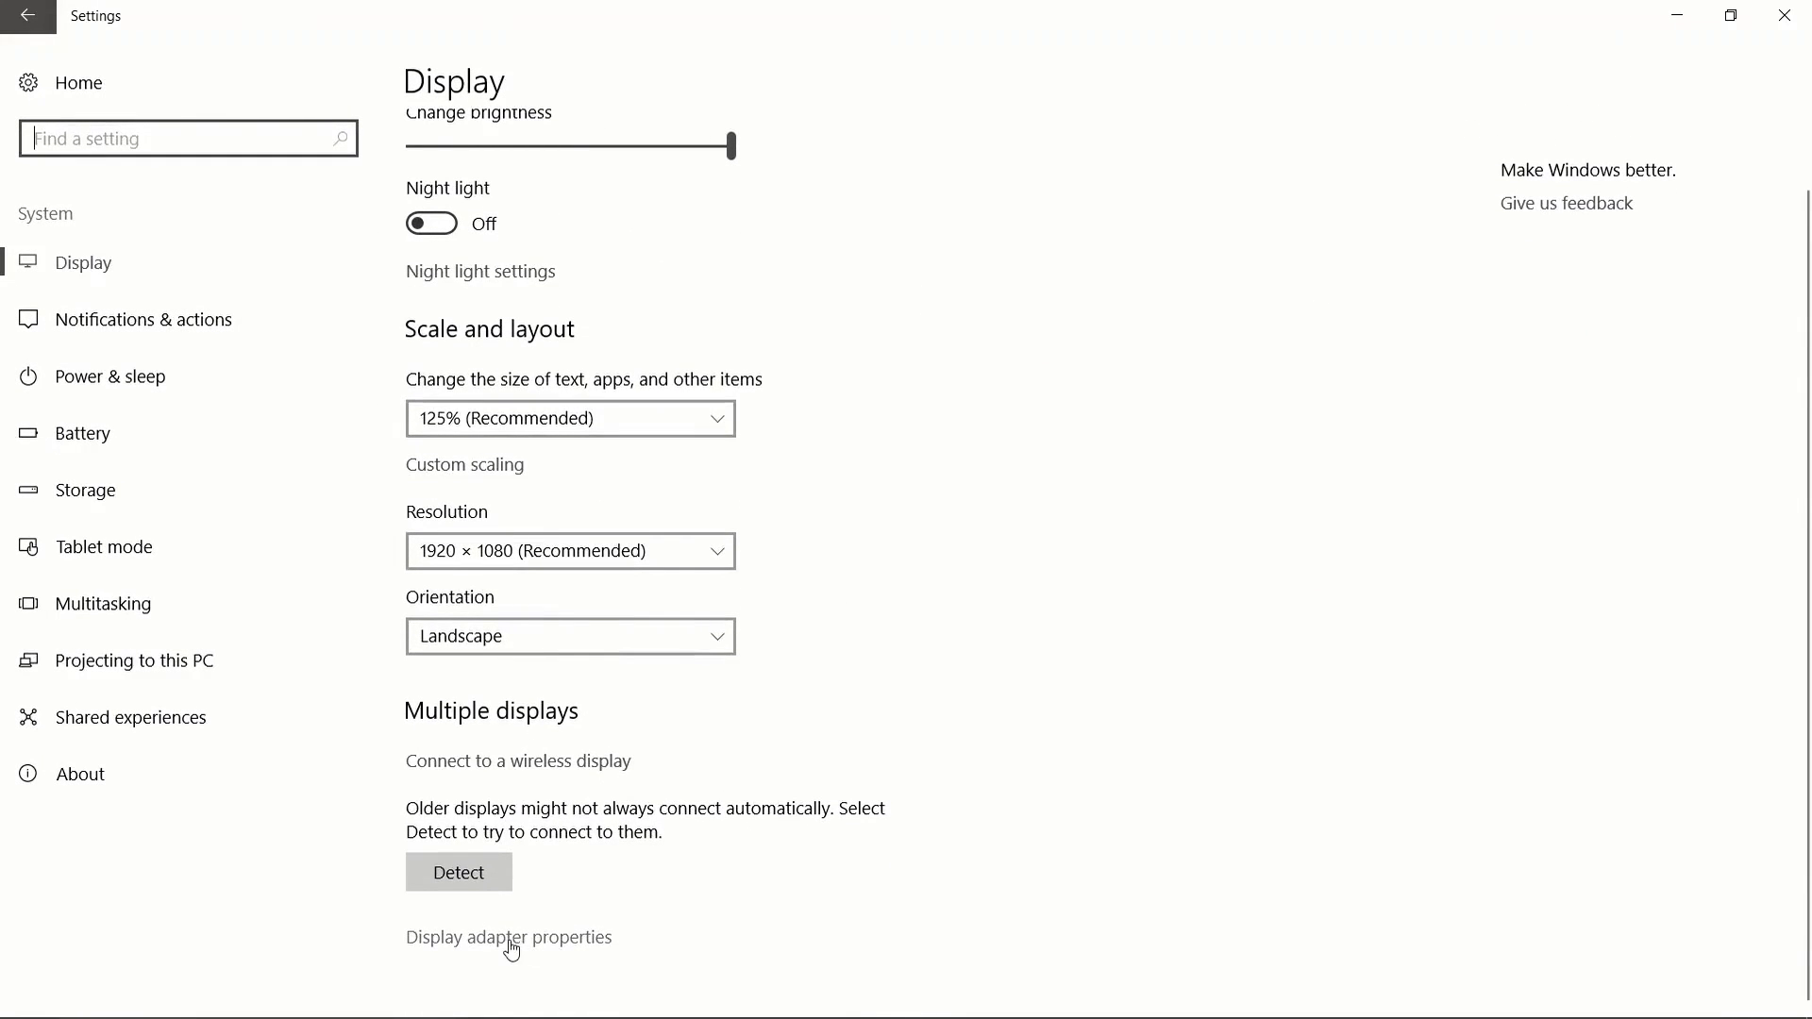
# Show the Intel HD Graphics 520 adapter properties reporting 512 MB dedicated video memory.
pyautogui.click(510, 936)
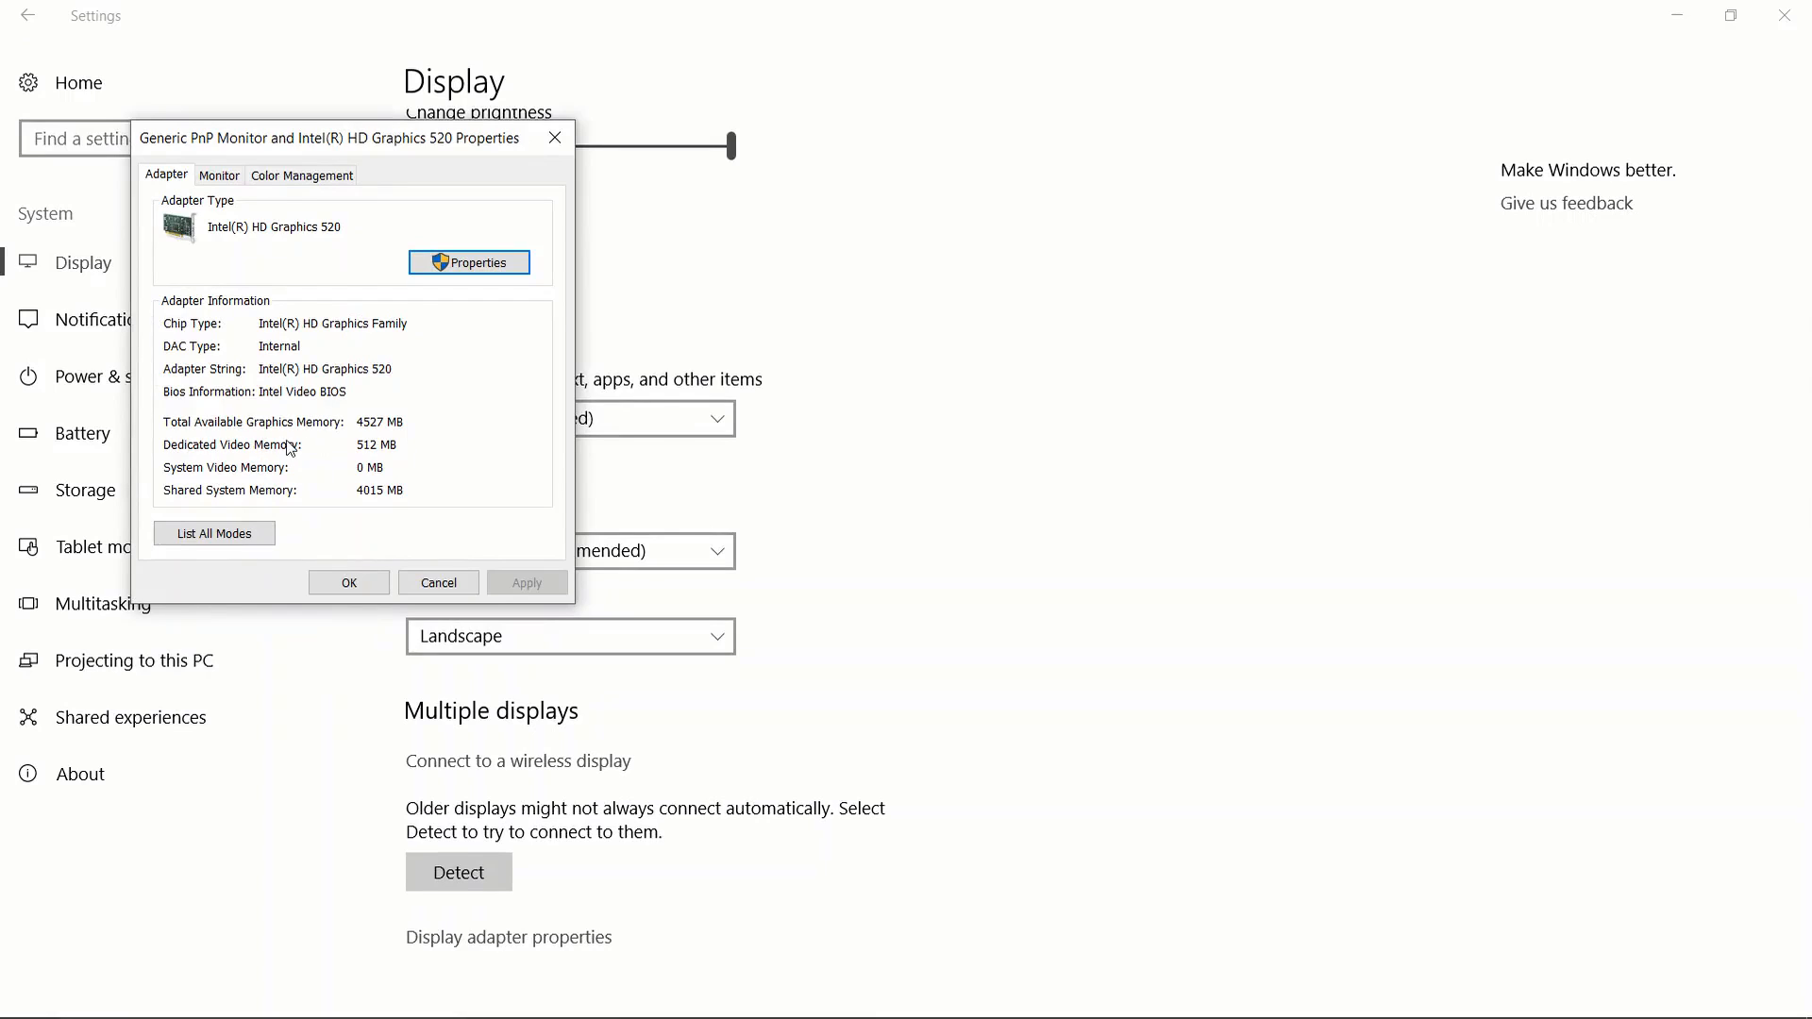
pyautogui.moveTo(351, 466)
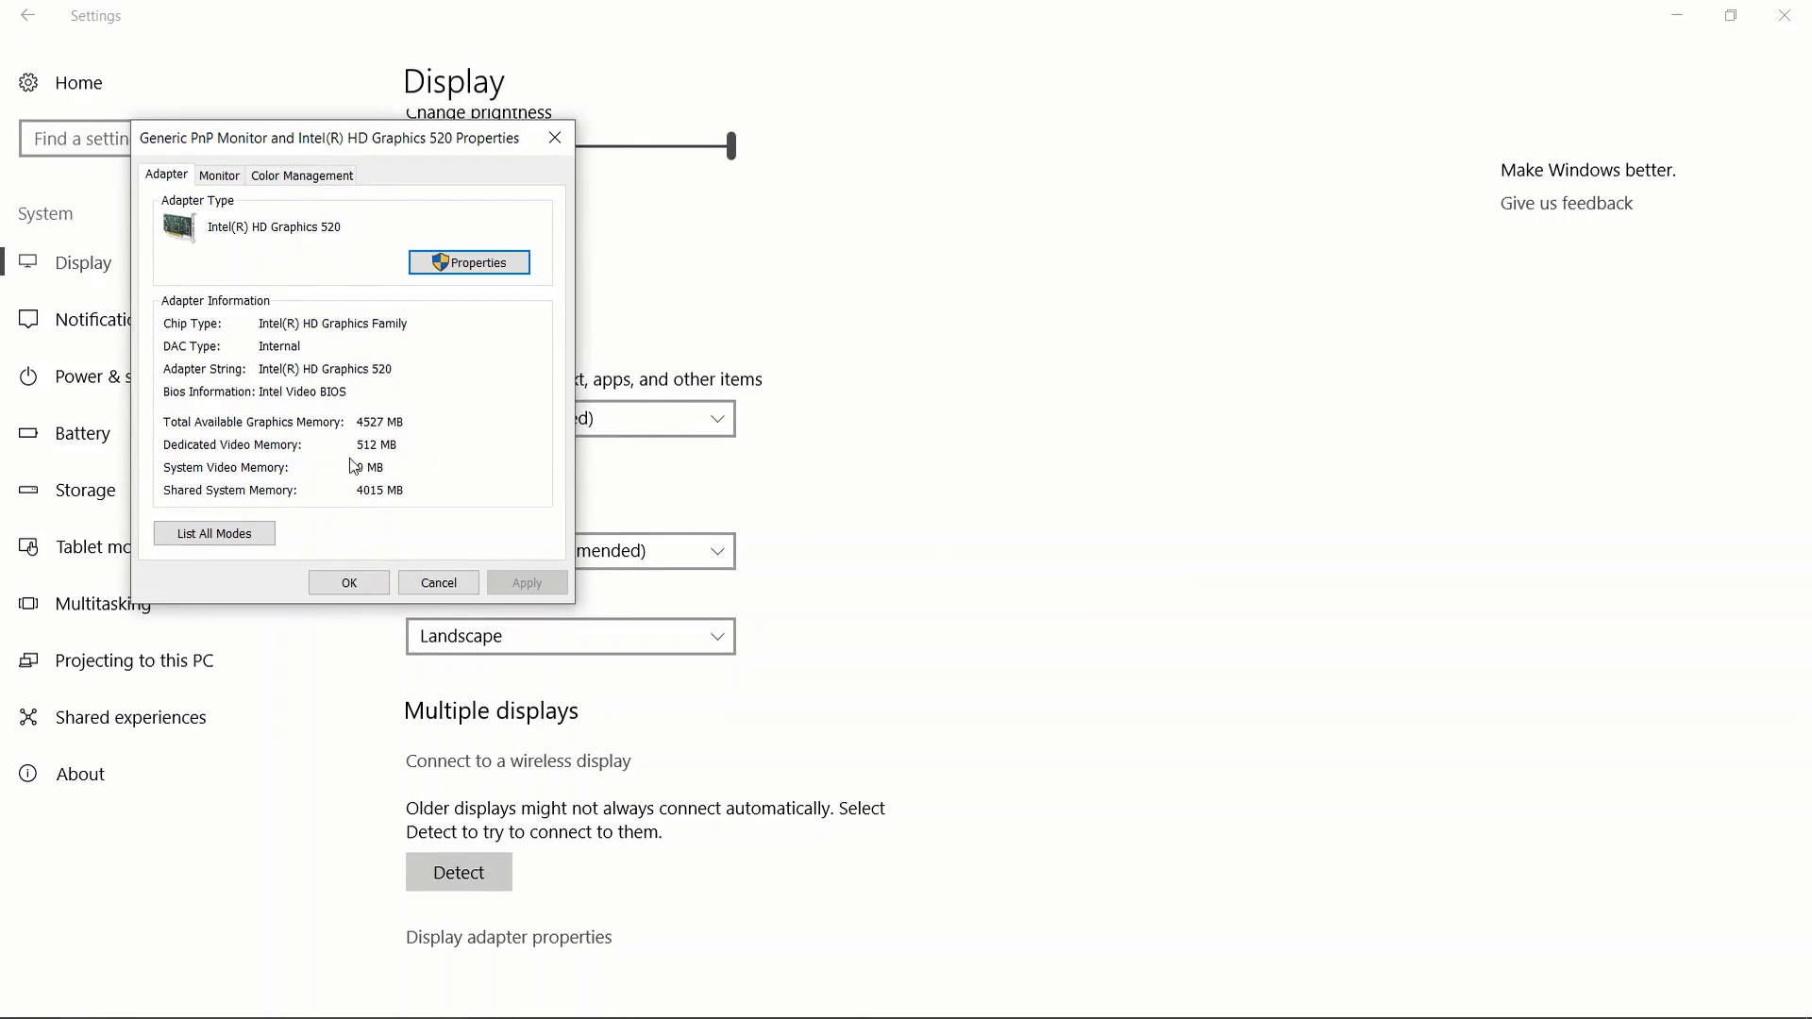
pyautogui.moveTo(400, 455)
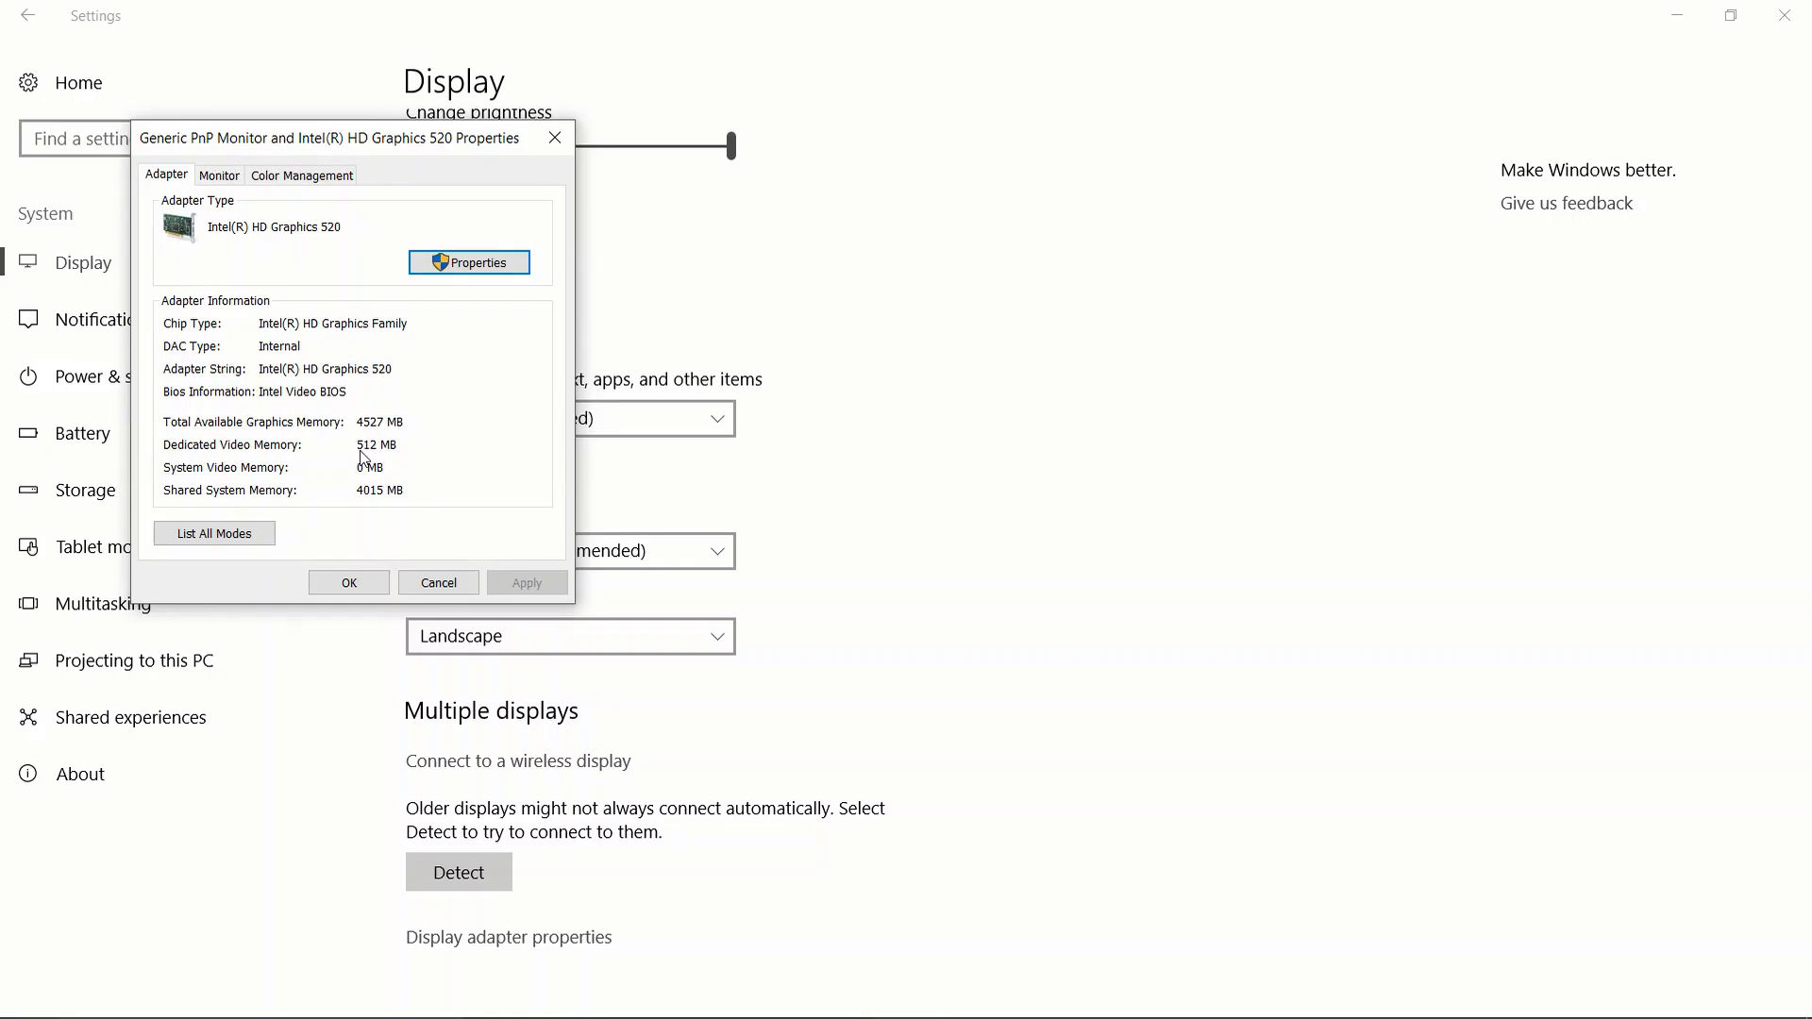
pyautogui.moveTo(400, 461)
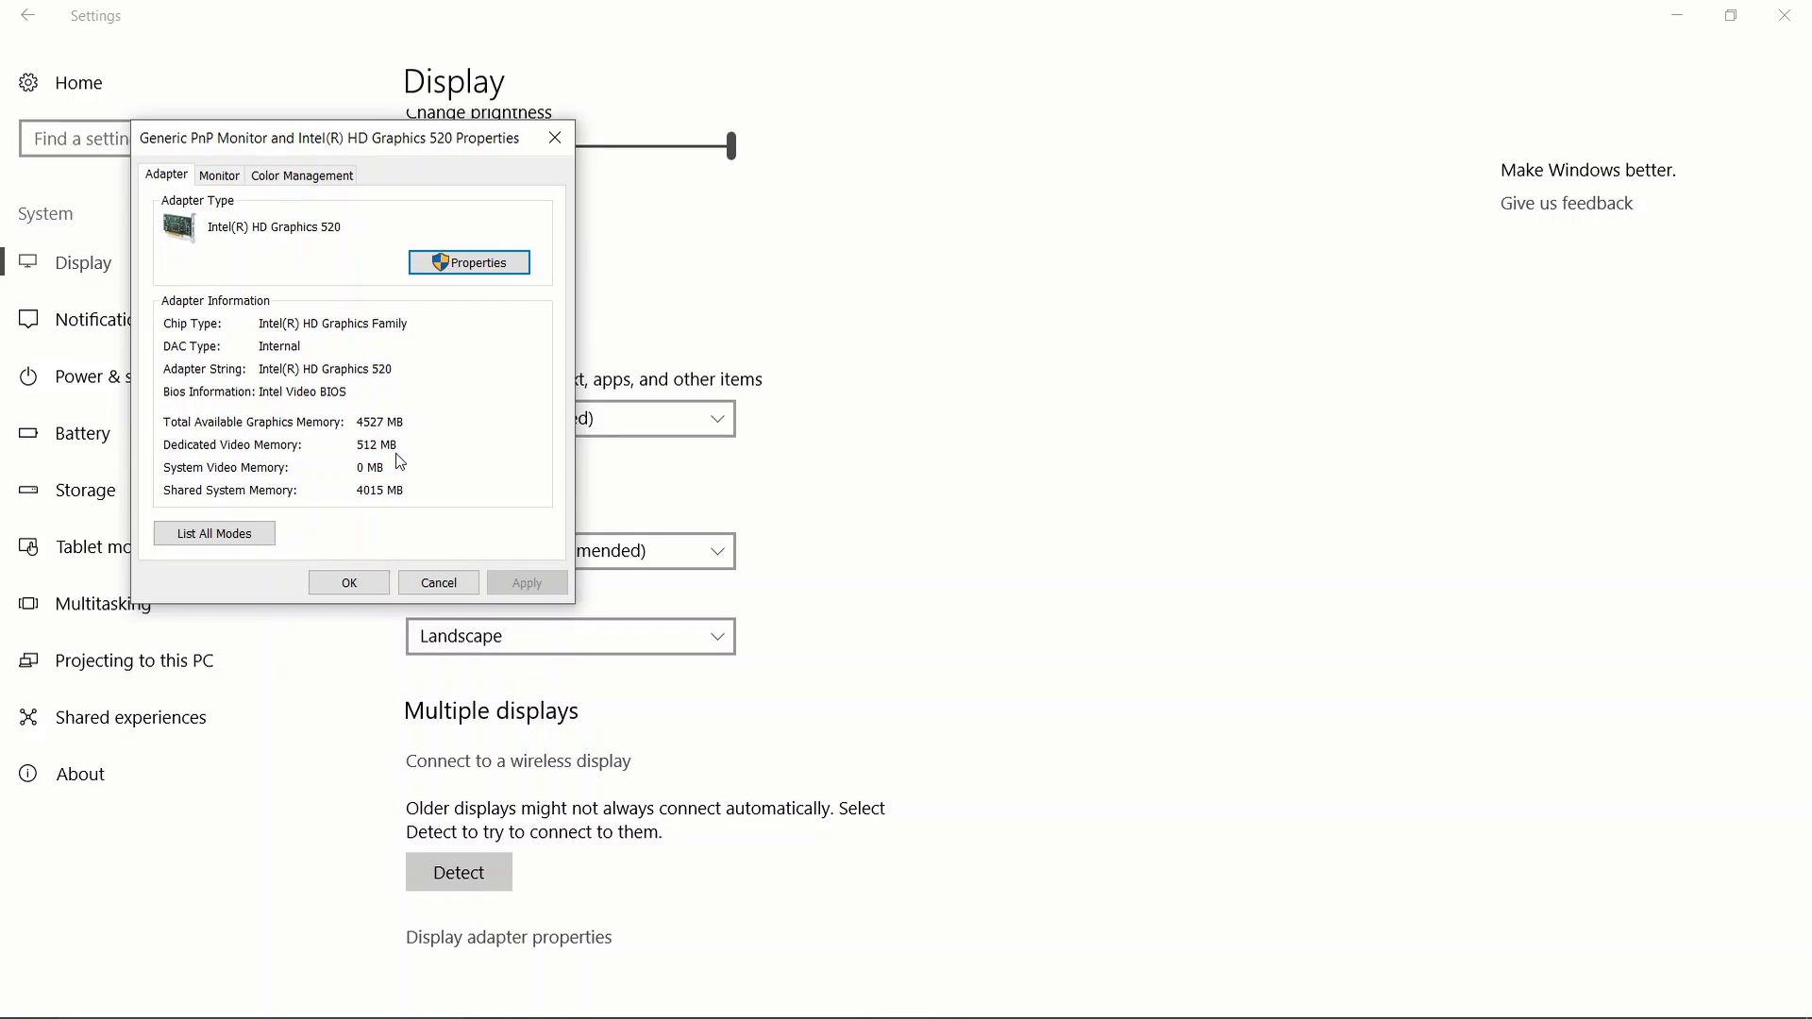
pyautogui.moveTo(400, 453)
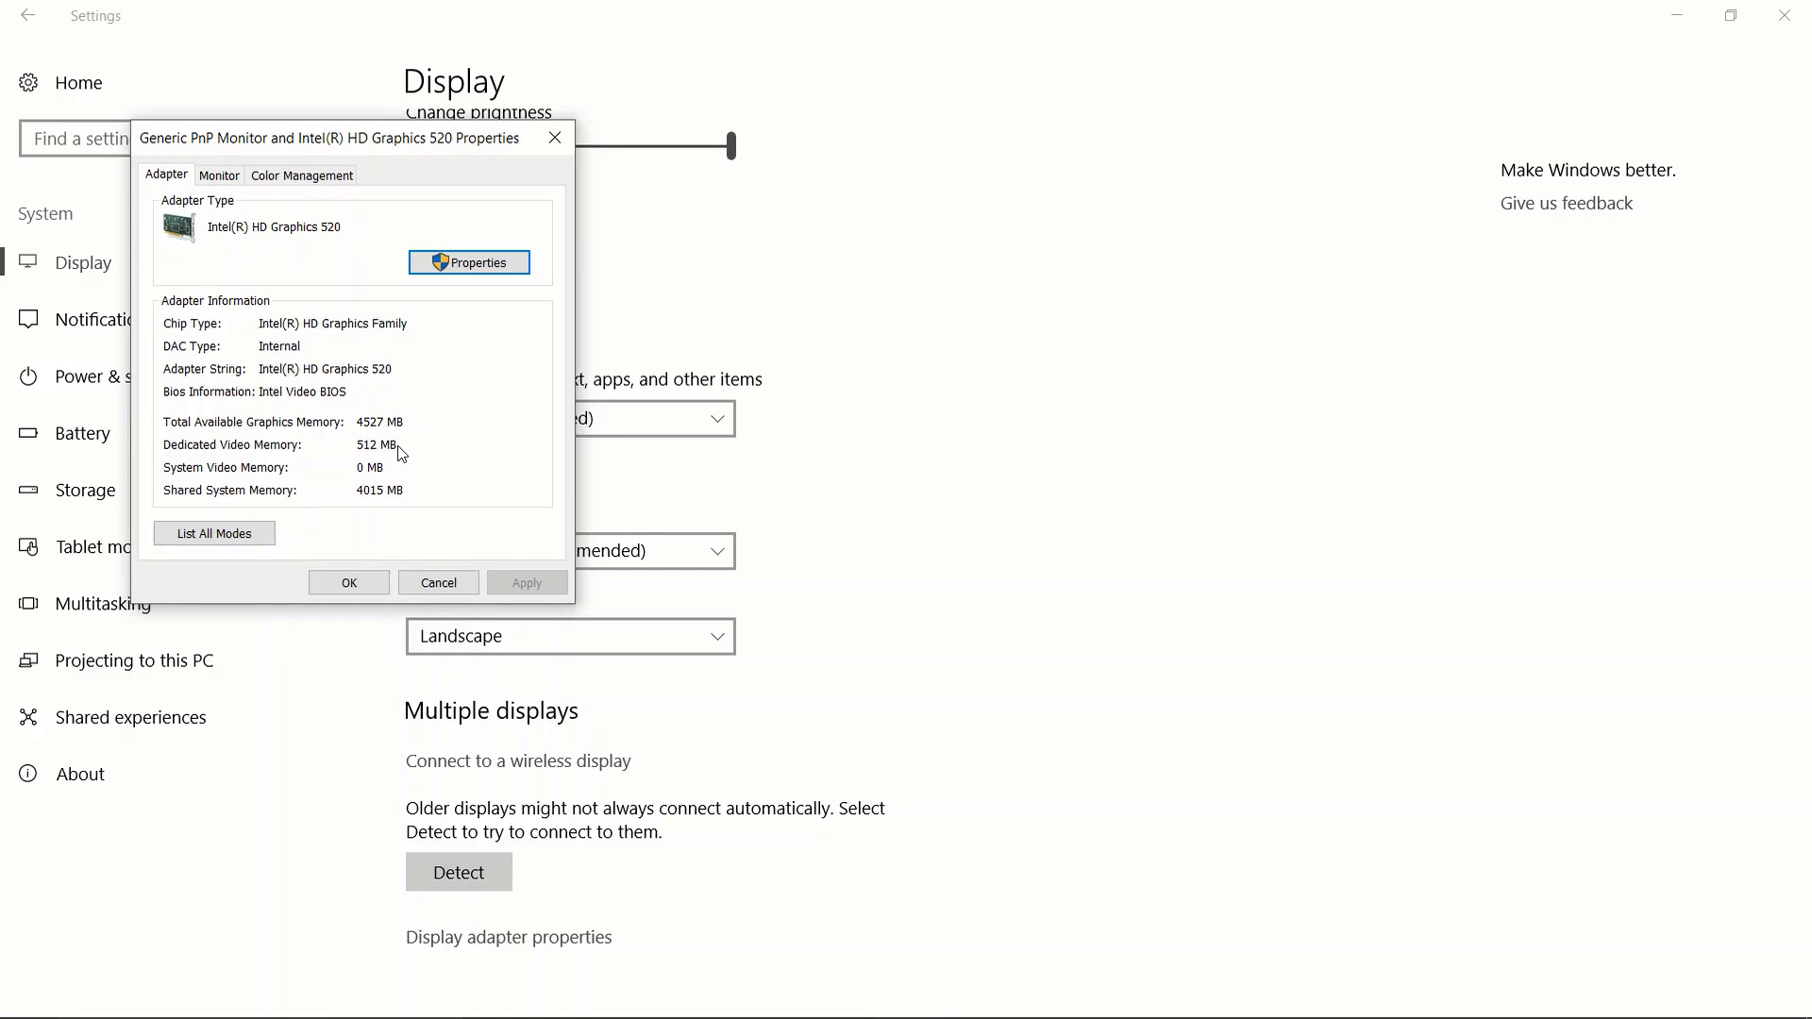
pyautogui.moveTo(407, 422)
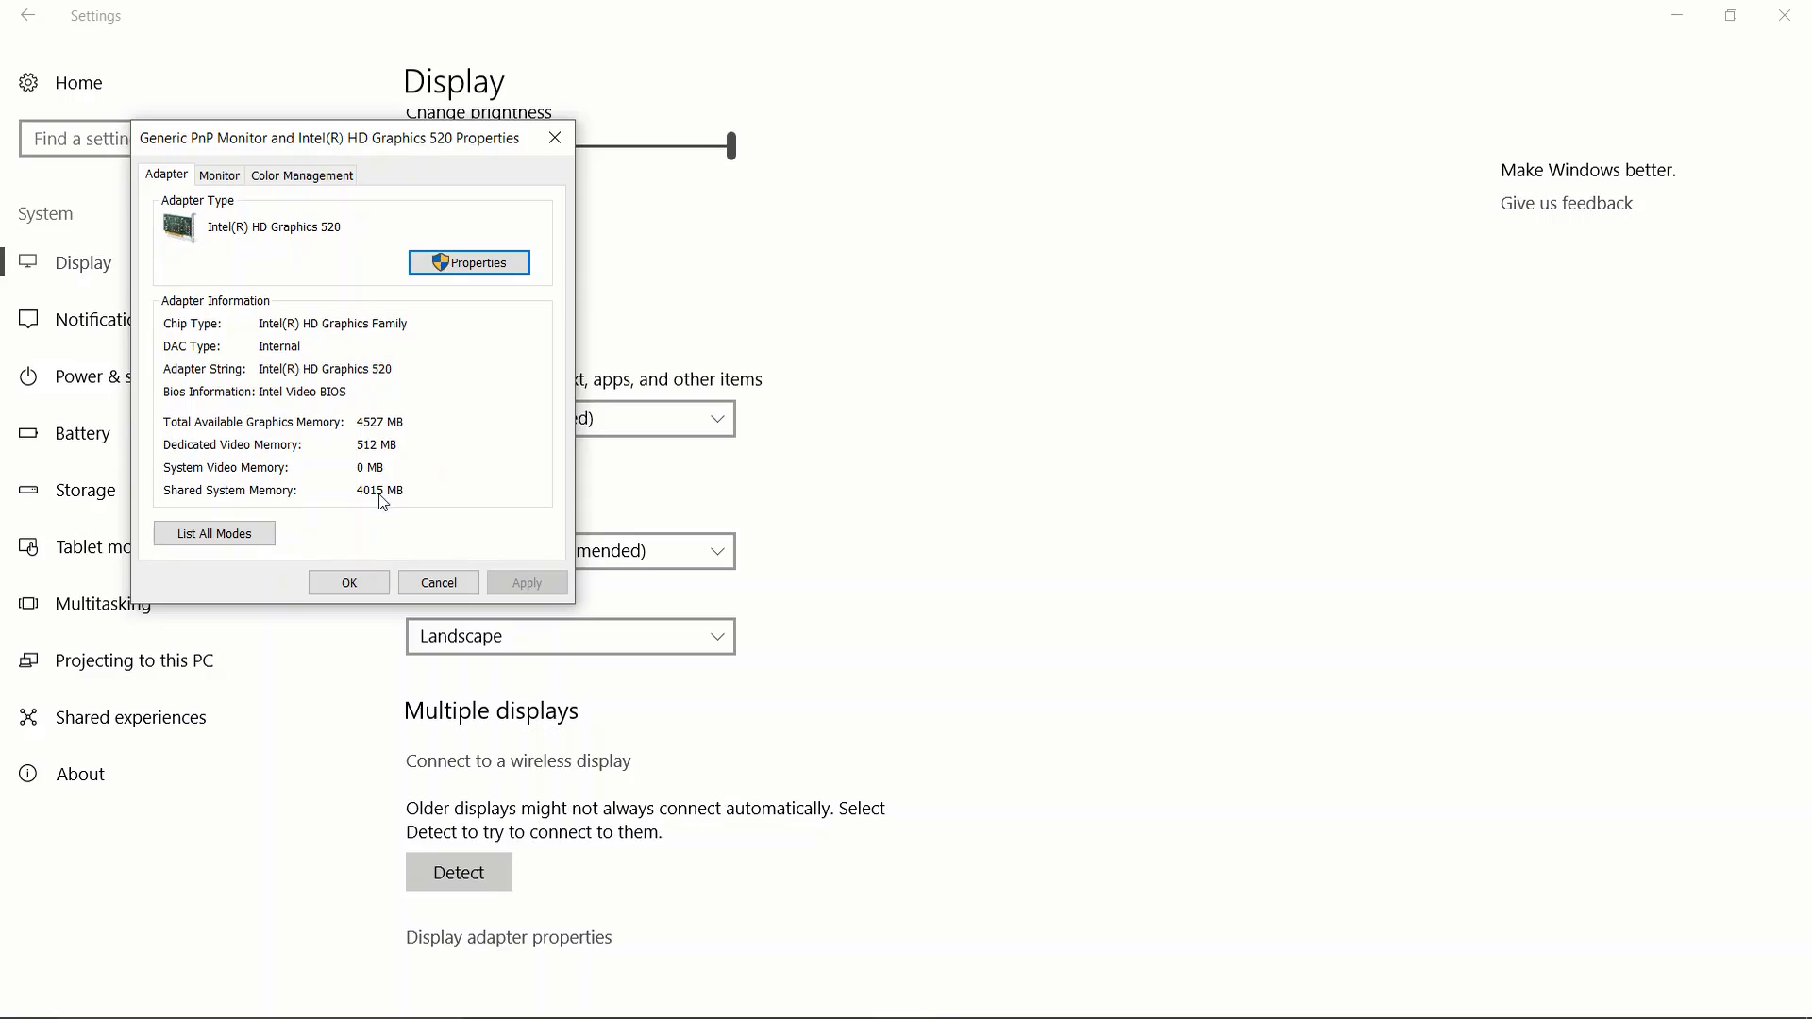
pyautogui.moveTo(396, 456)
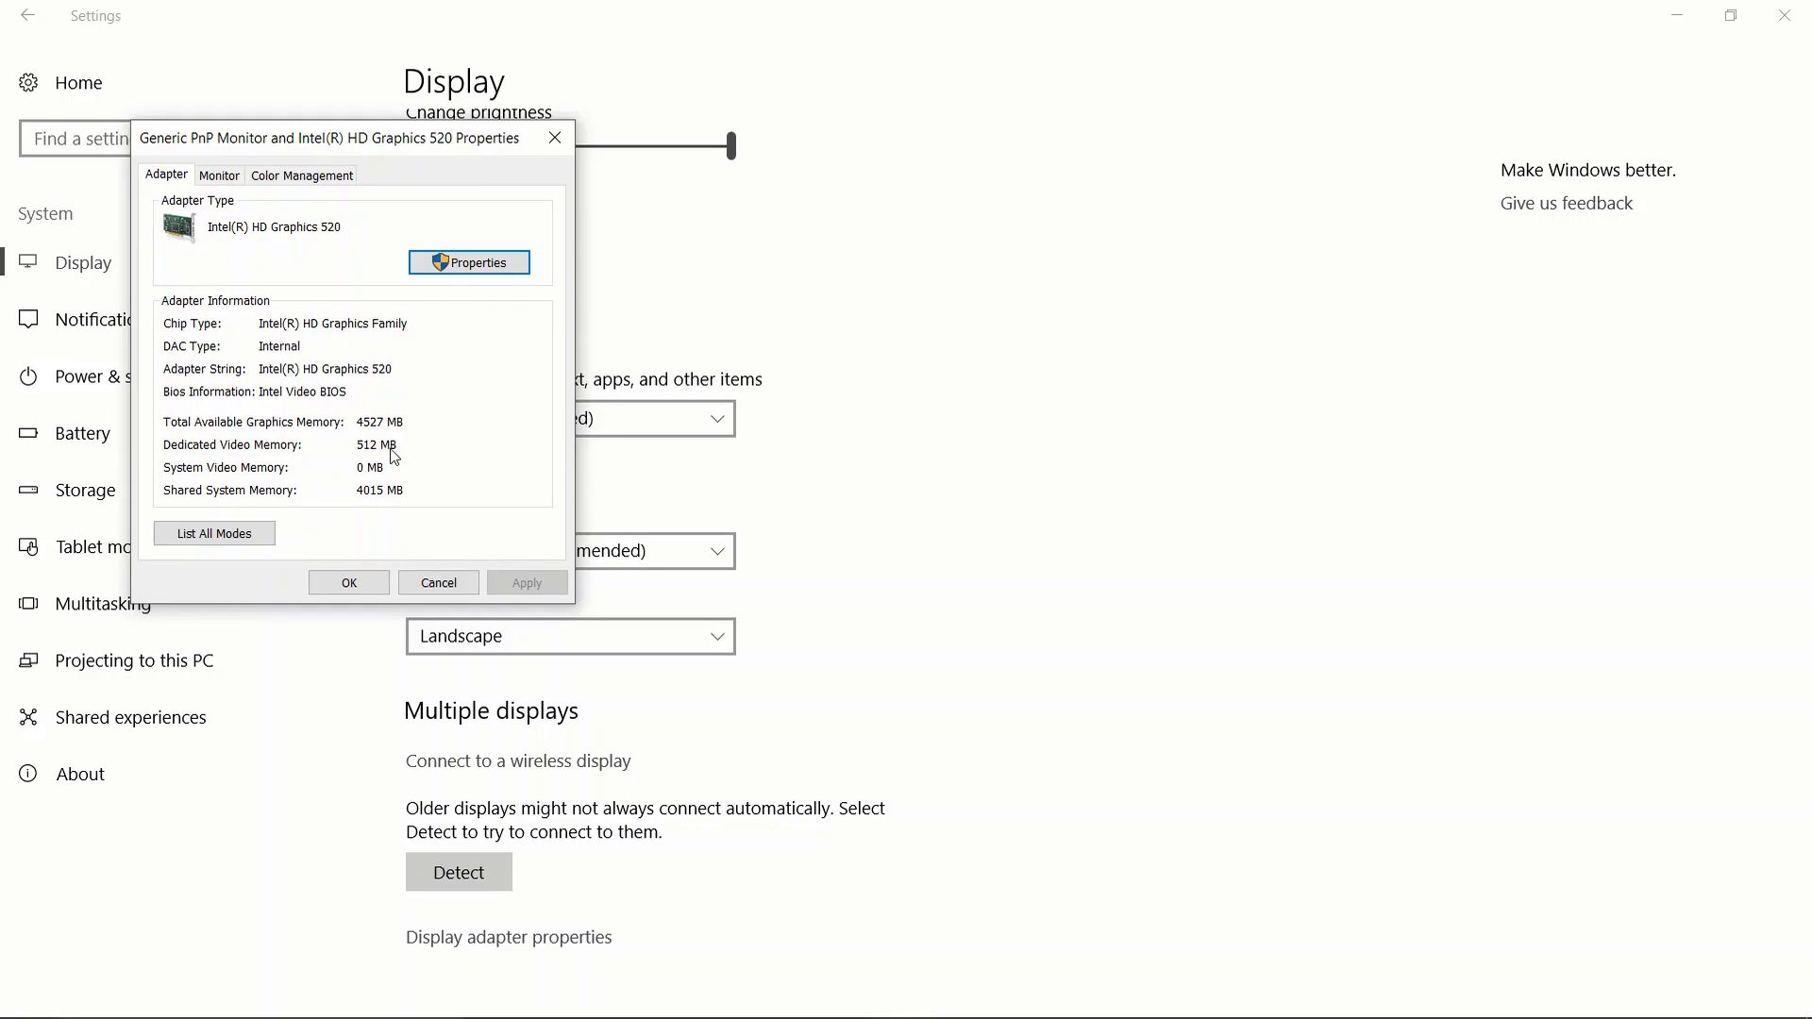
pyautogui.moveTo(376, 453)
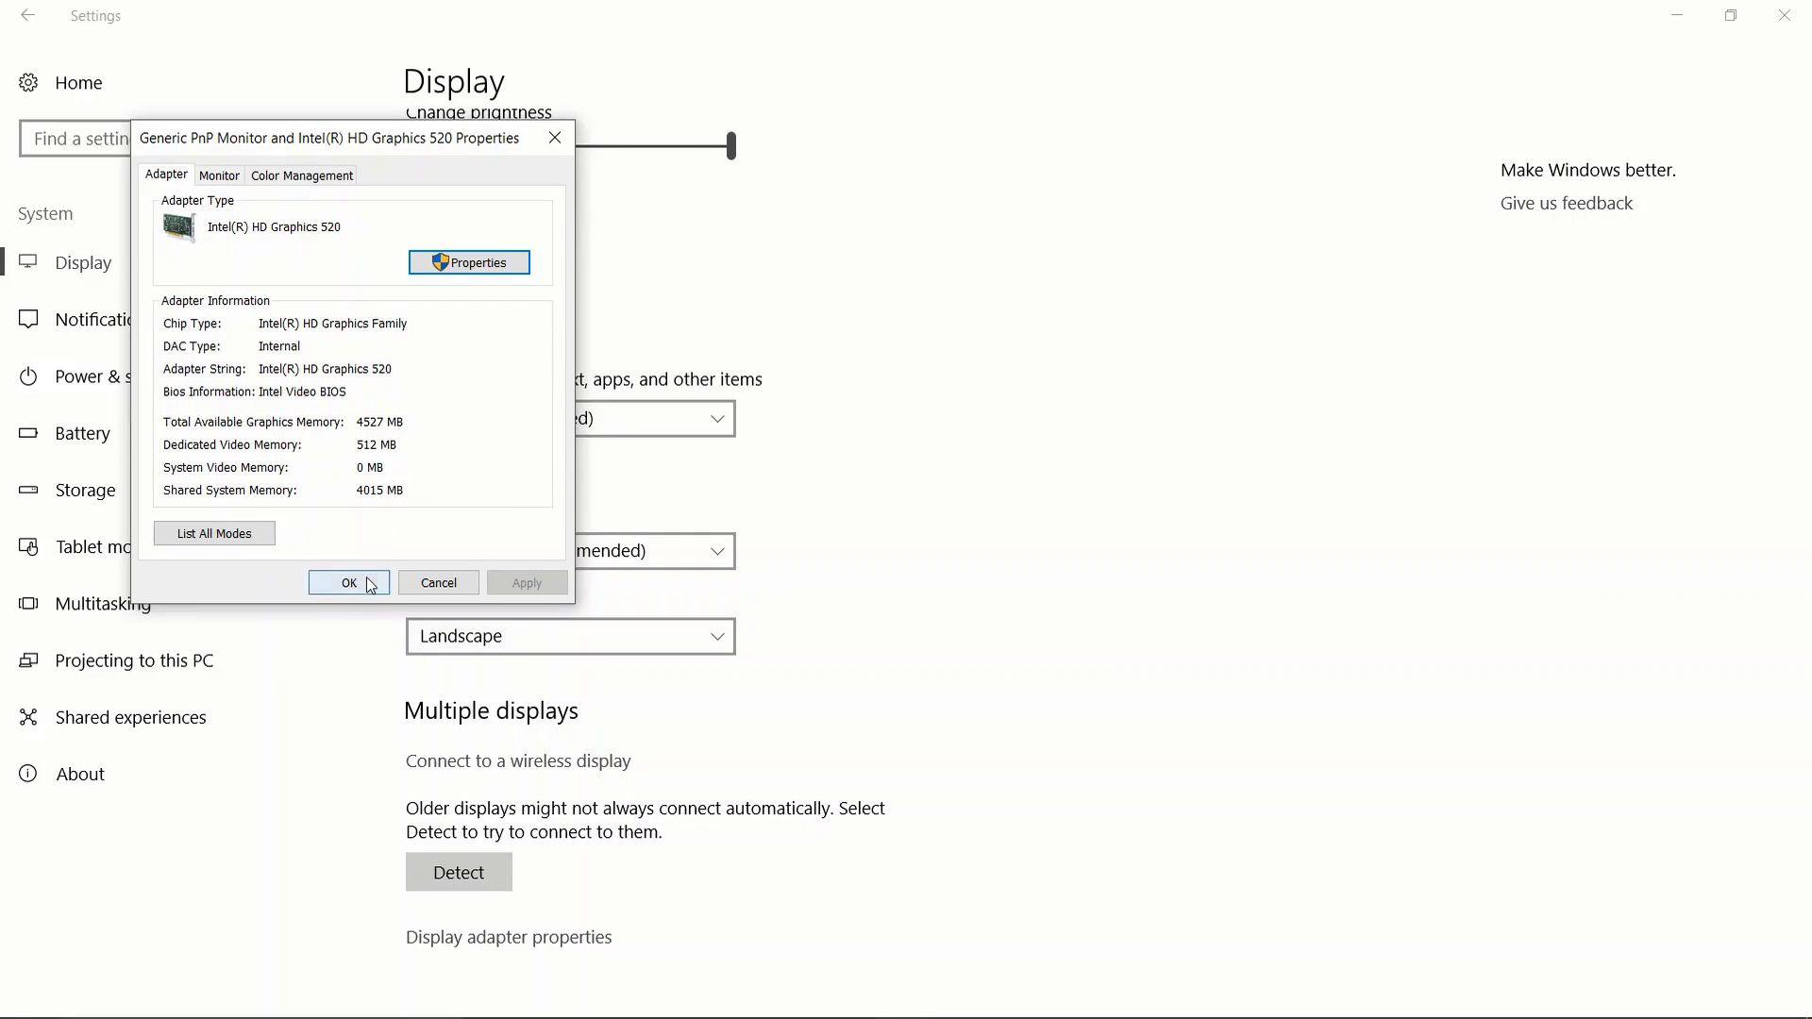
# Close the adapter properties and launch Registry Editor via Run regedit.
pyautogui.click(347, 581)
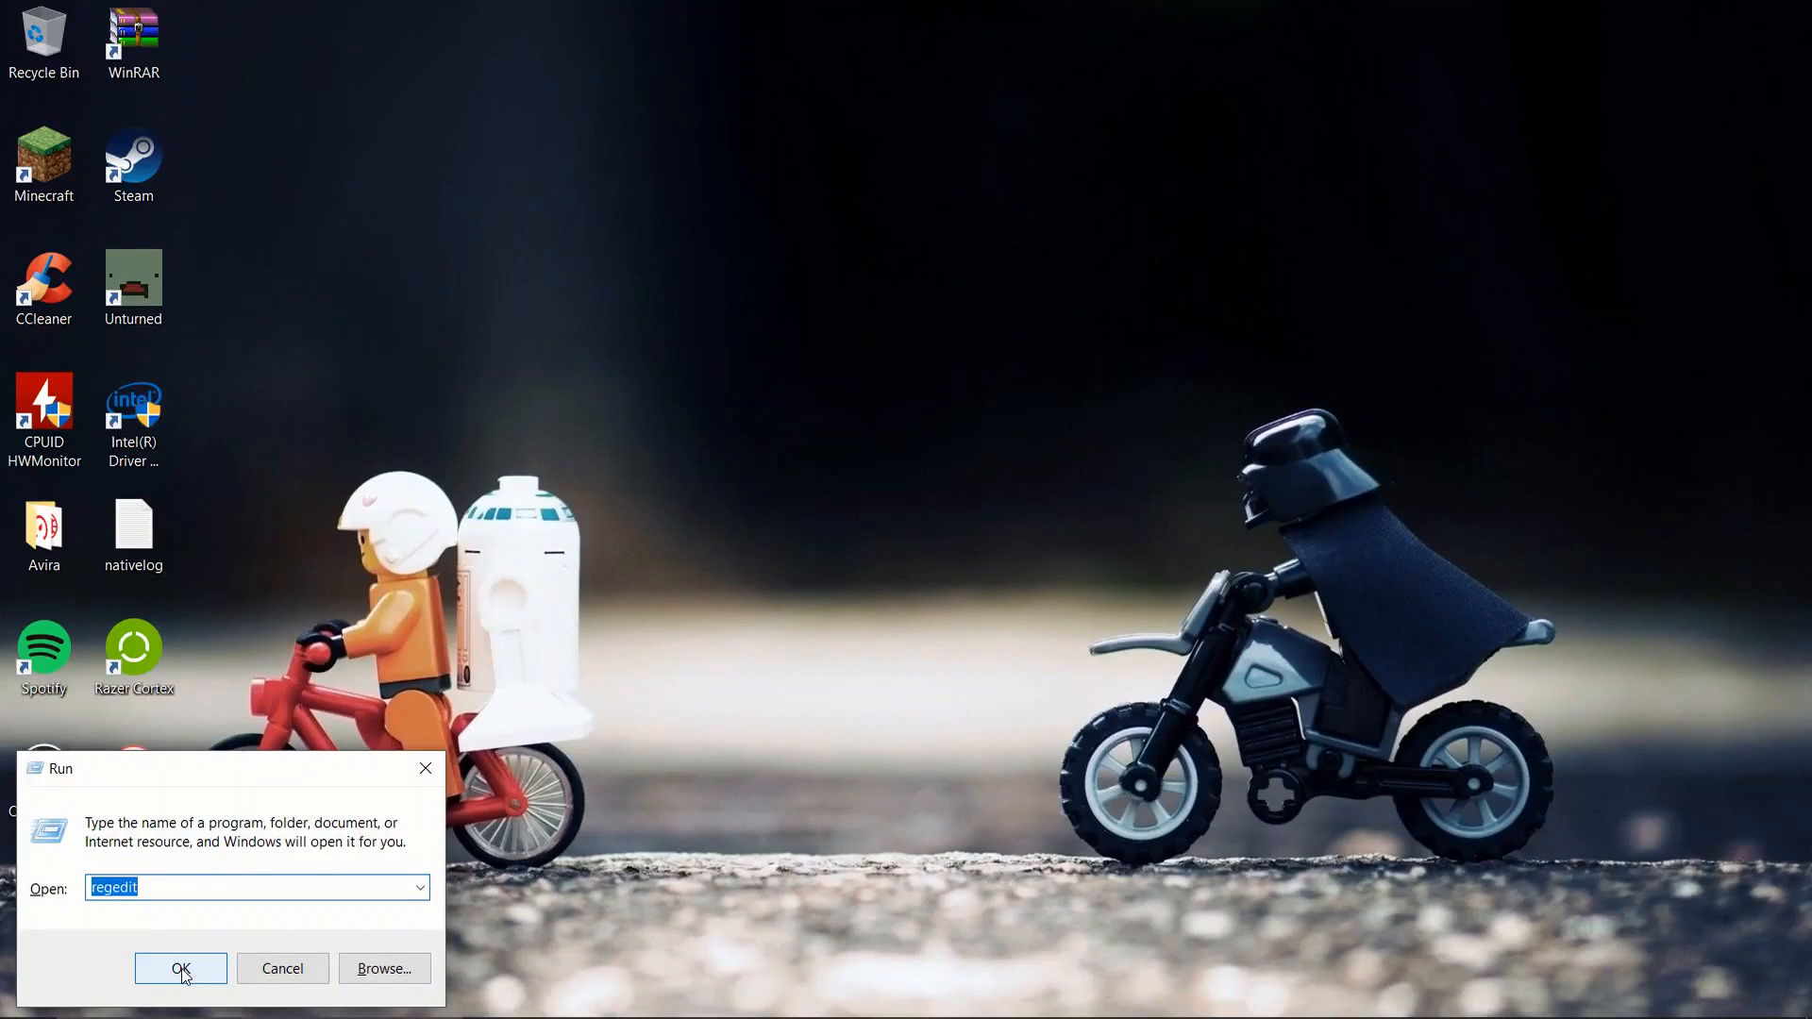
pyautogui.click(181, 968)
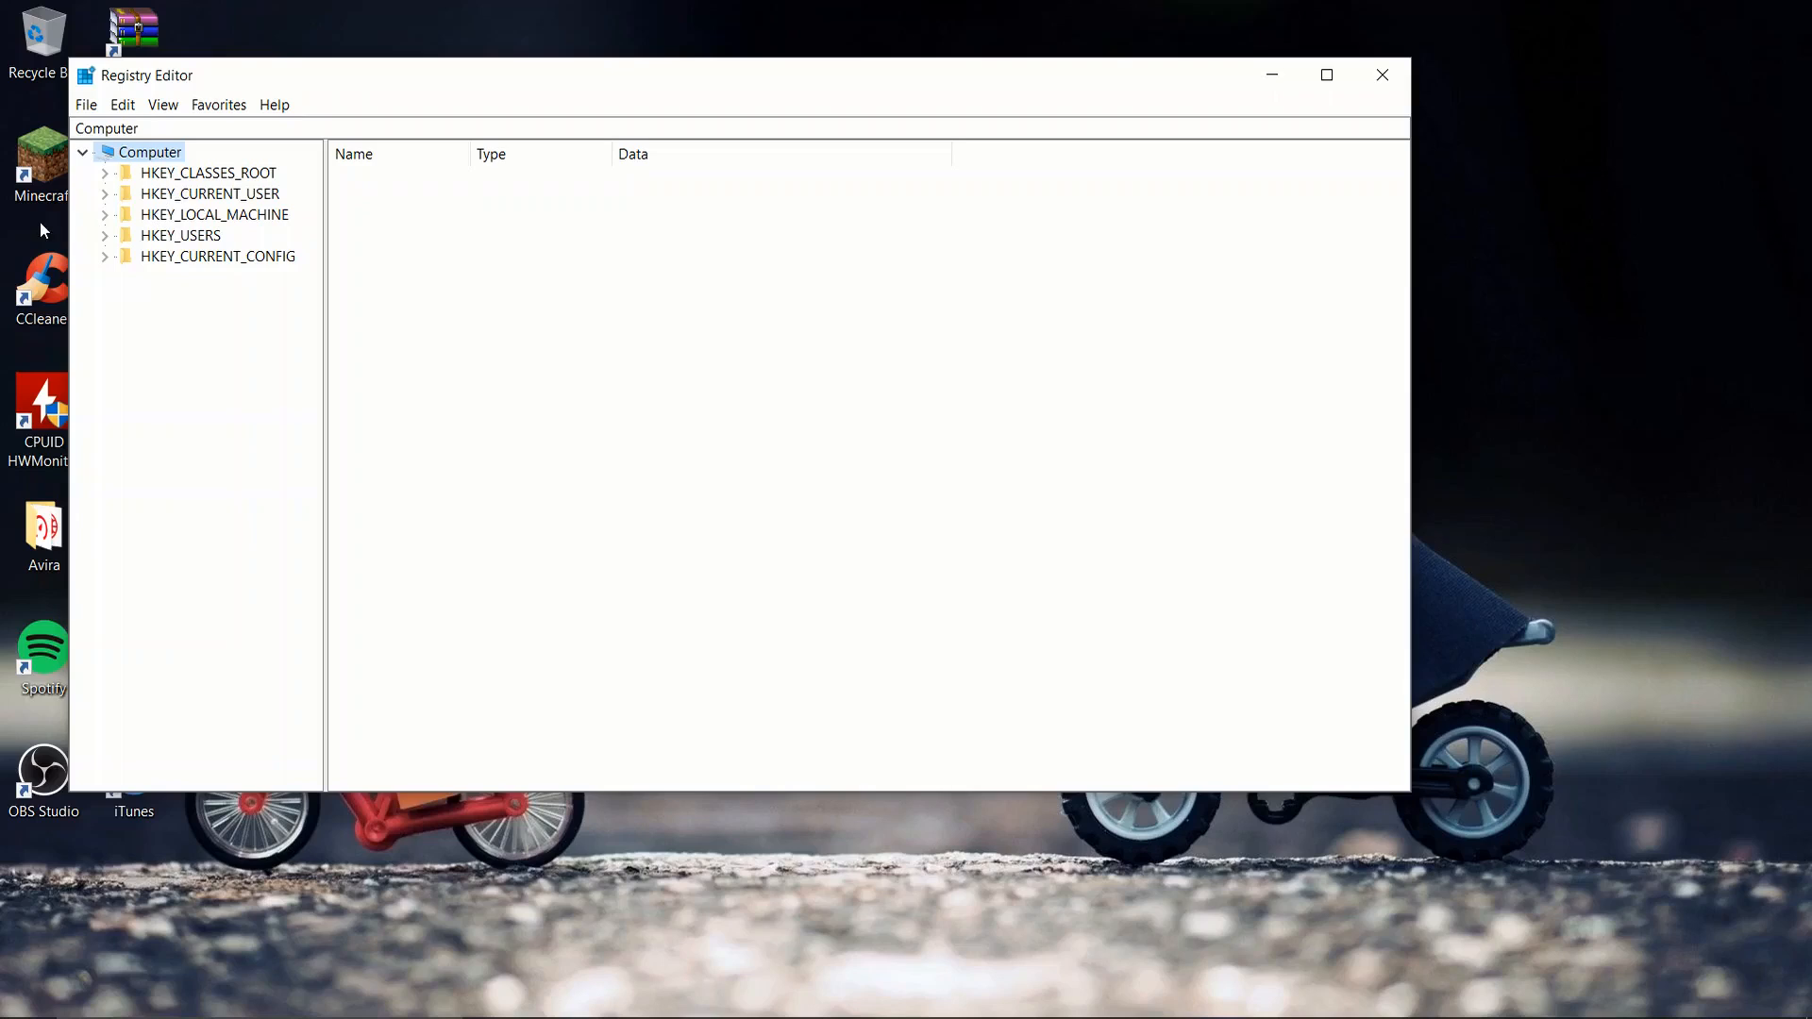
# Browse HKEY_LOCAL_MACHINE\SOFTWARE\Intel to the GMM key holding the DedicatedSegmentSize DWORD 1298.
pyautogui.click(104, 214)
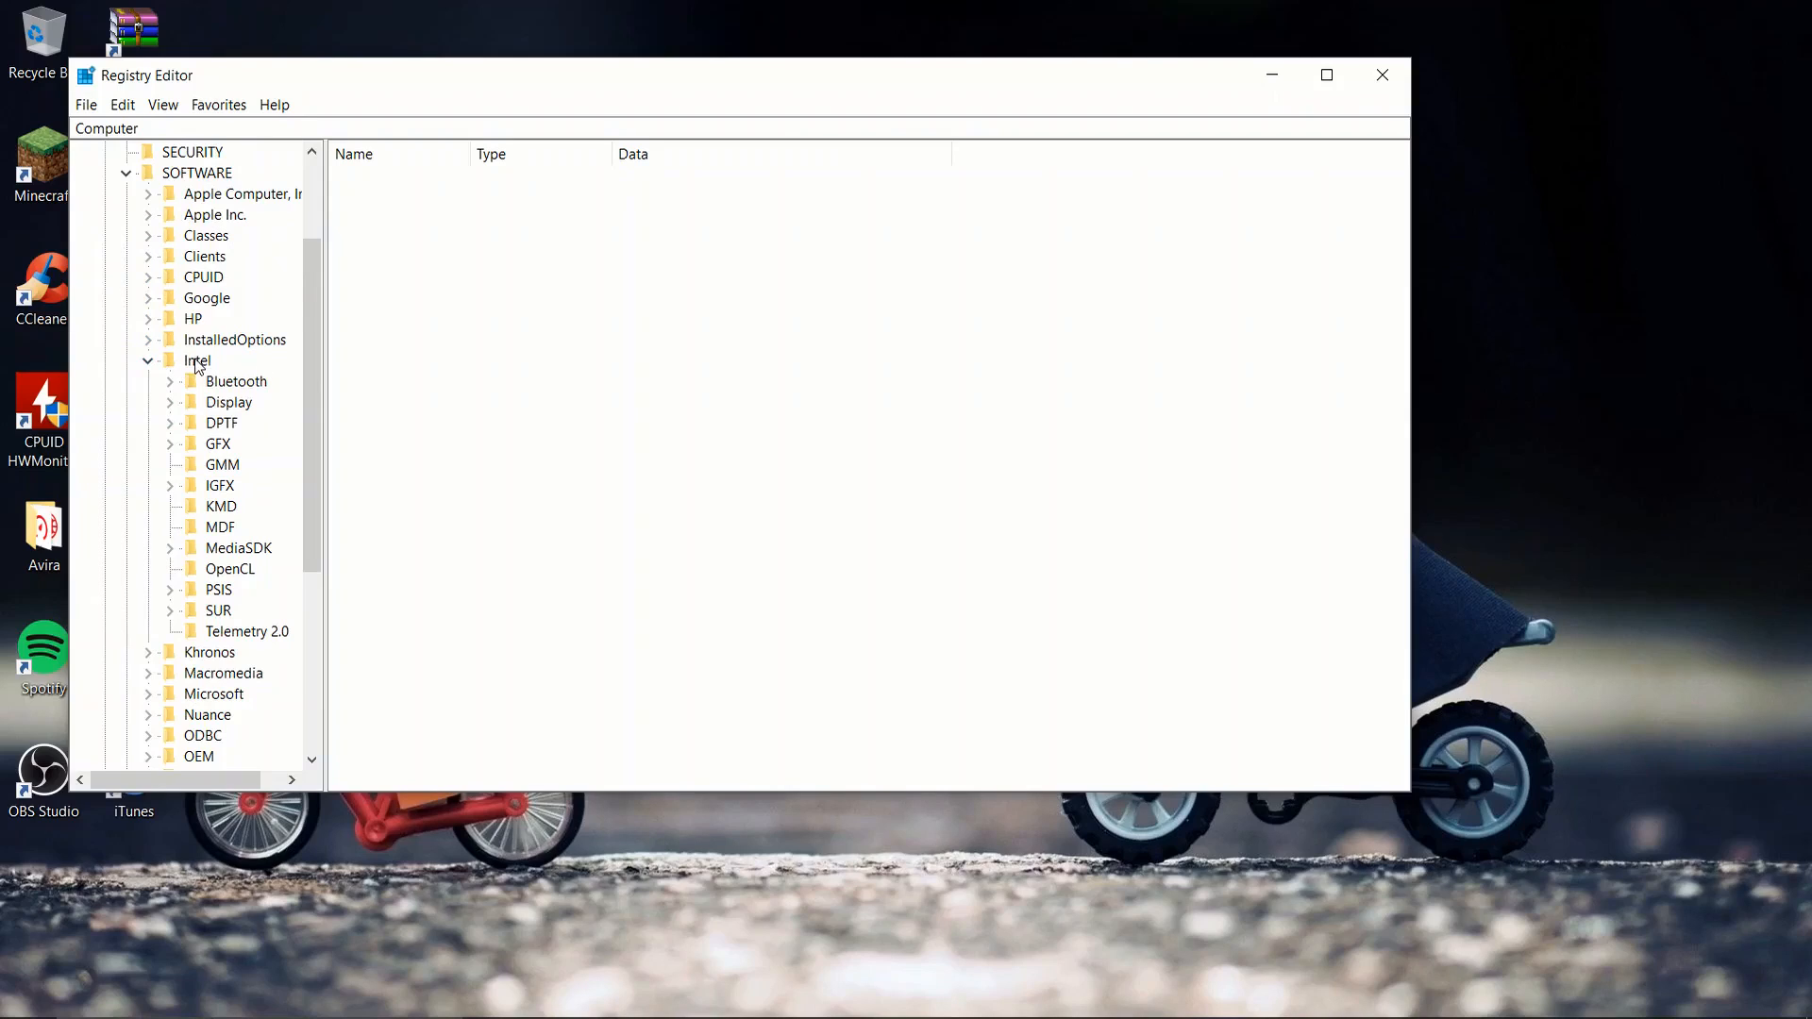
pyautogui.rightClick(194, 360)
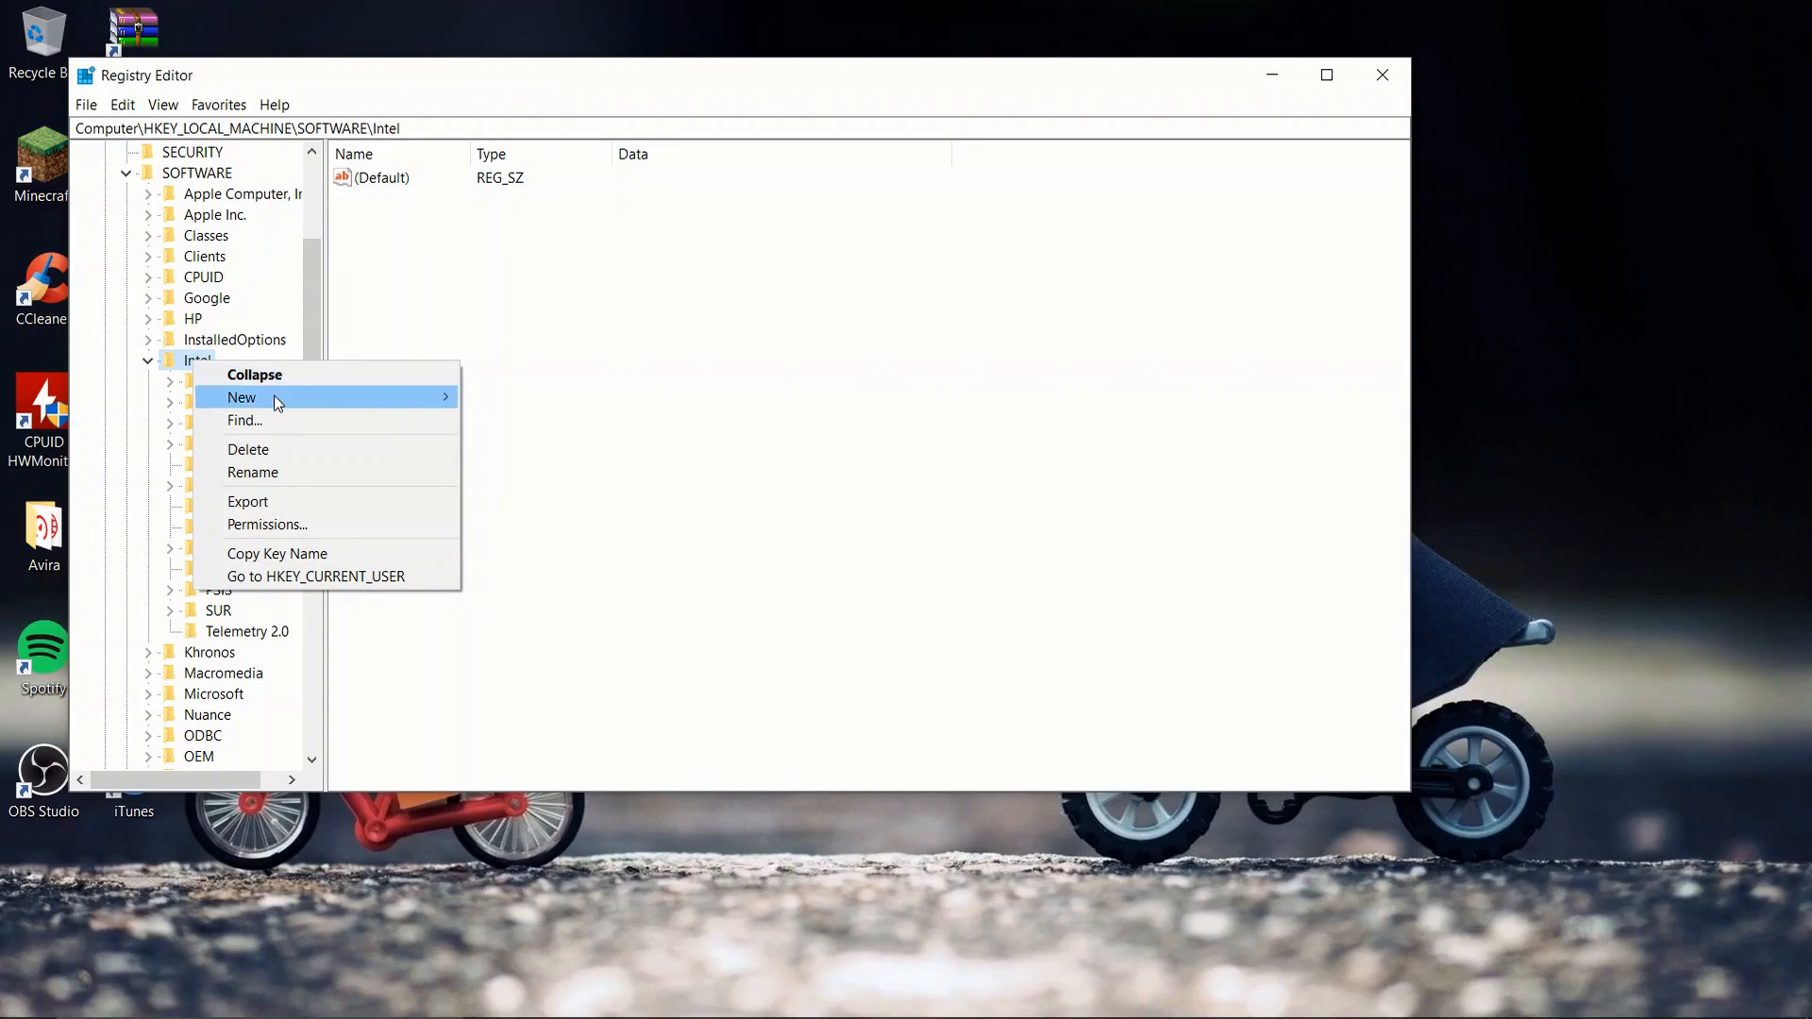
pyautogui.click(372, 464)
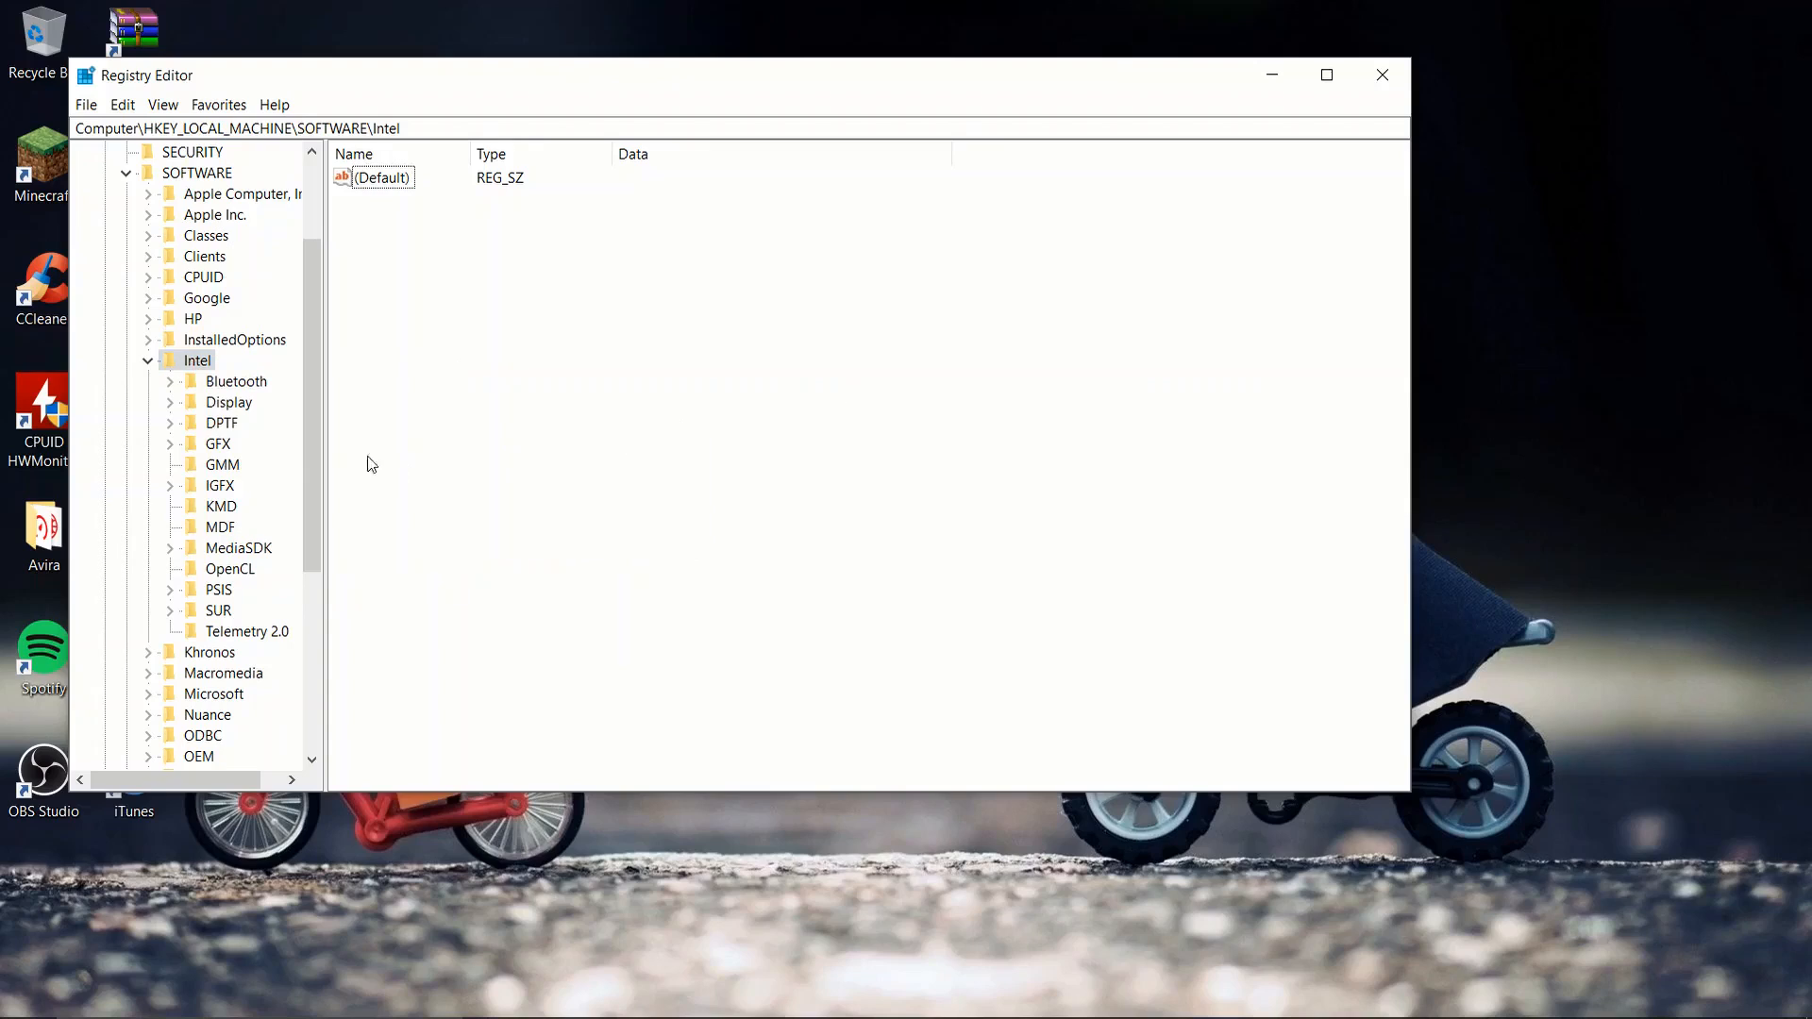
pyautogui.moveTo(235, 482)
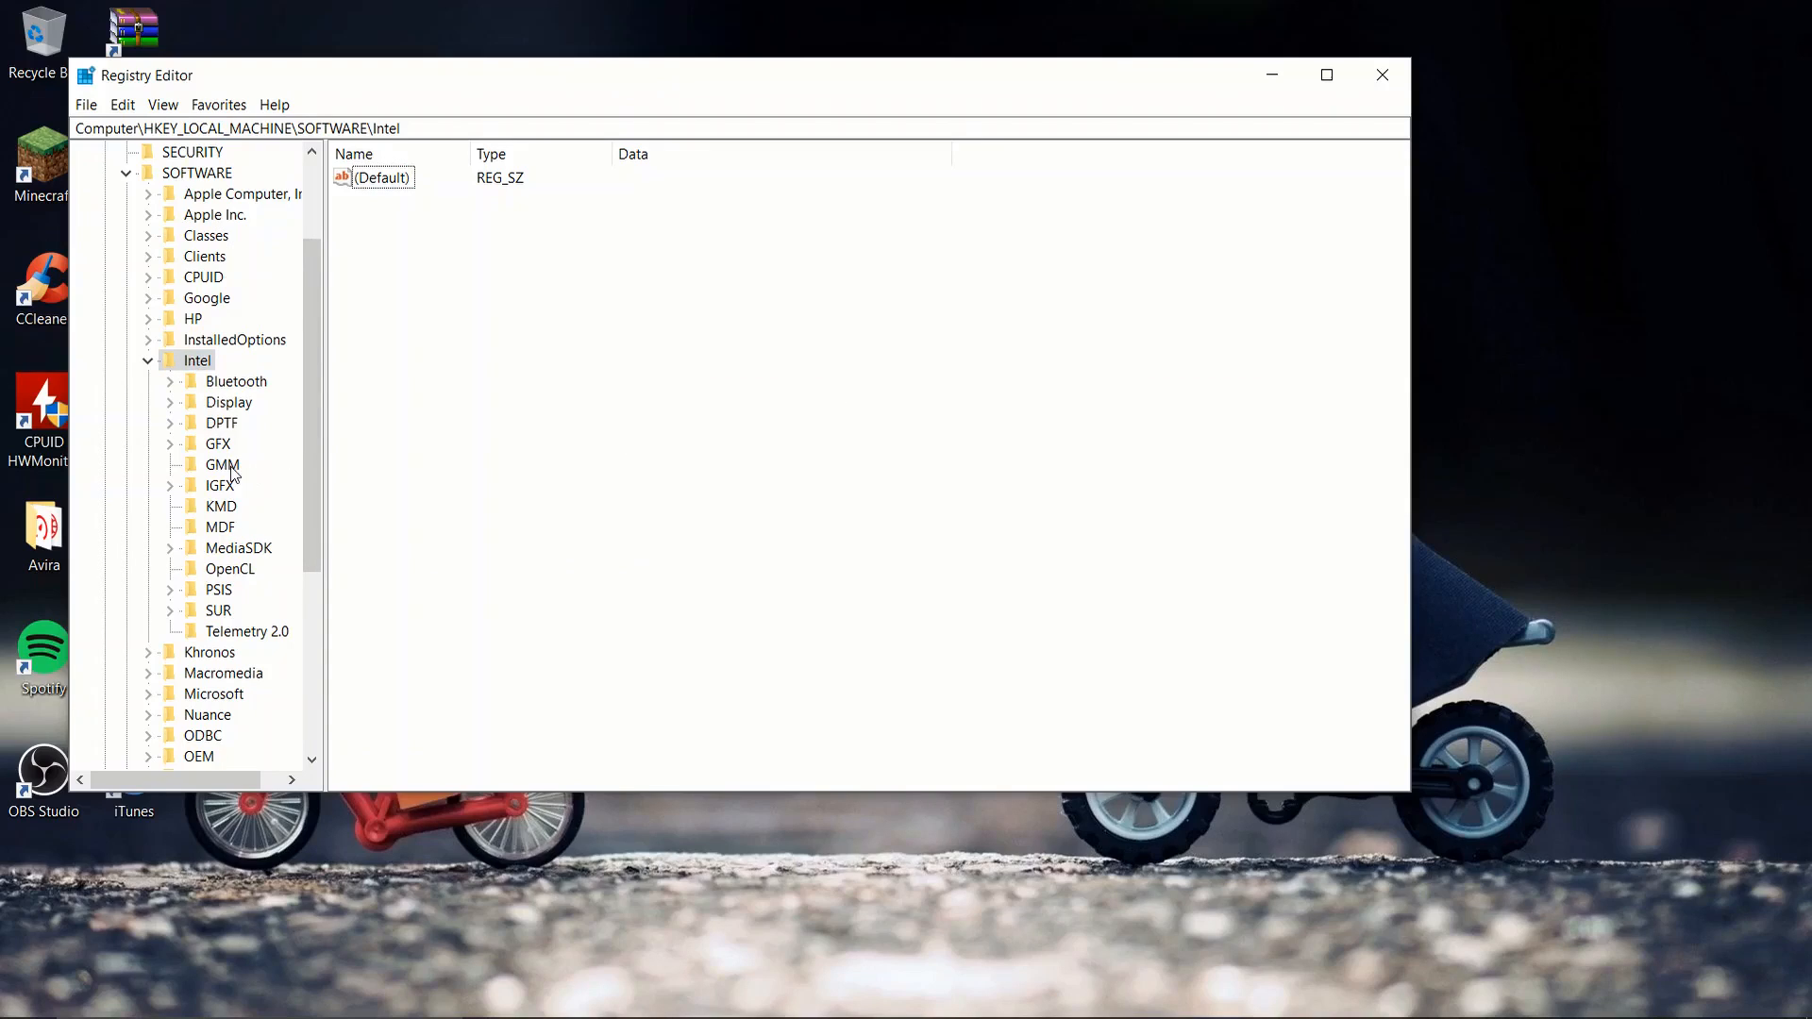
pyautogui.click(223, 465)
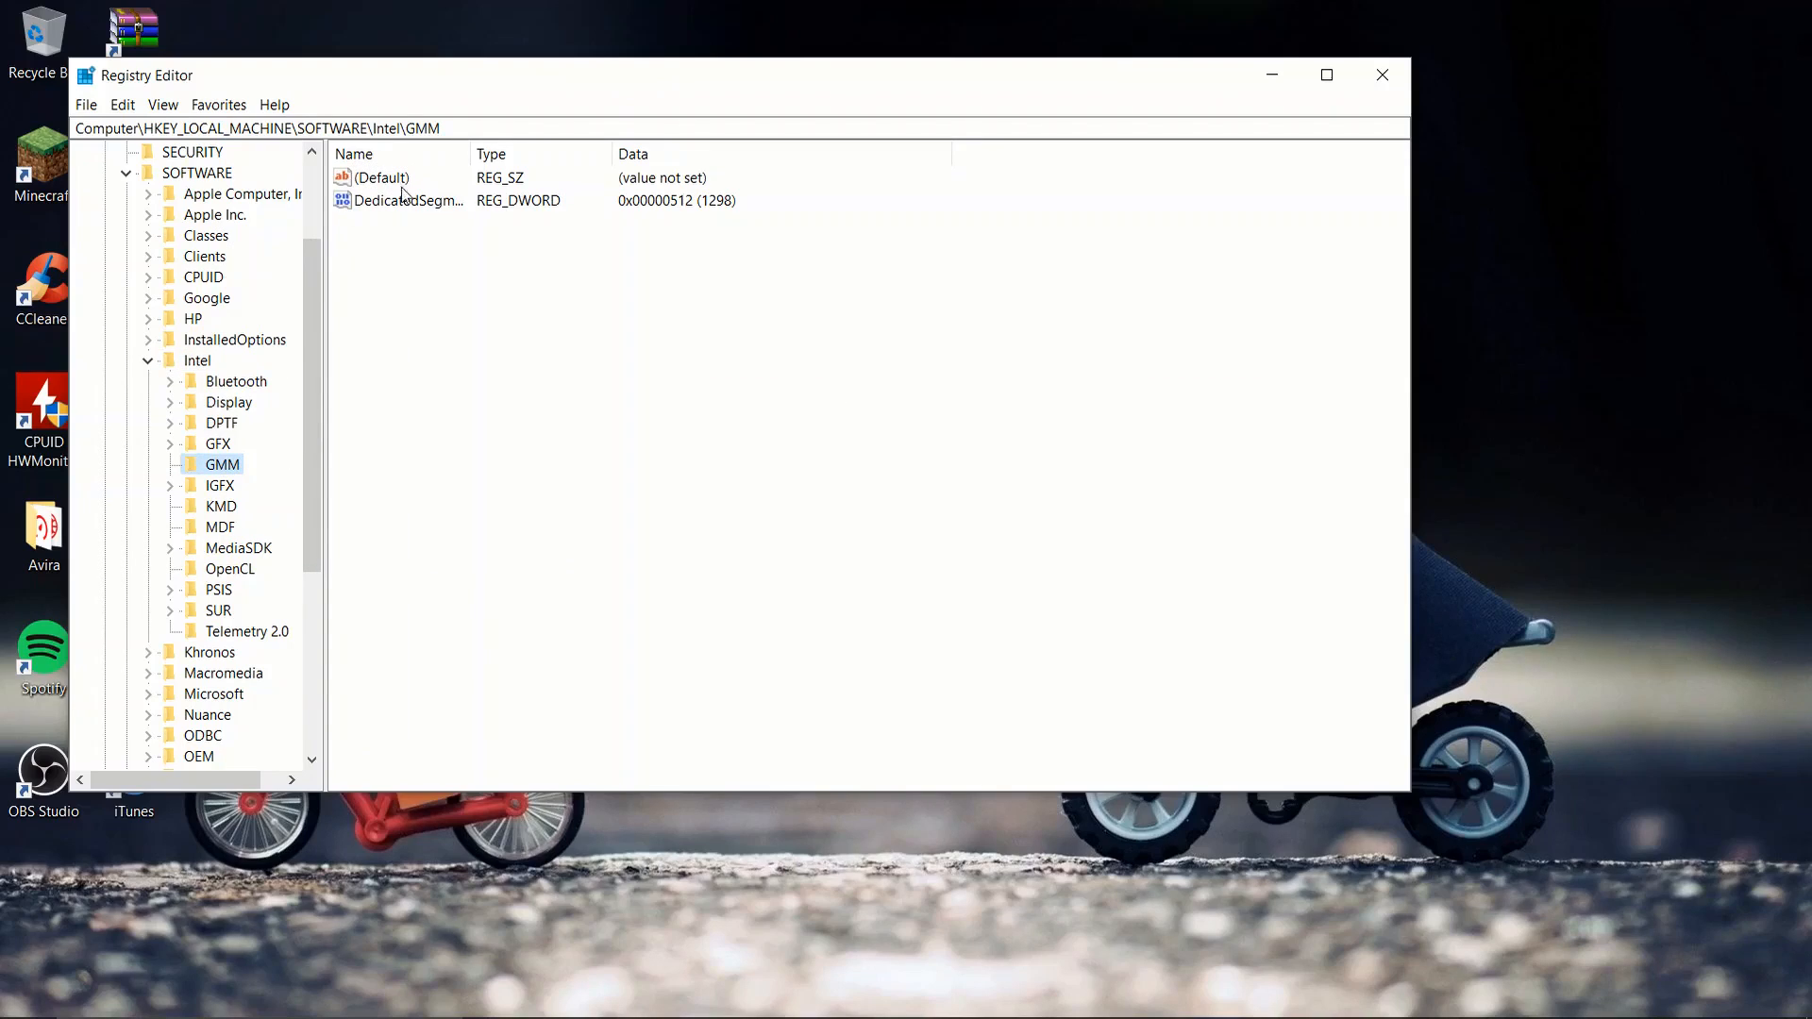
pyautogui.moveTo(423, 178)
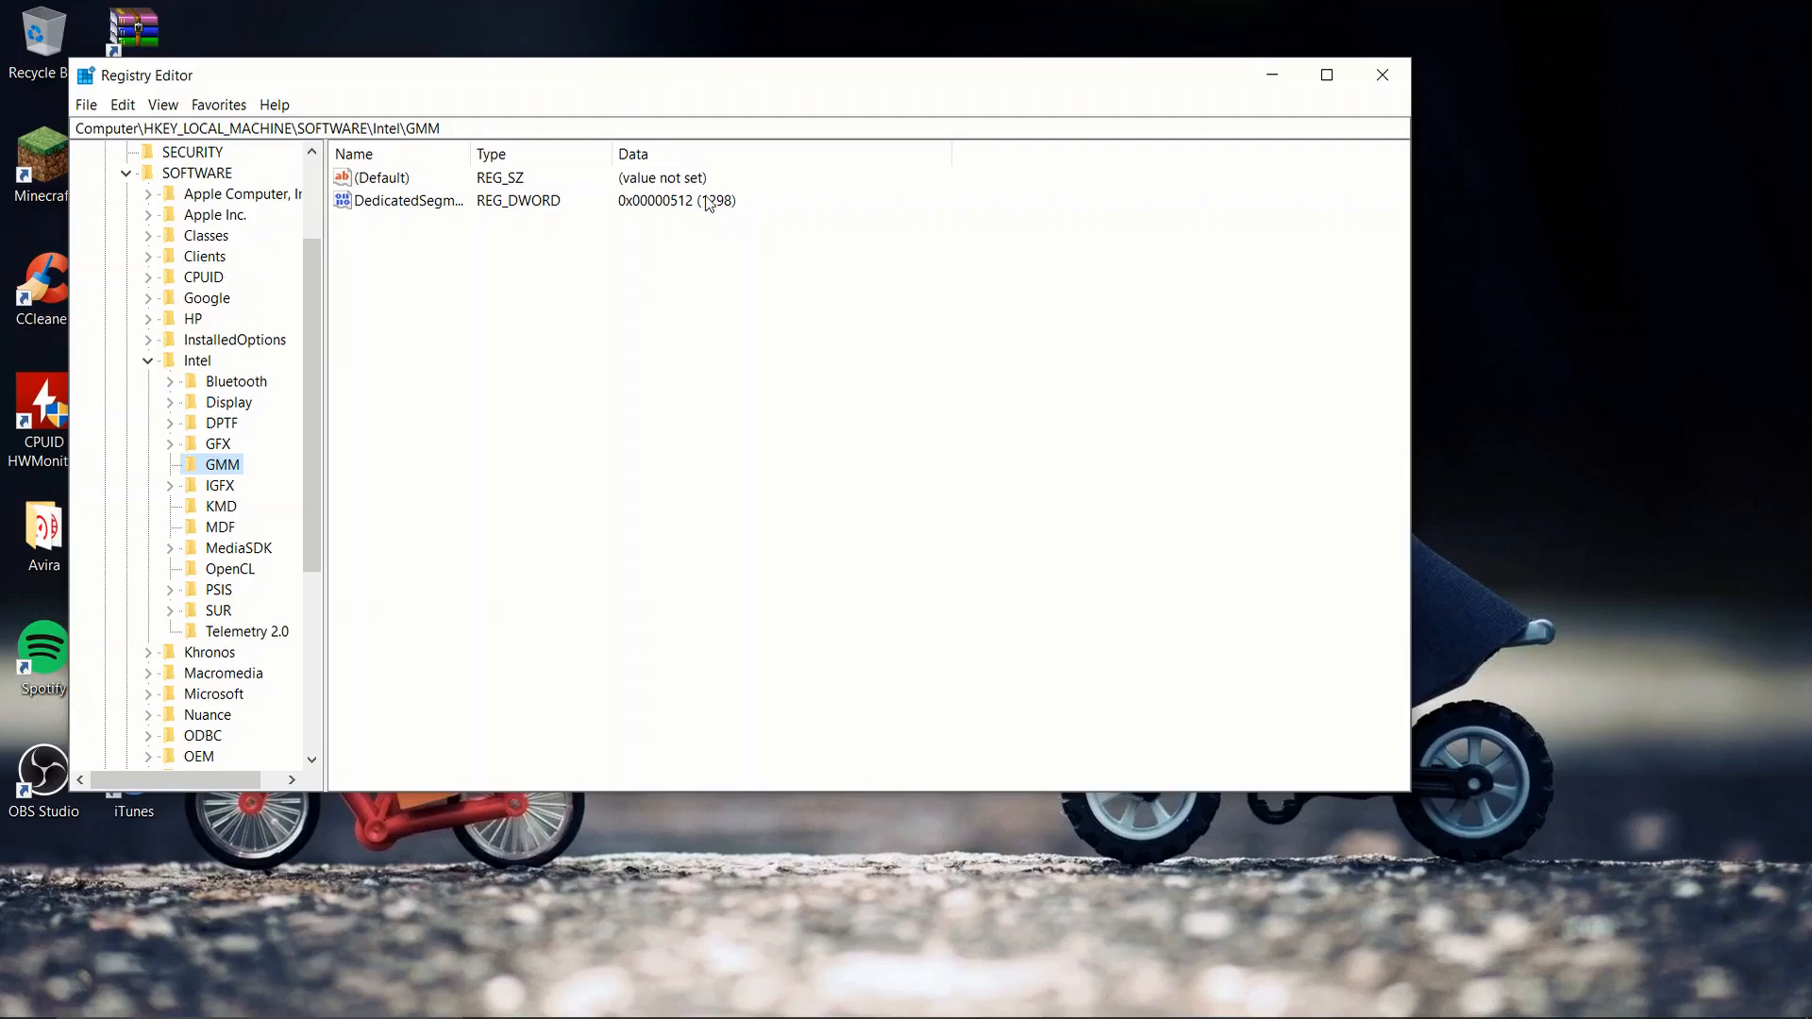
pyautogui.rightClick(568, 283)
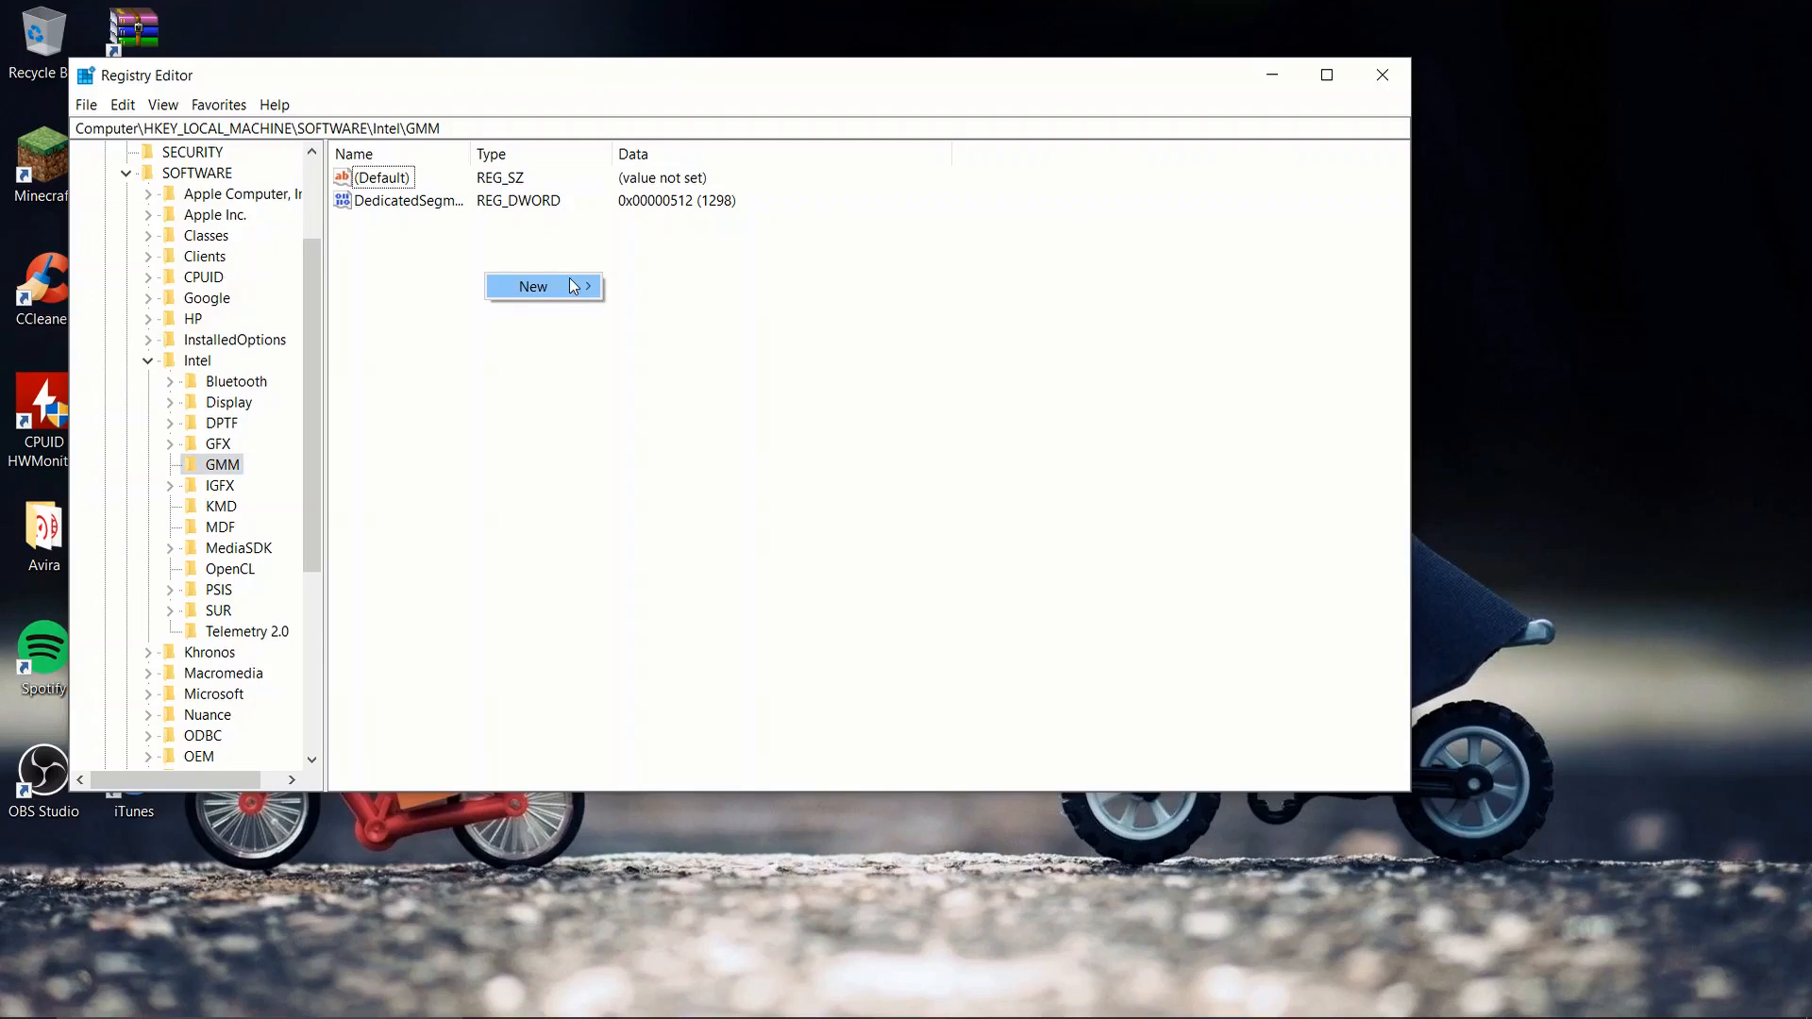
pyautogui.click(419, 219)
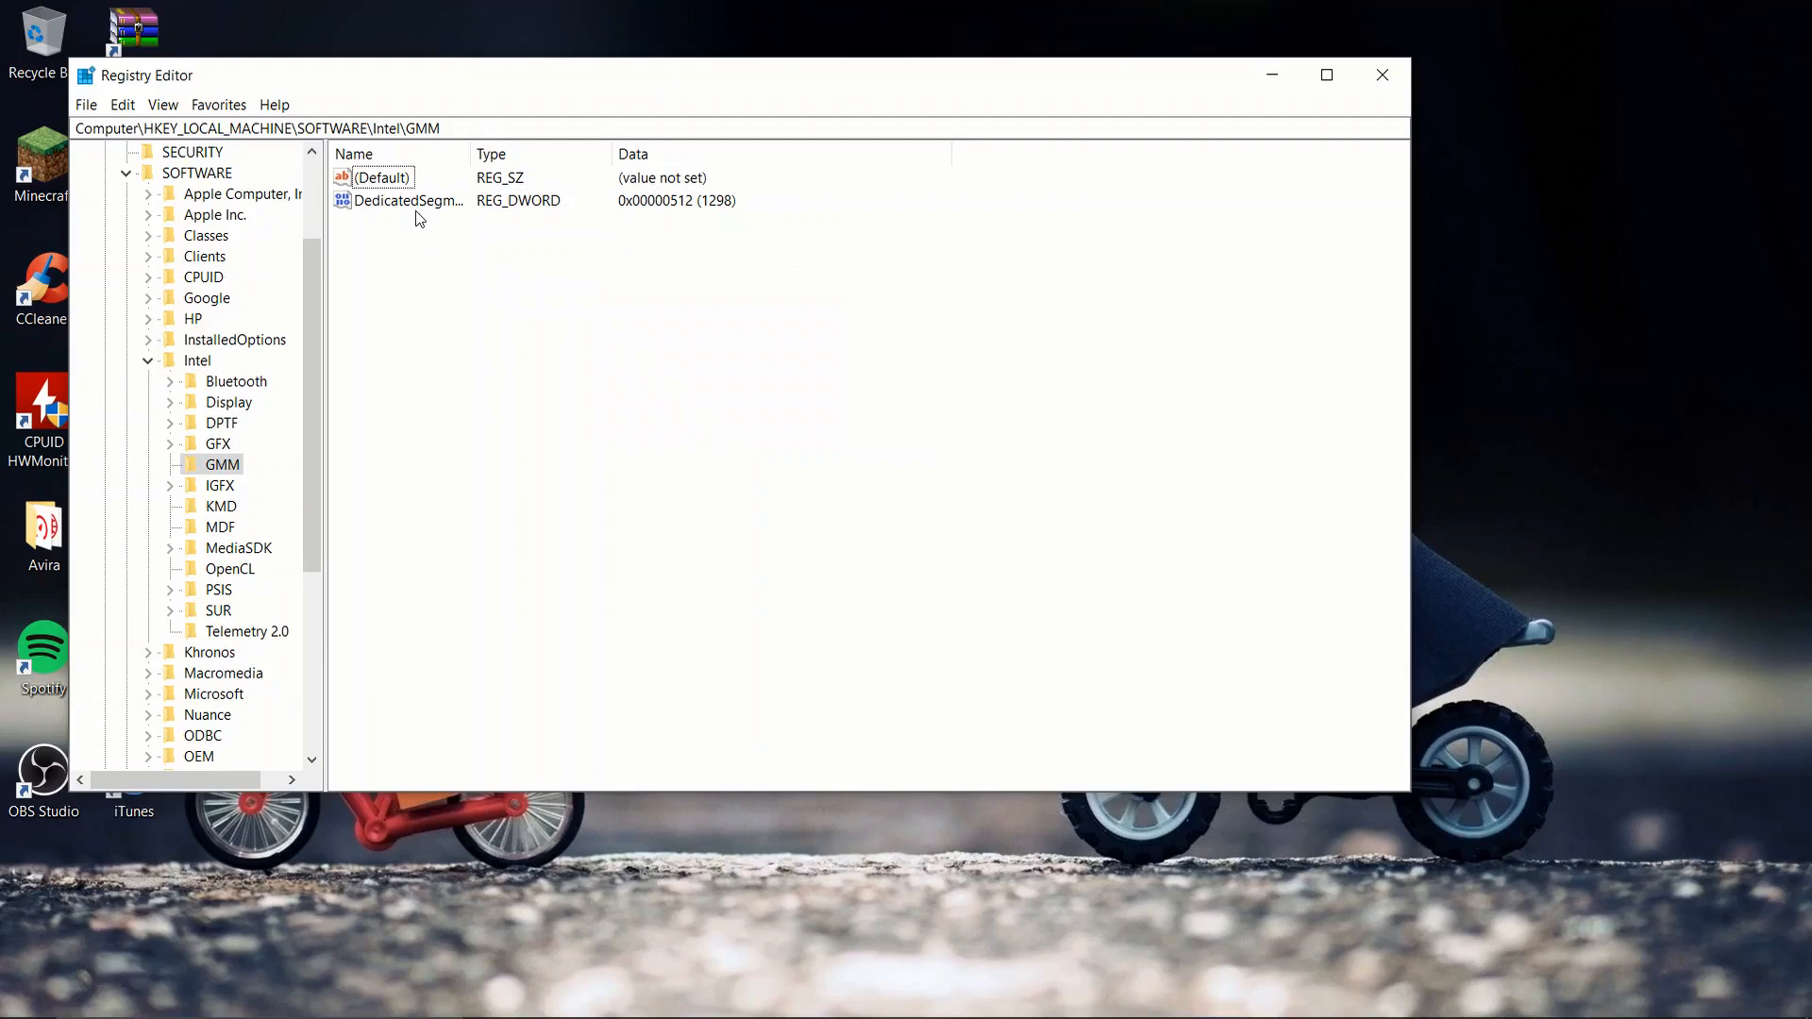
pyautogui.doubleClick(408, 200)
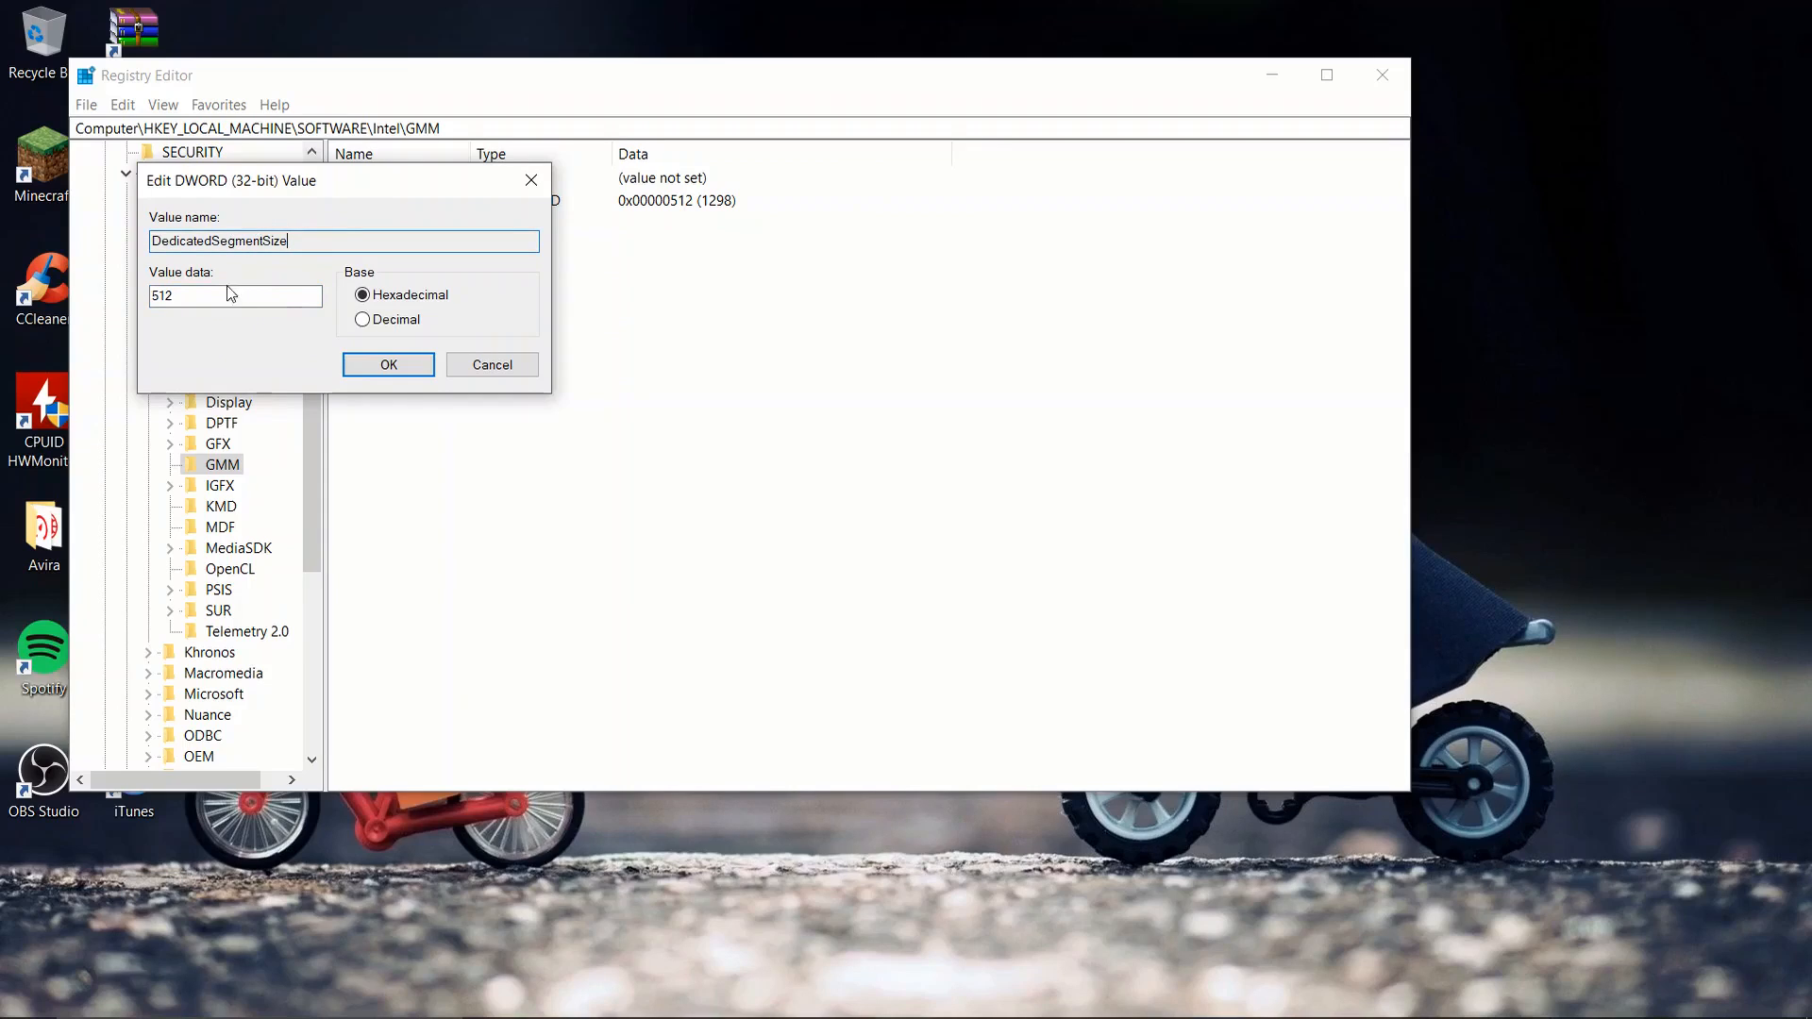
pyautogui.moveTo(171, 281)
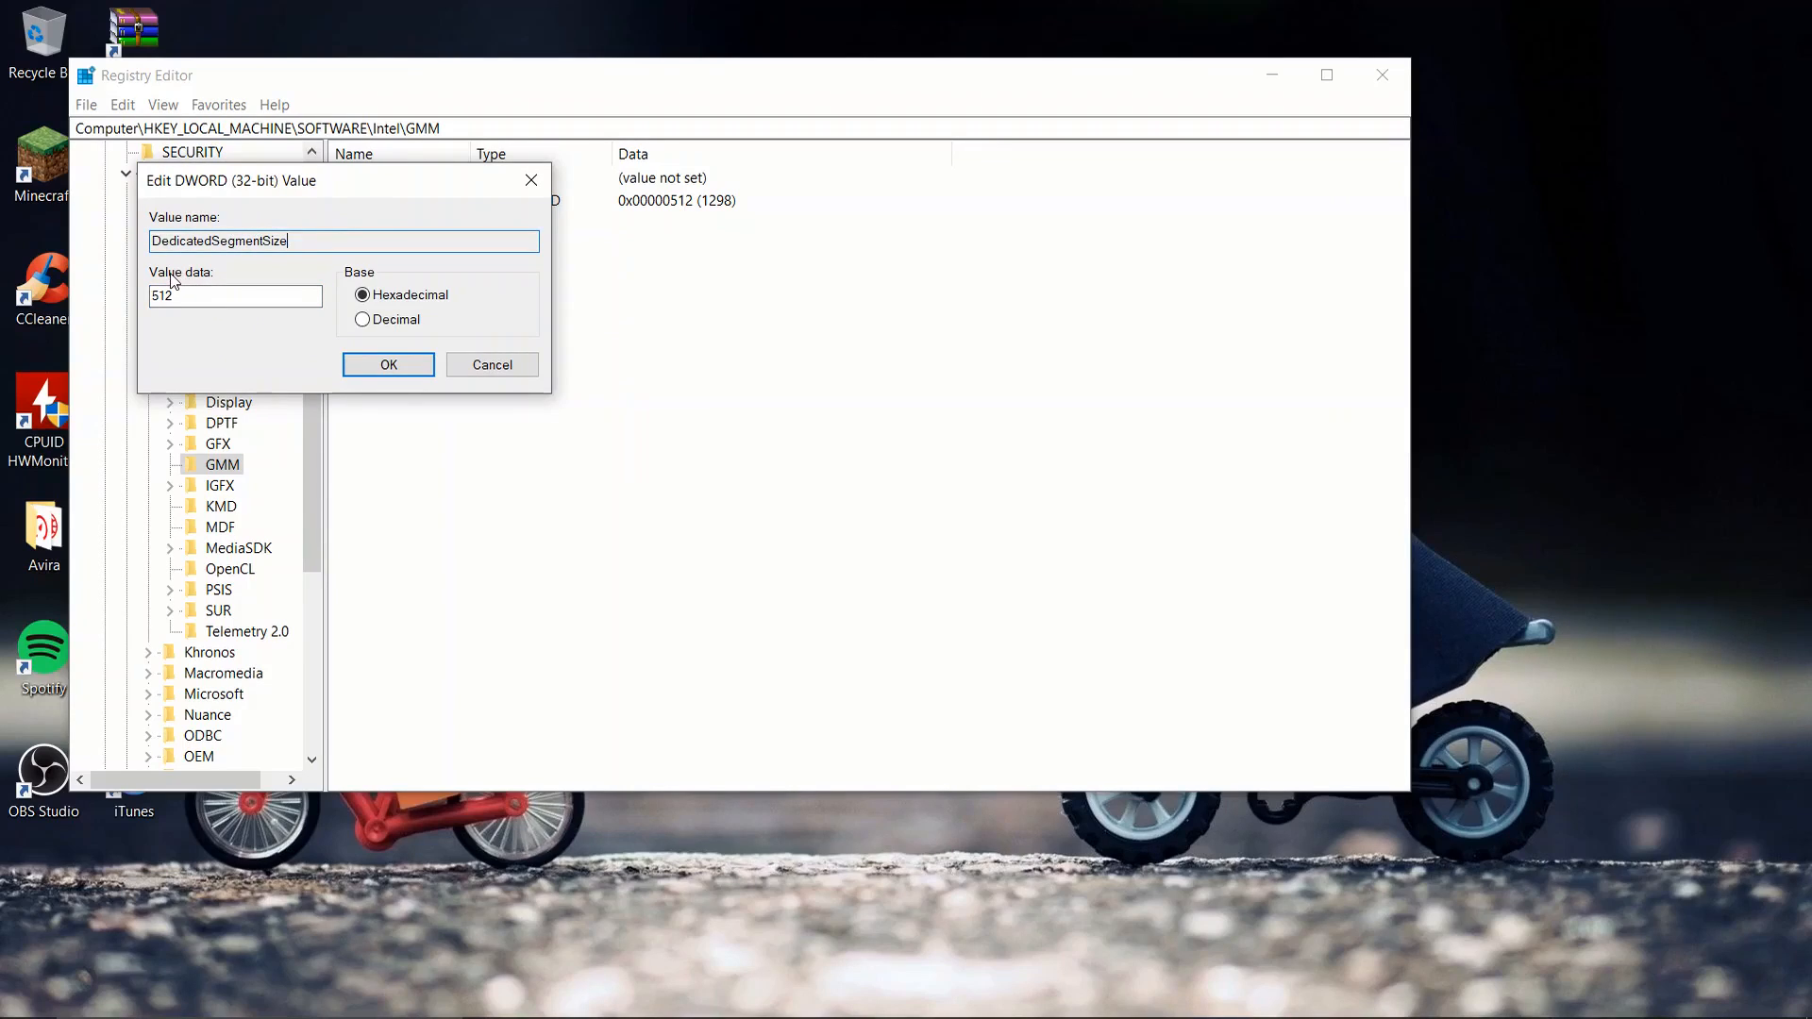
pyautogui.click(195, 296)
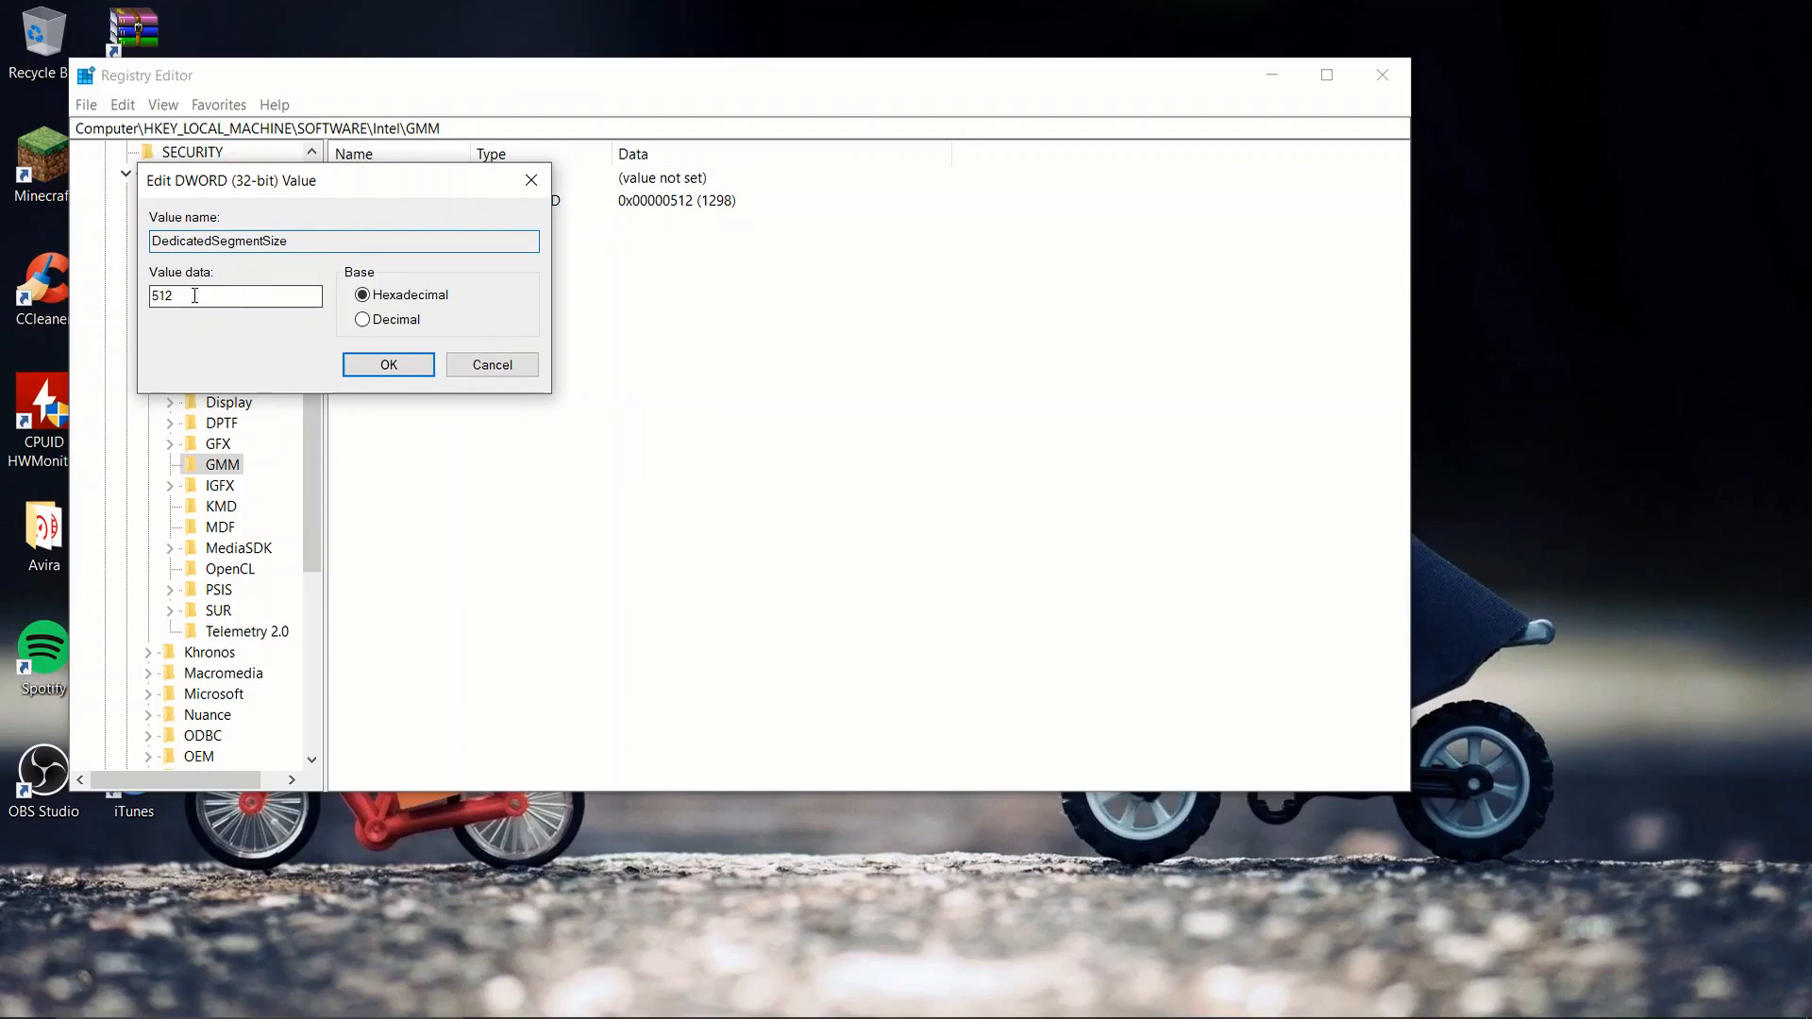
pyautogui.click(185, 294)
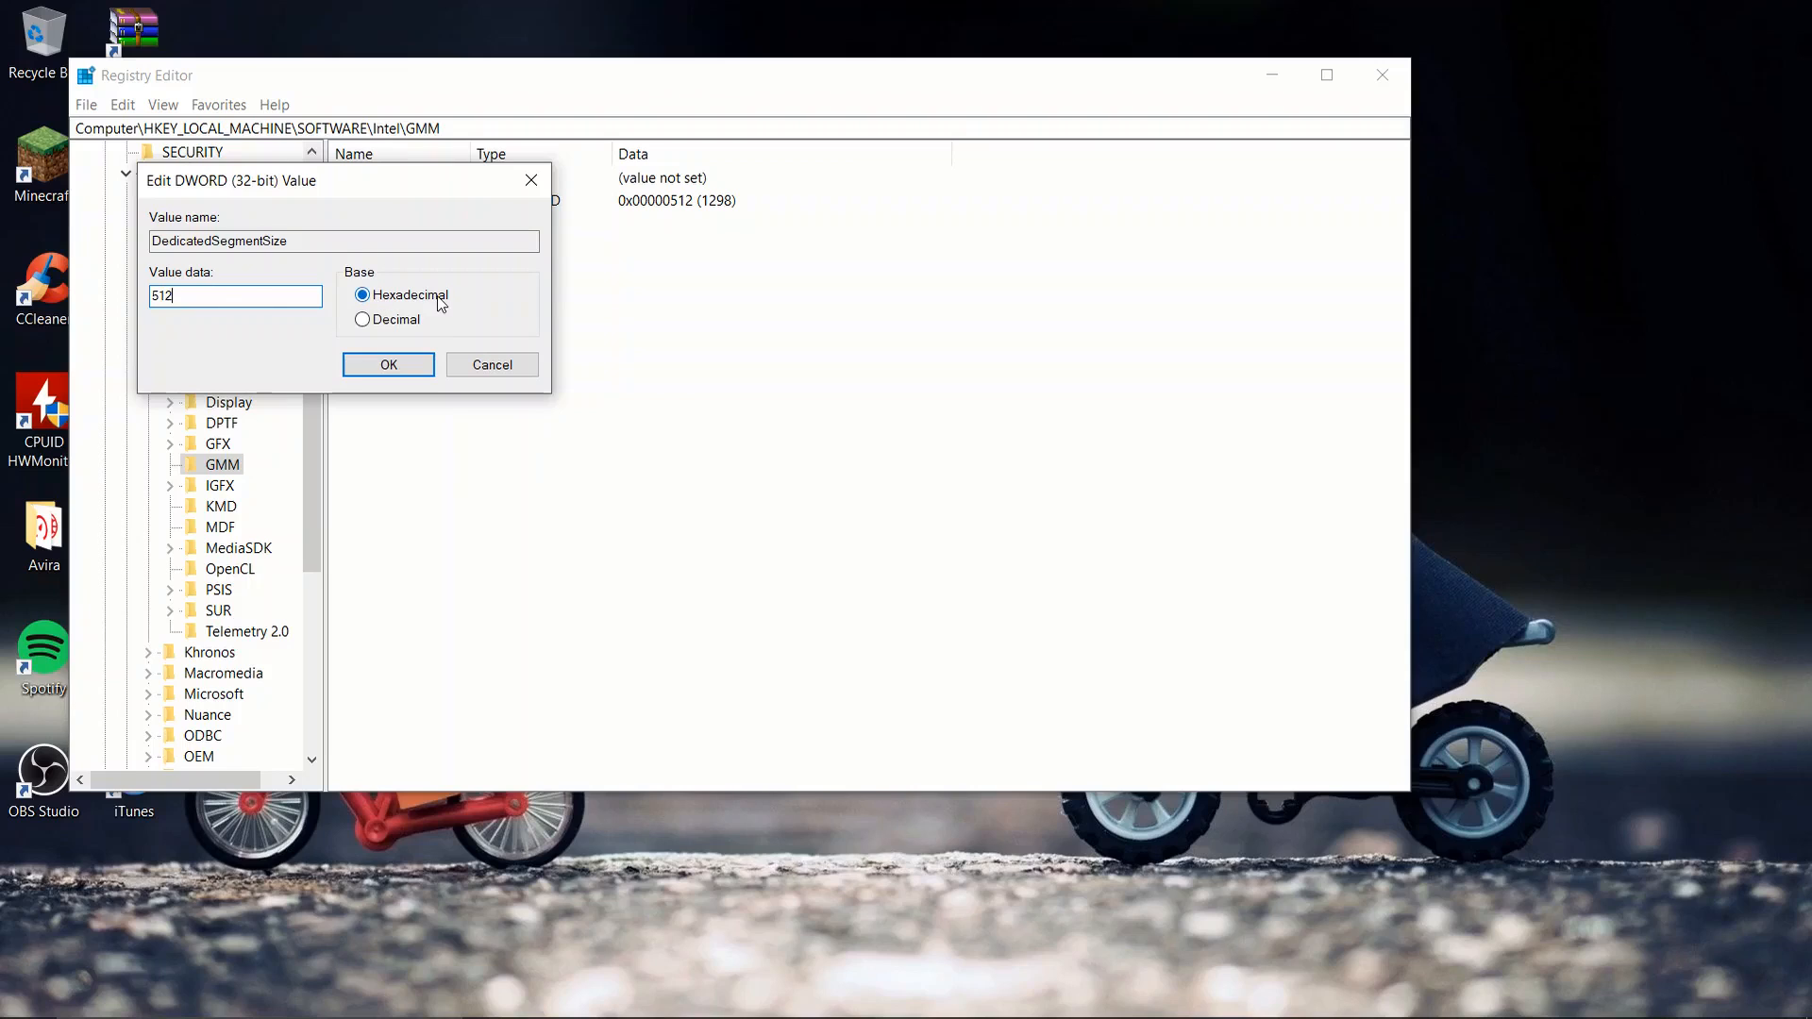
pyautogui.click(389, 364)
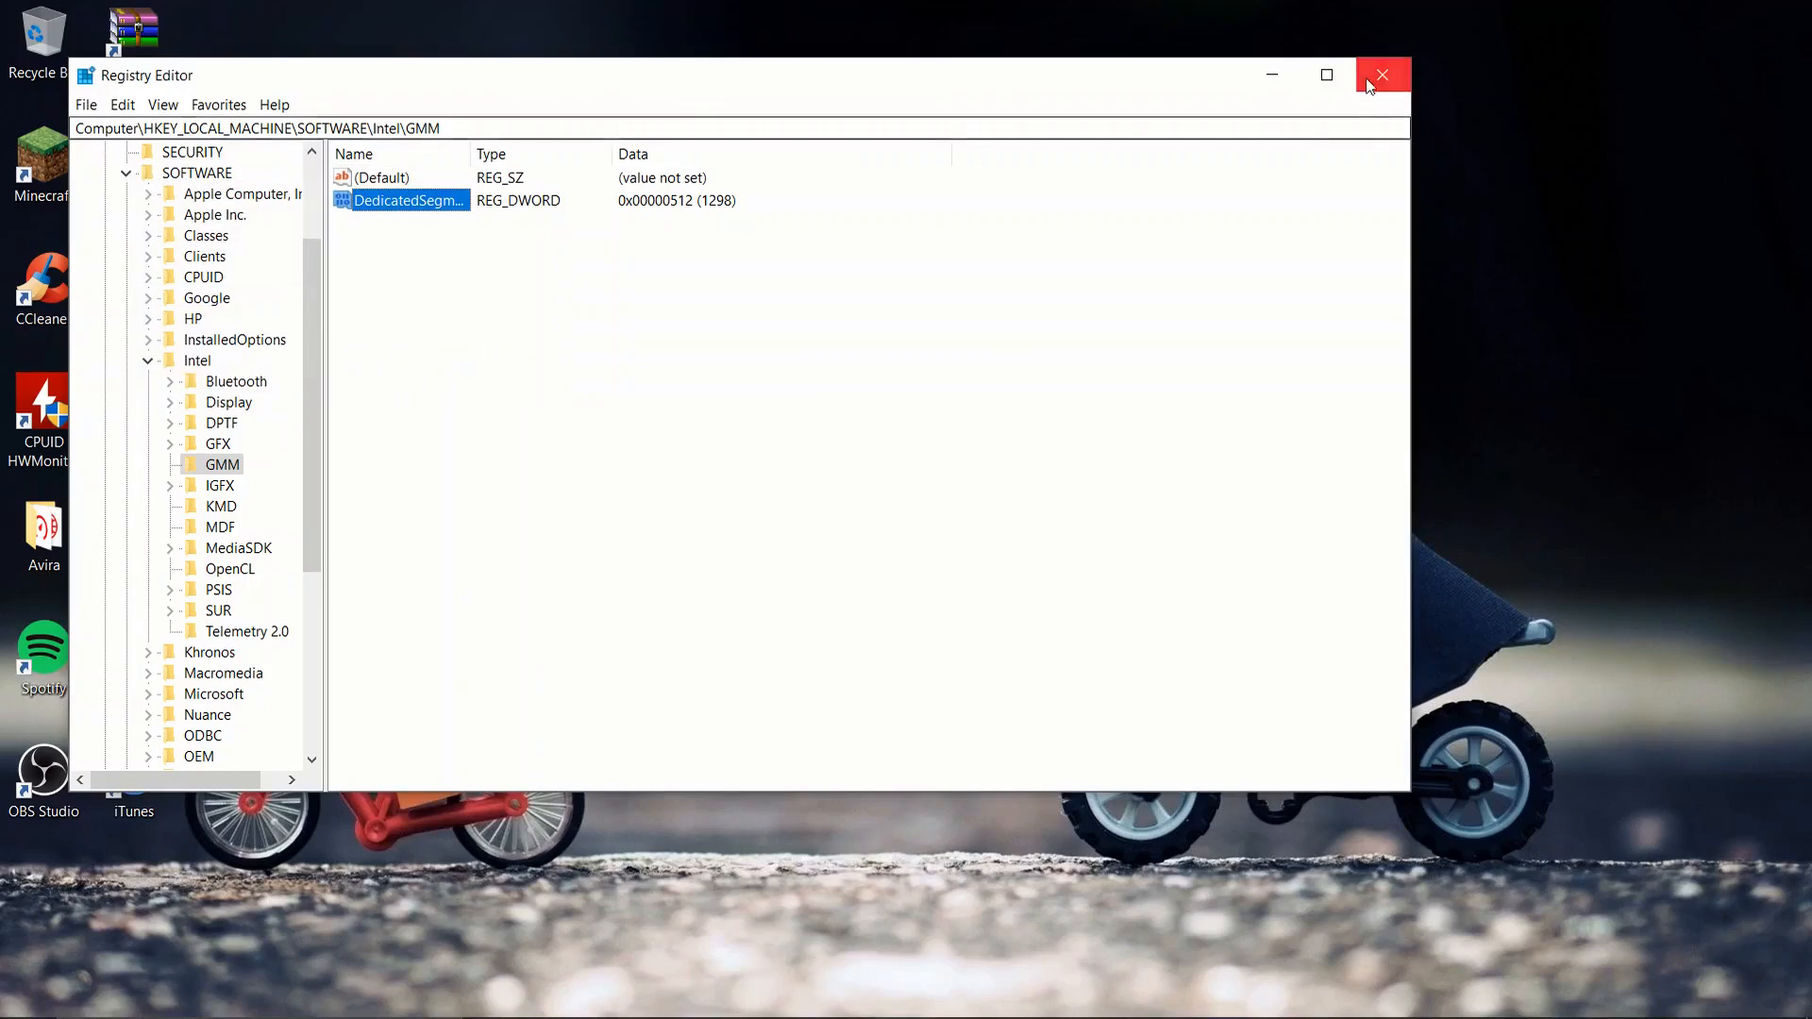
# Close Registry Editor, leaving only the desktop.
pyautogui.click(1382, 75)
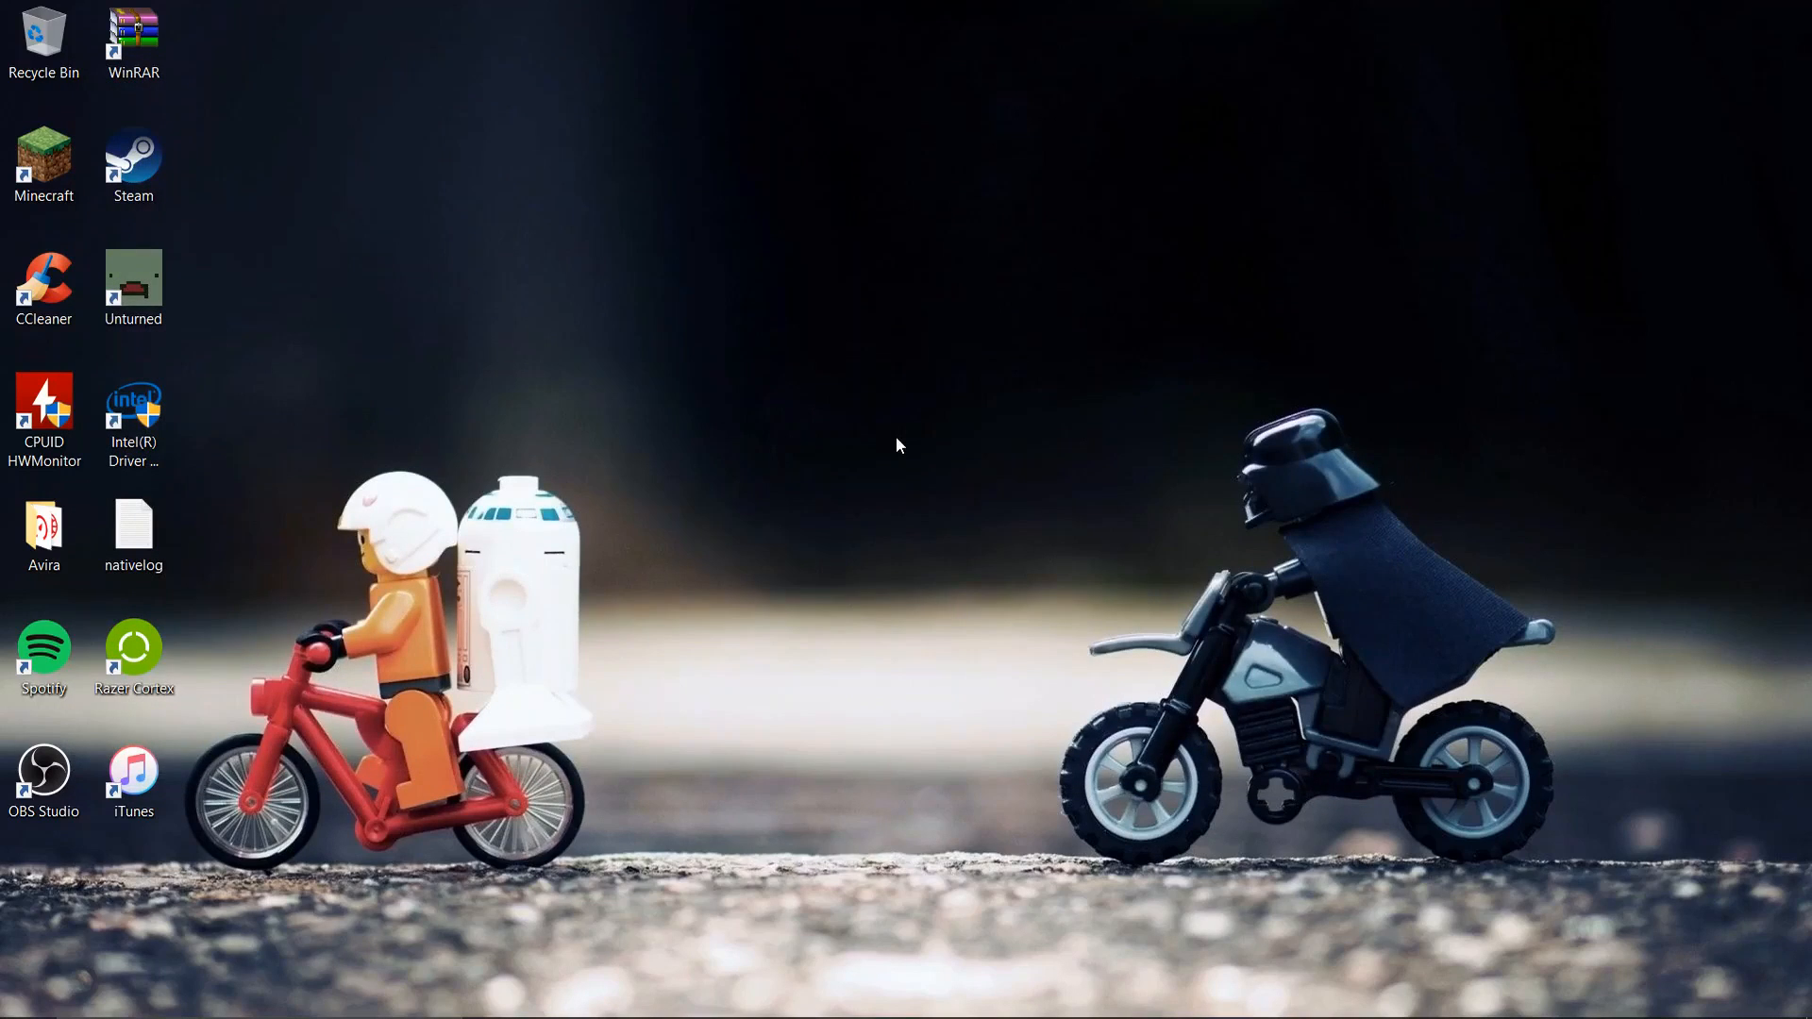
pyautogui.moveTo(962, 510)
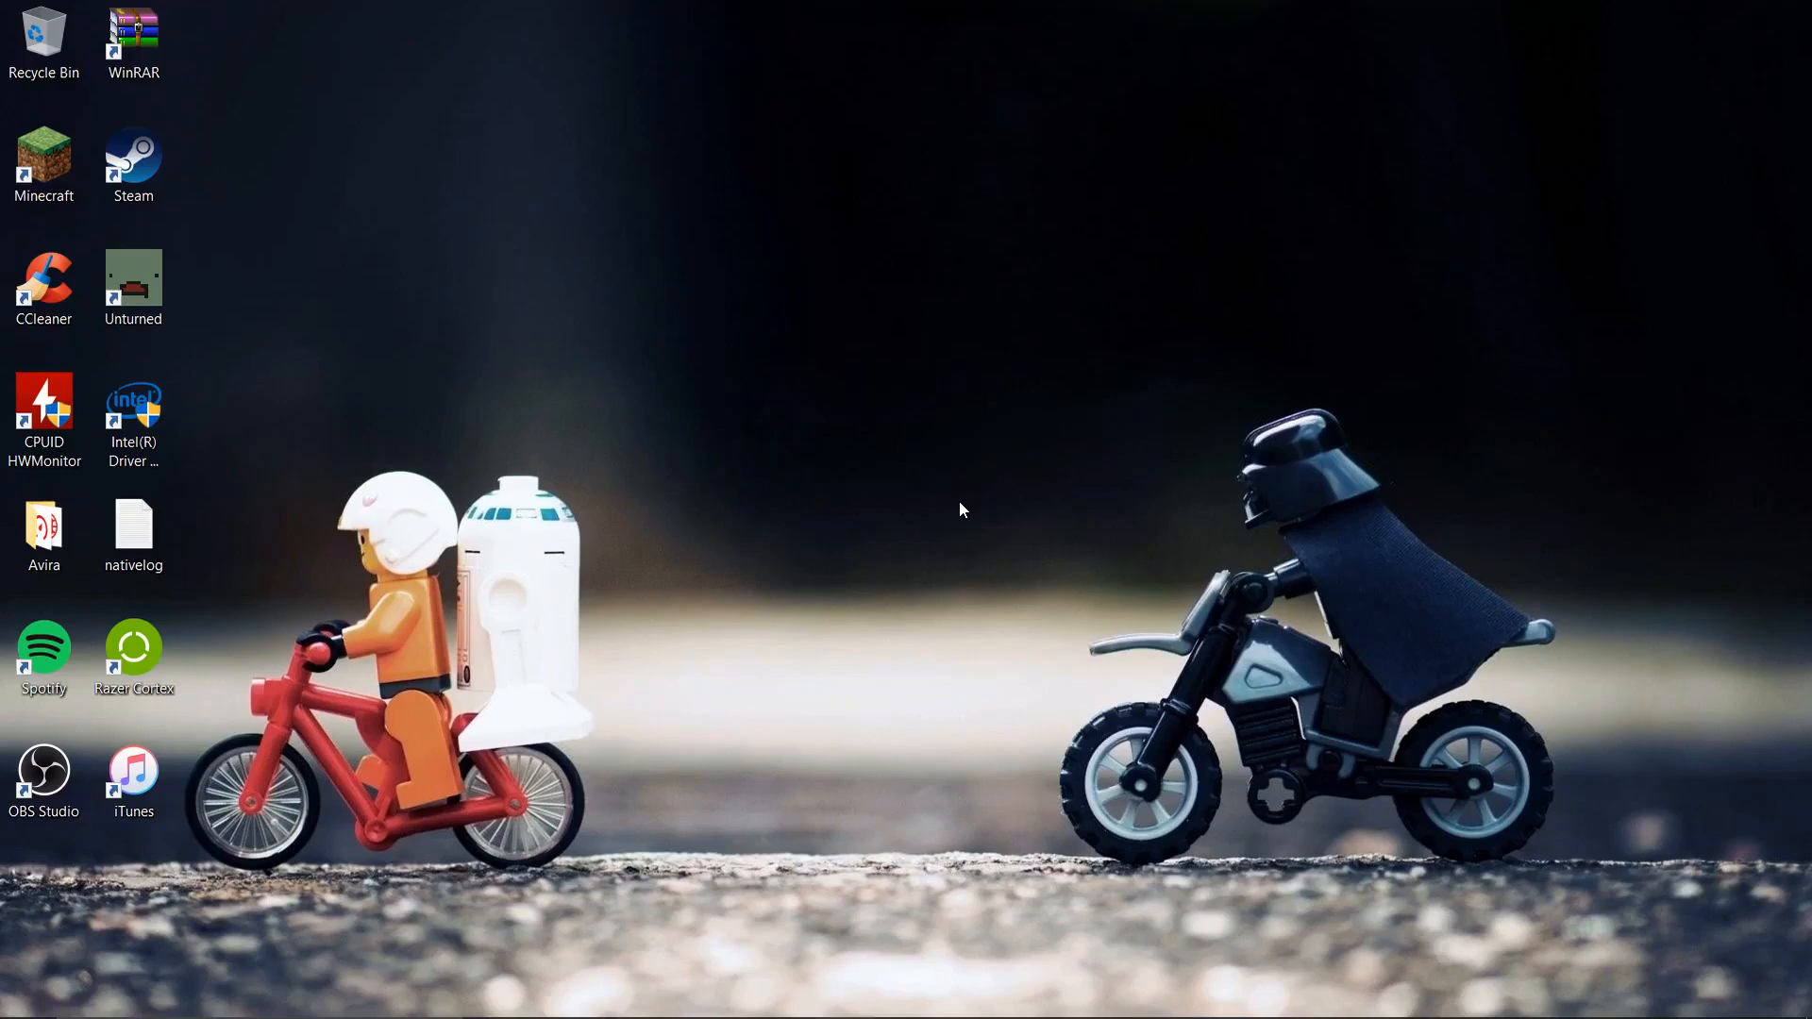
pyautogui.moveTo(936, 530)
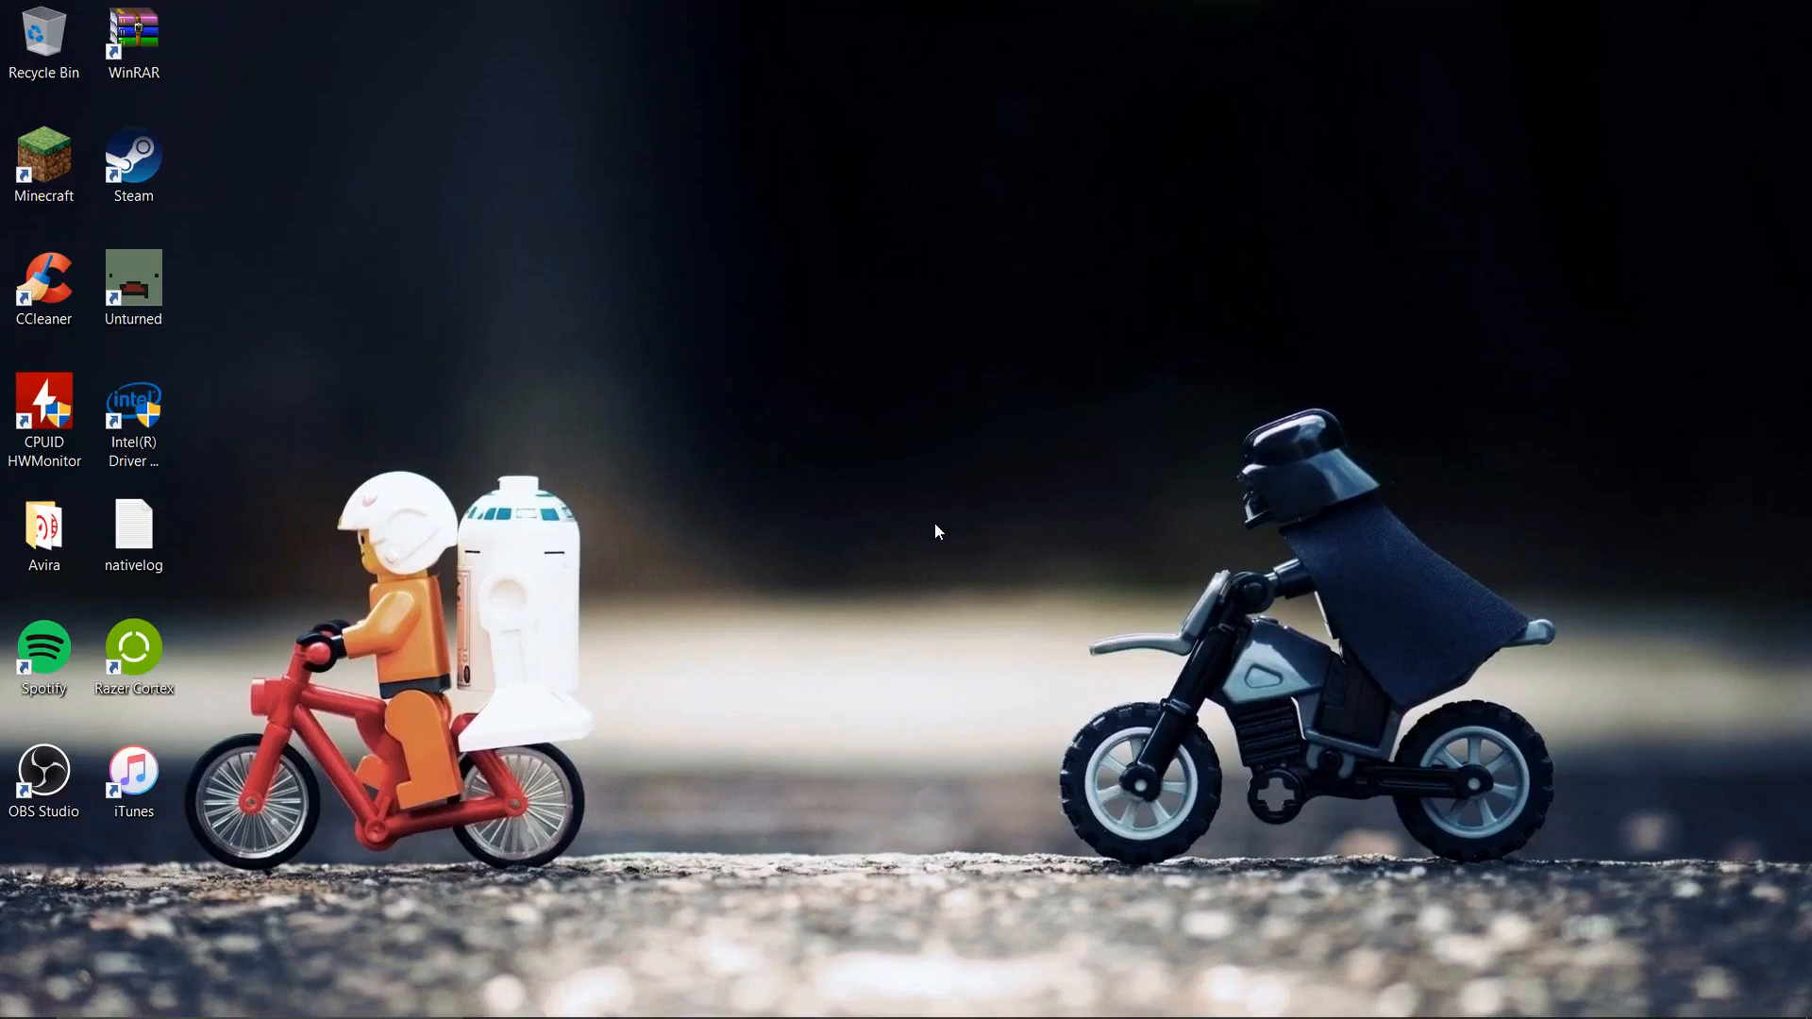
pyautogui.moveTo(855, 543)
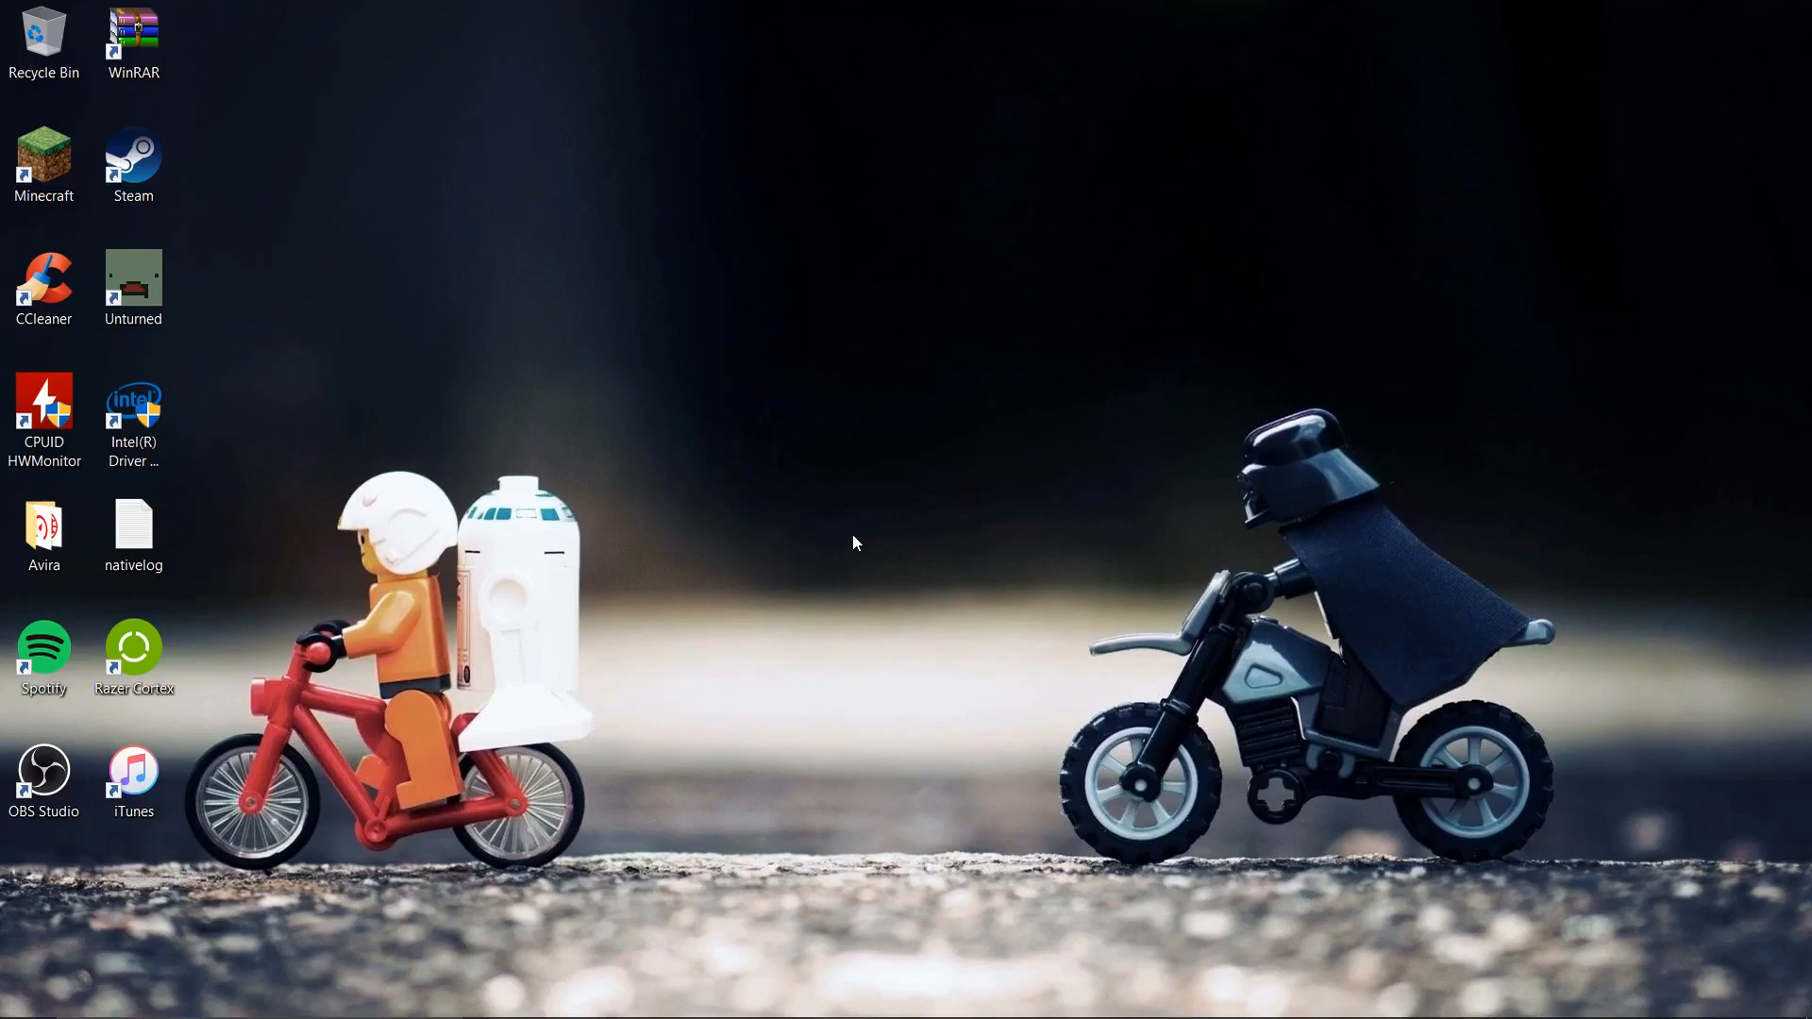